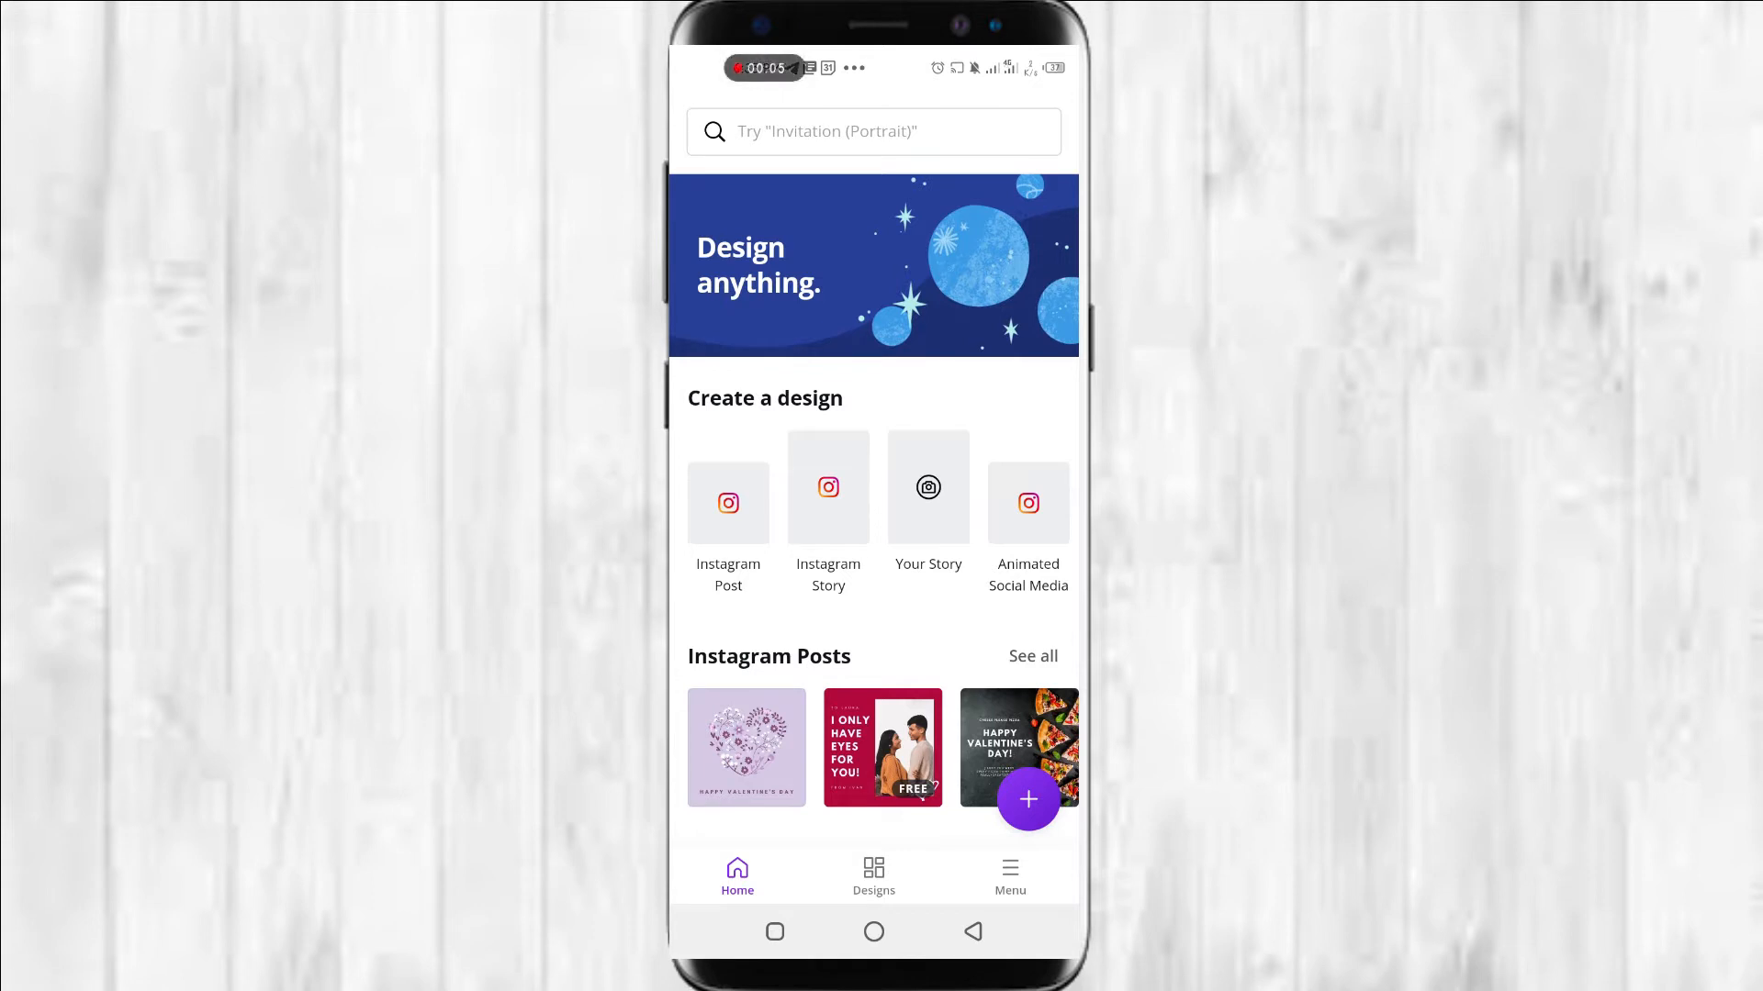
Create a blank square Instagram Post design, dismissing the template suggestions
scroll("down", 3)
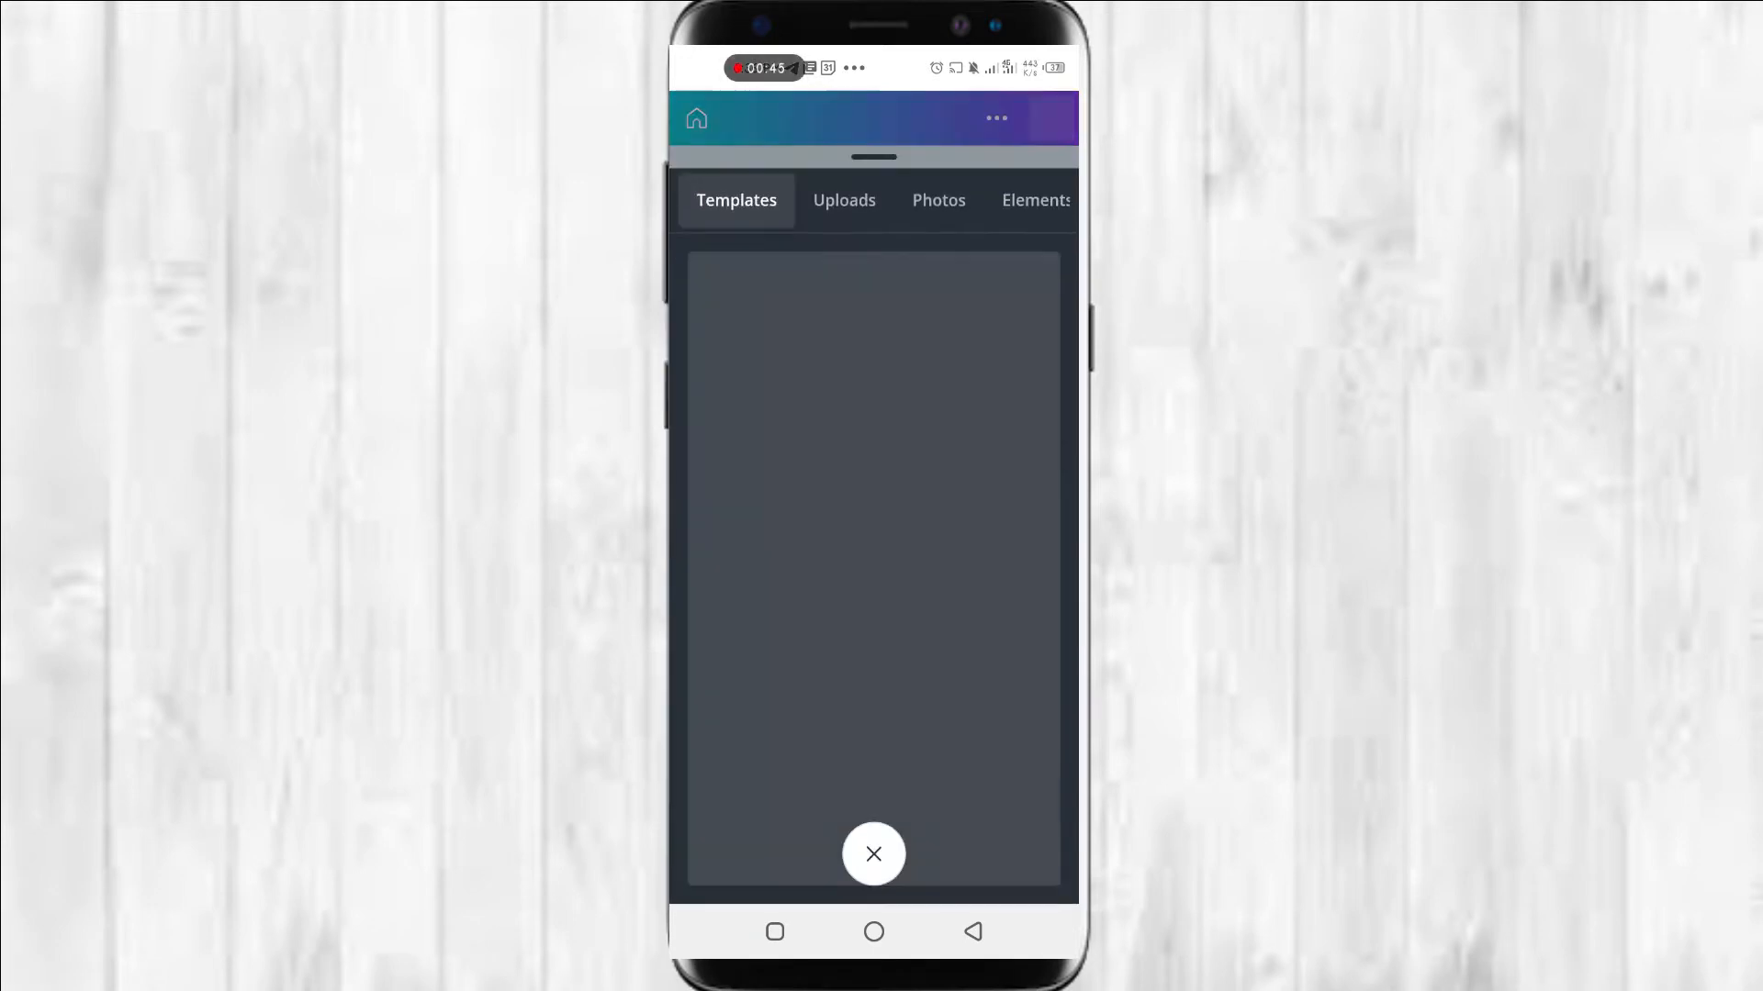
left_click(736, 200)
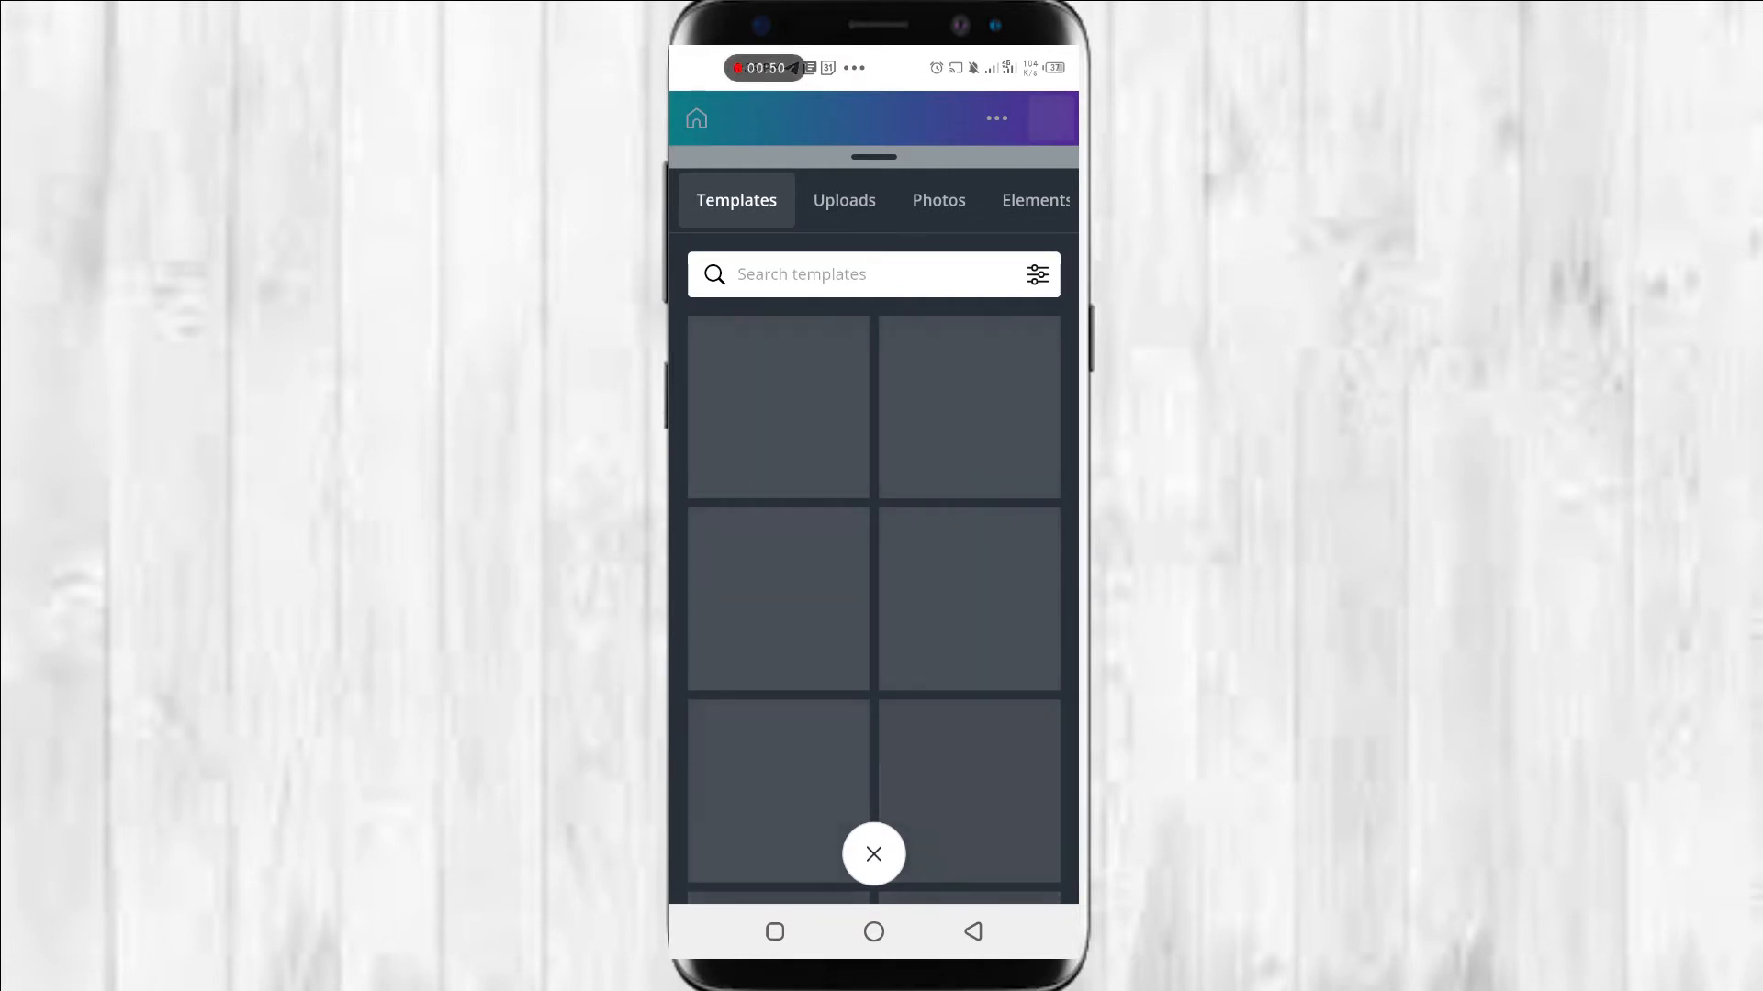
left_click(873, 854)
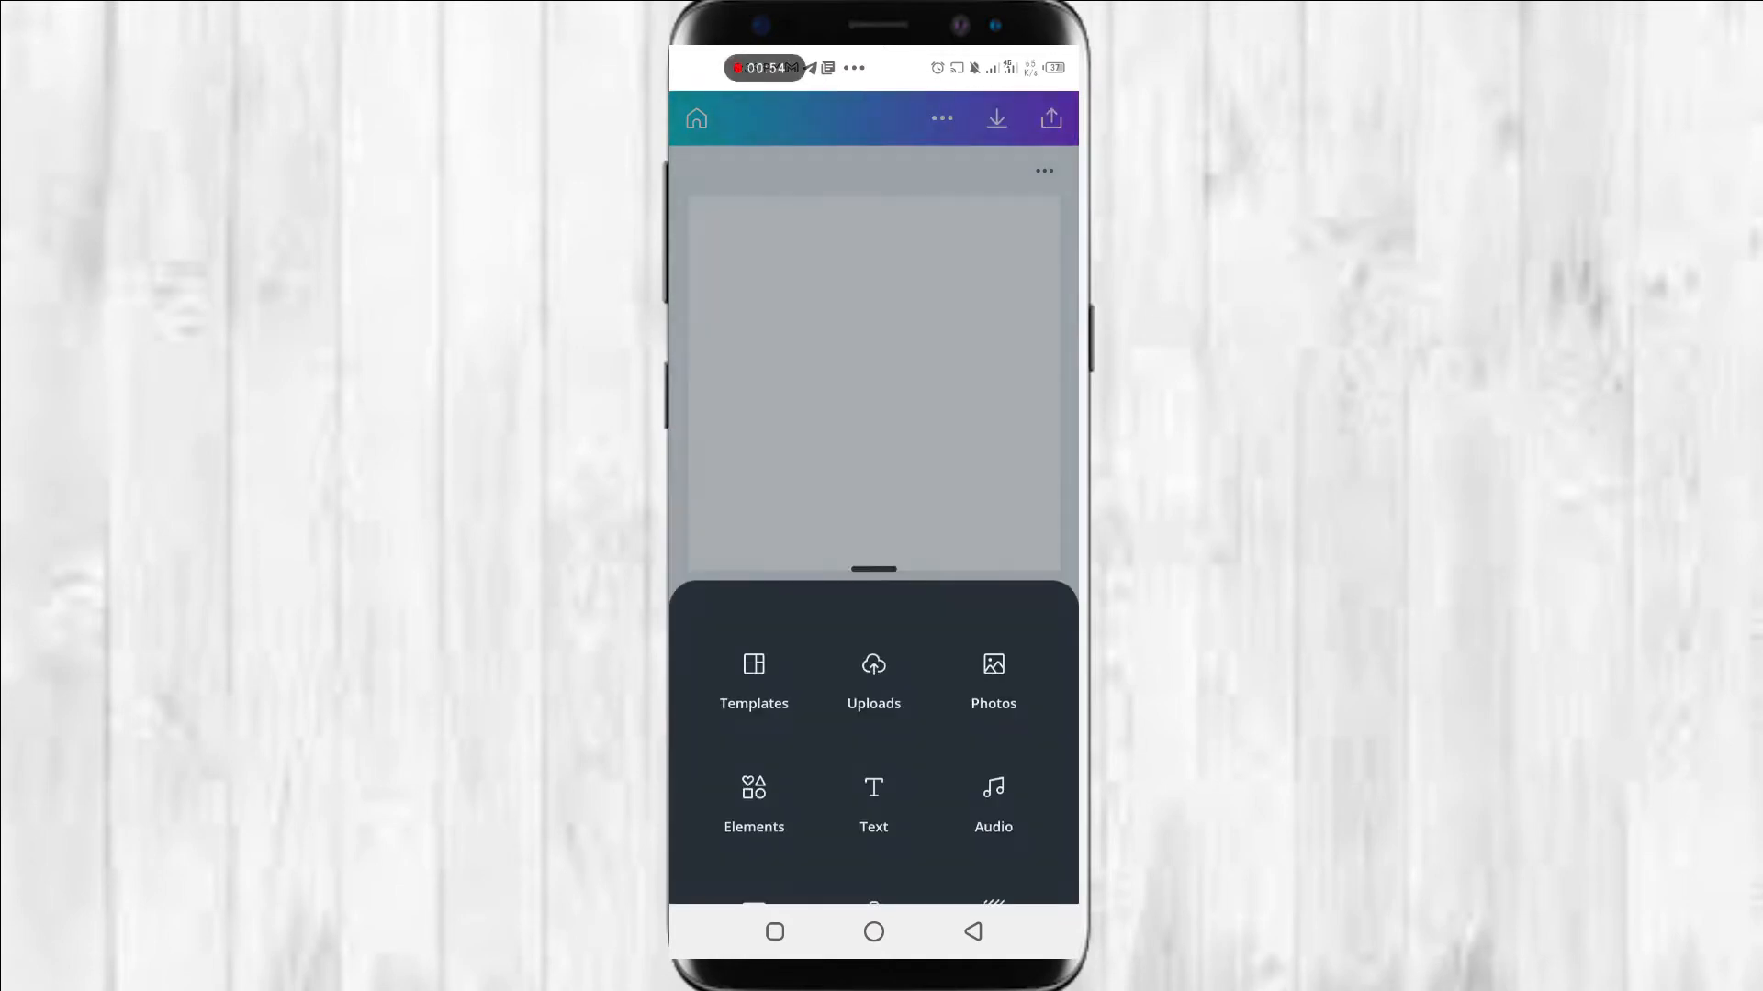
Add a heading and retype it as 'Texture'
left_click(873, 796)
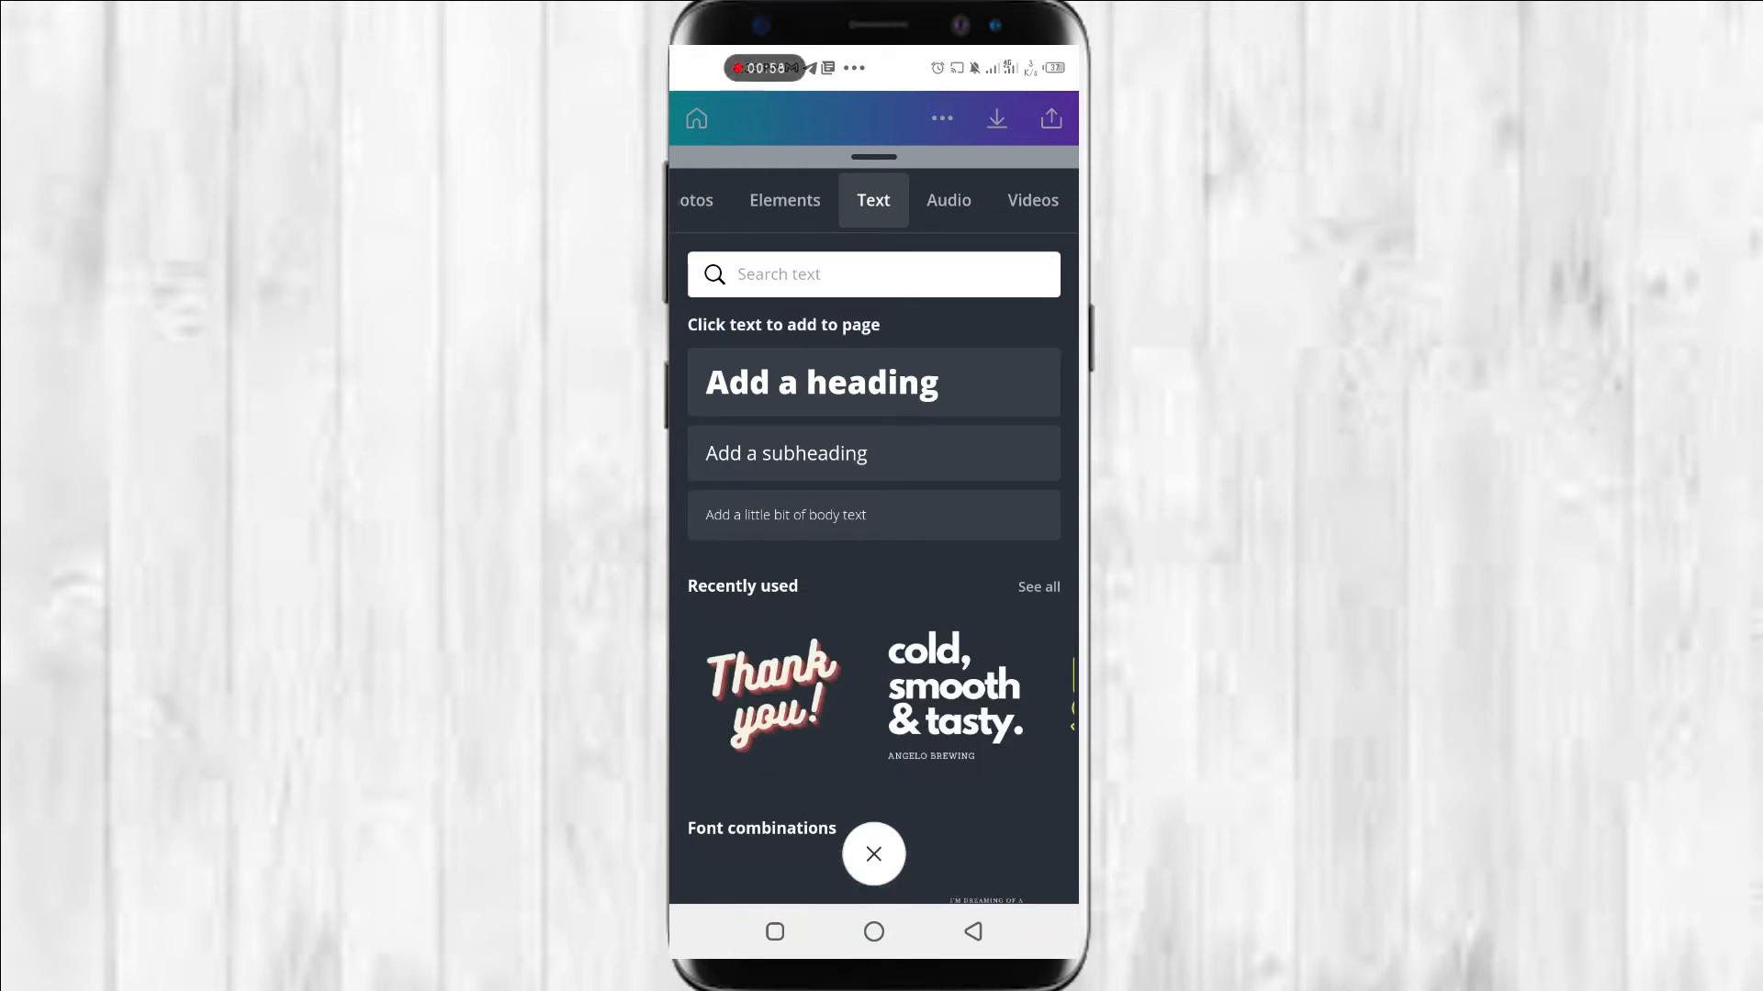
left_click(821, 382)
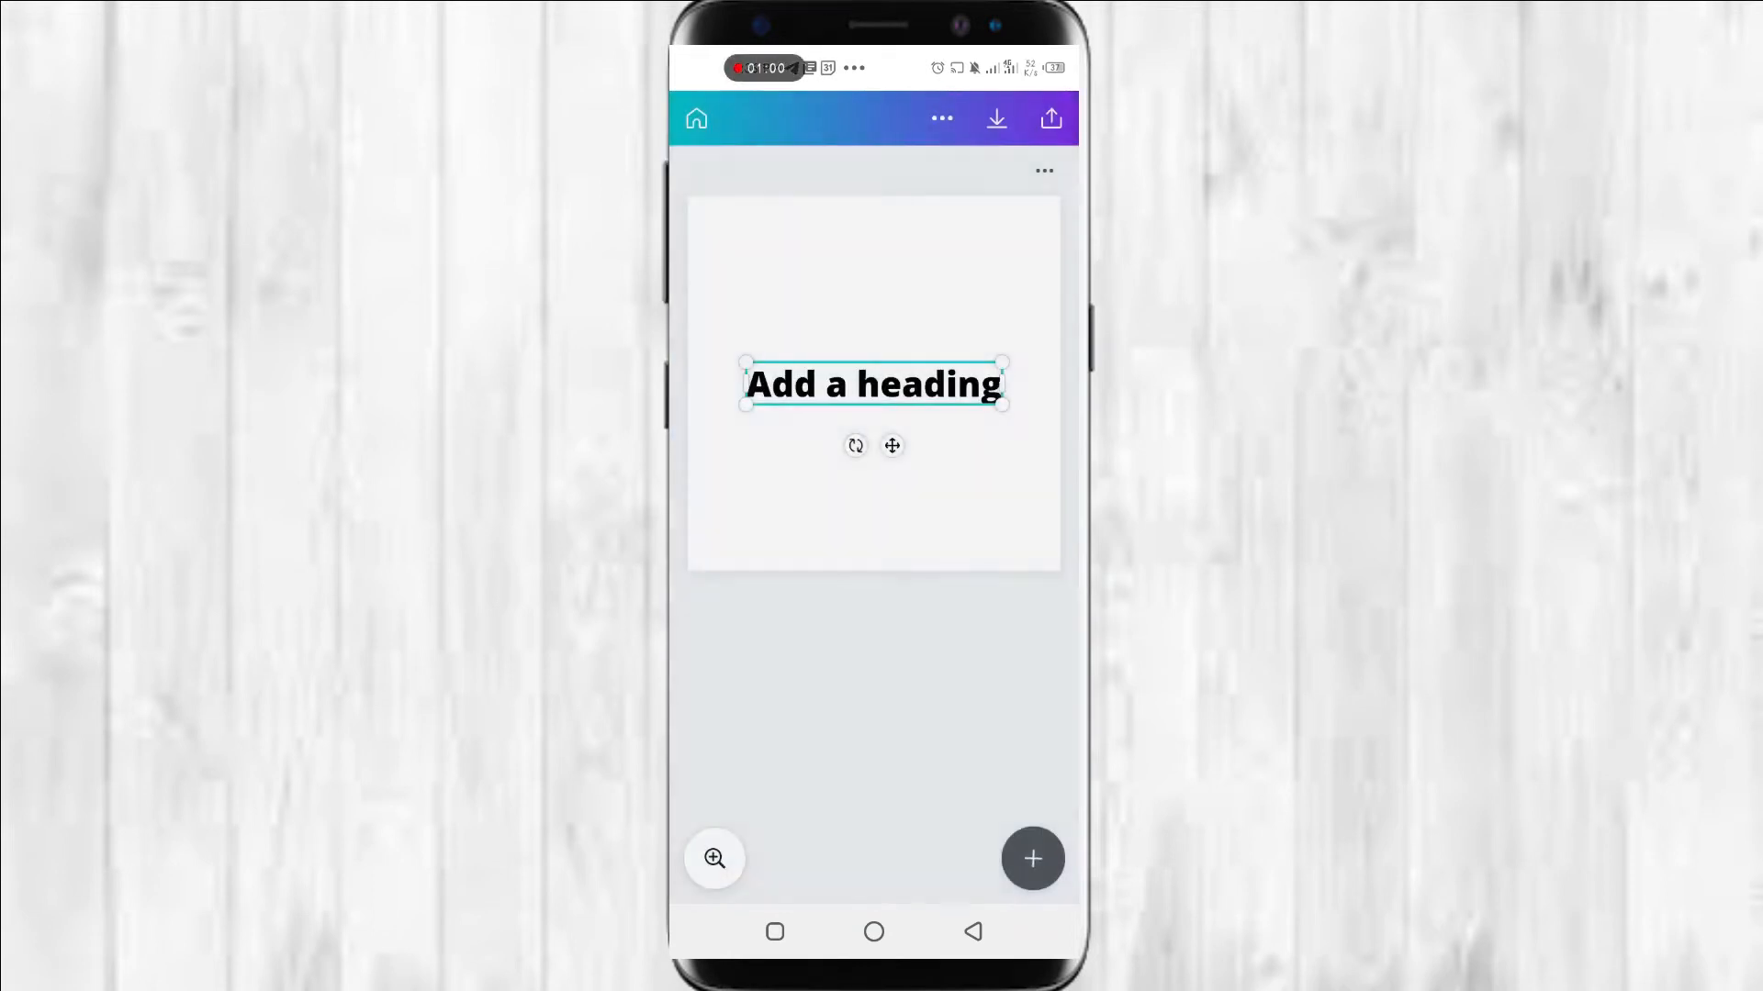
left_click(873, 384)
type("Te")
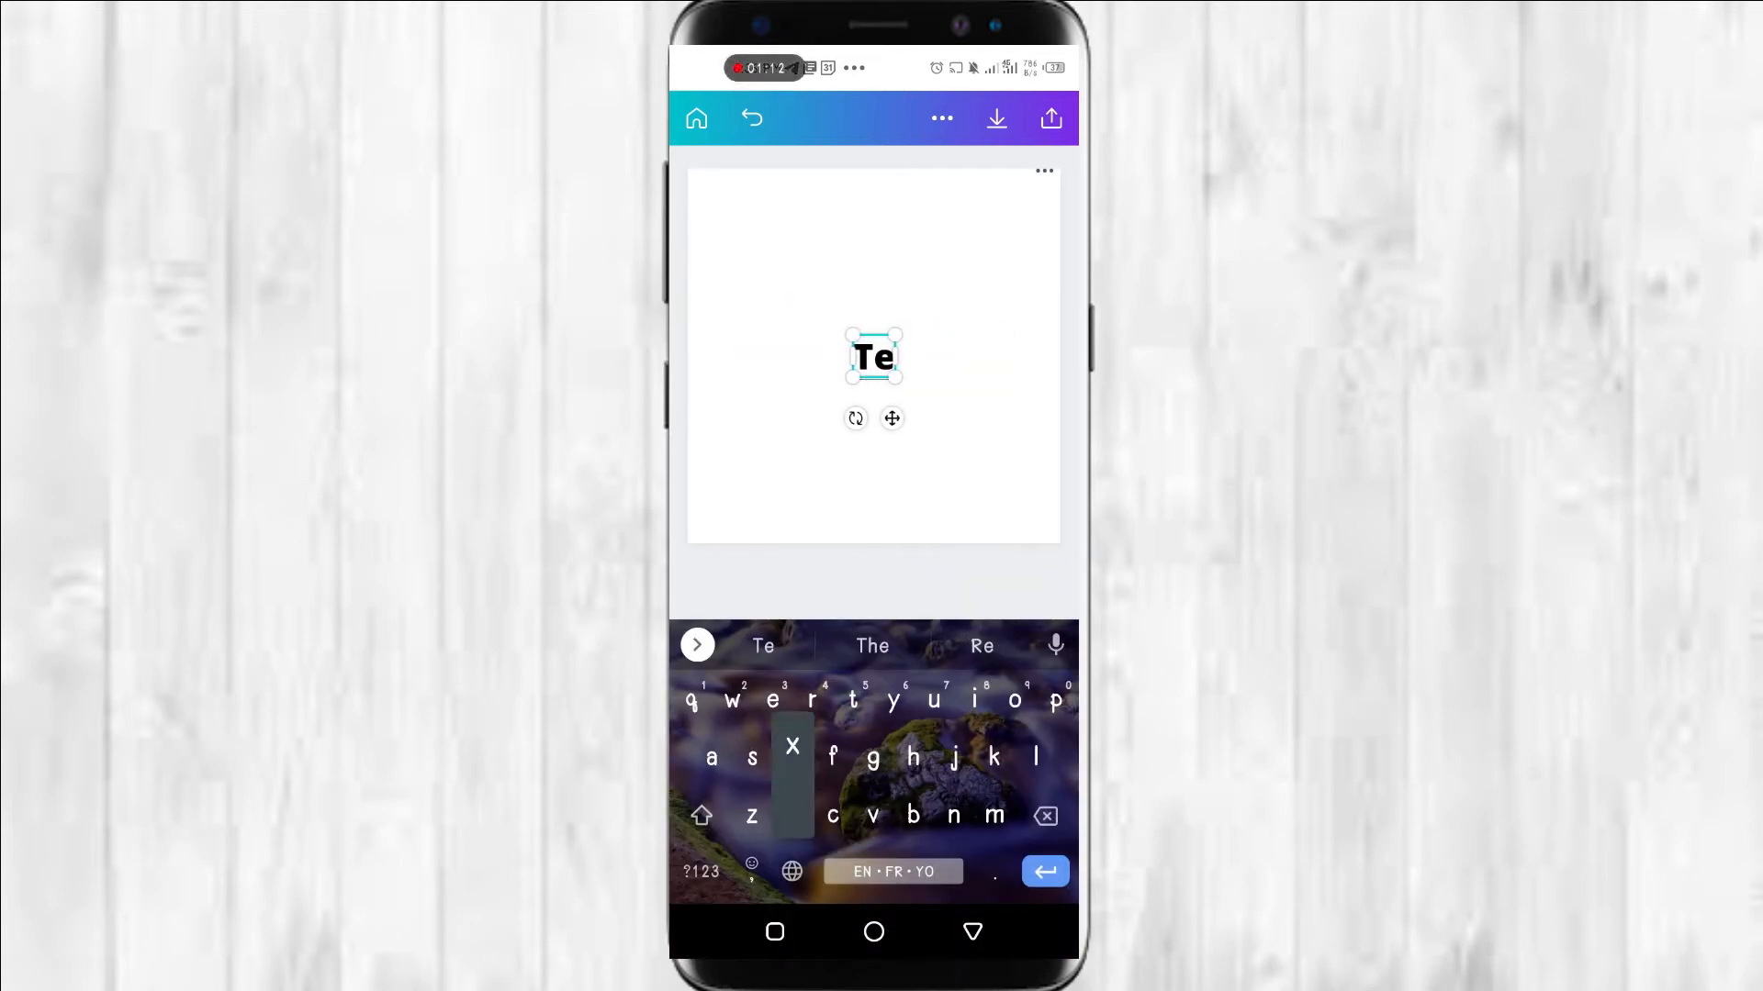
type("xture")
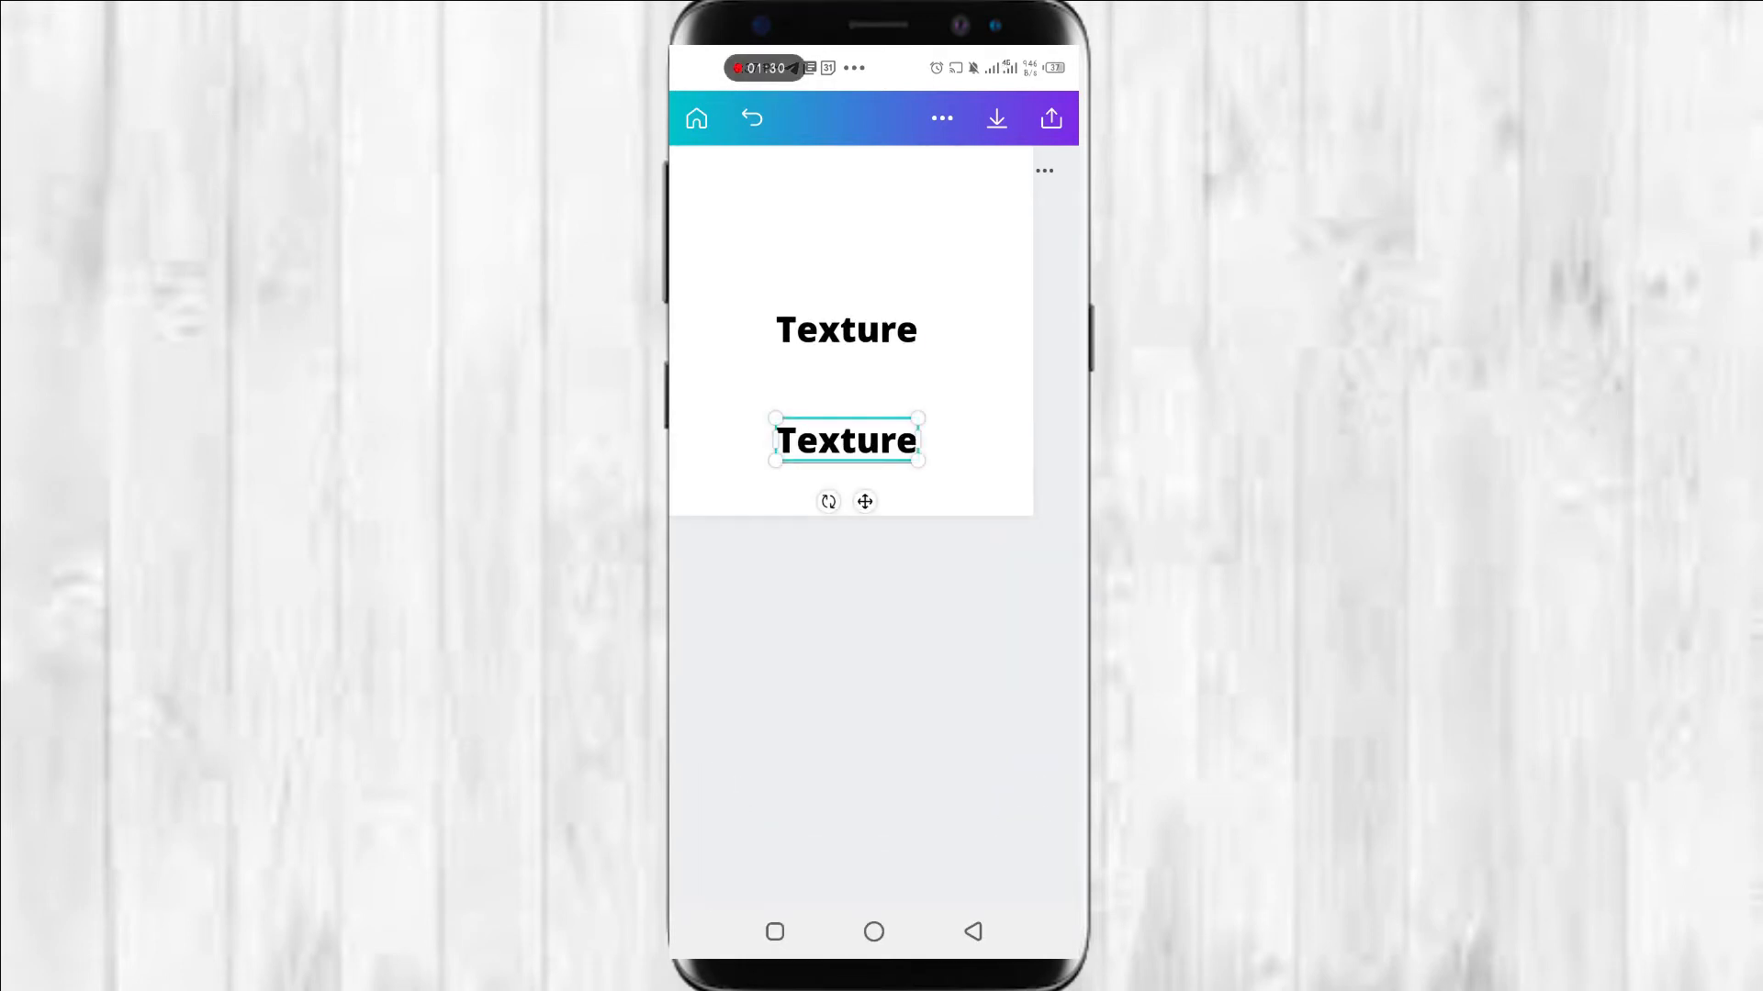
Change the second Texture line to 'Add' and enlarge it
double_click(846, 440)
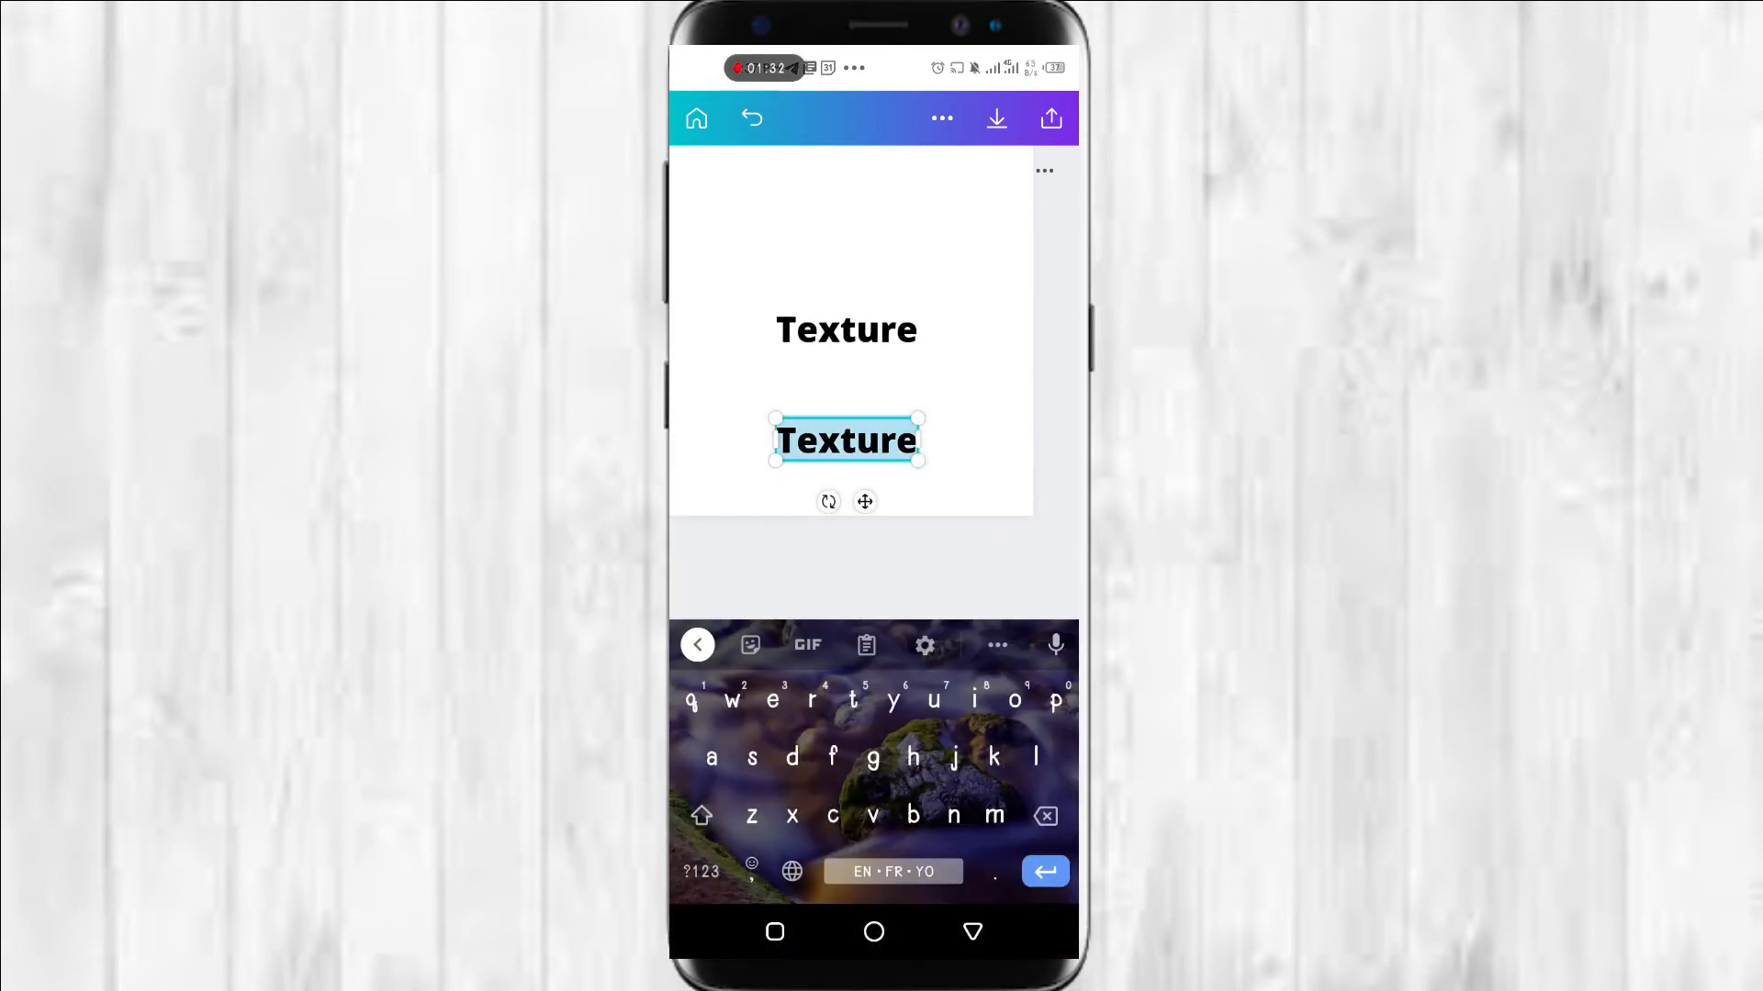
type("Add")
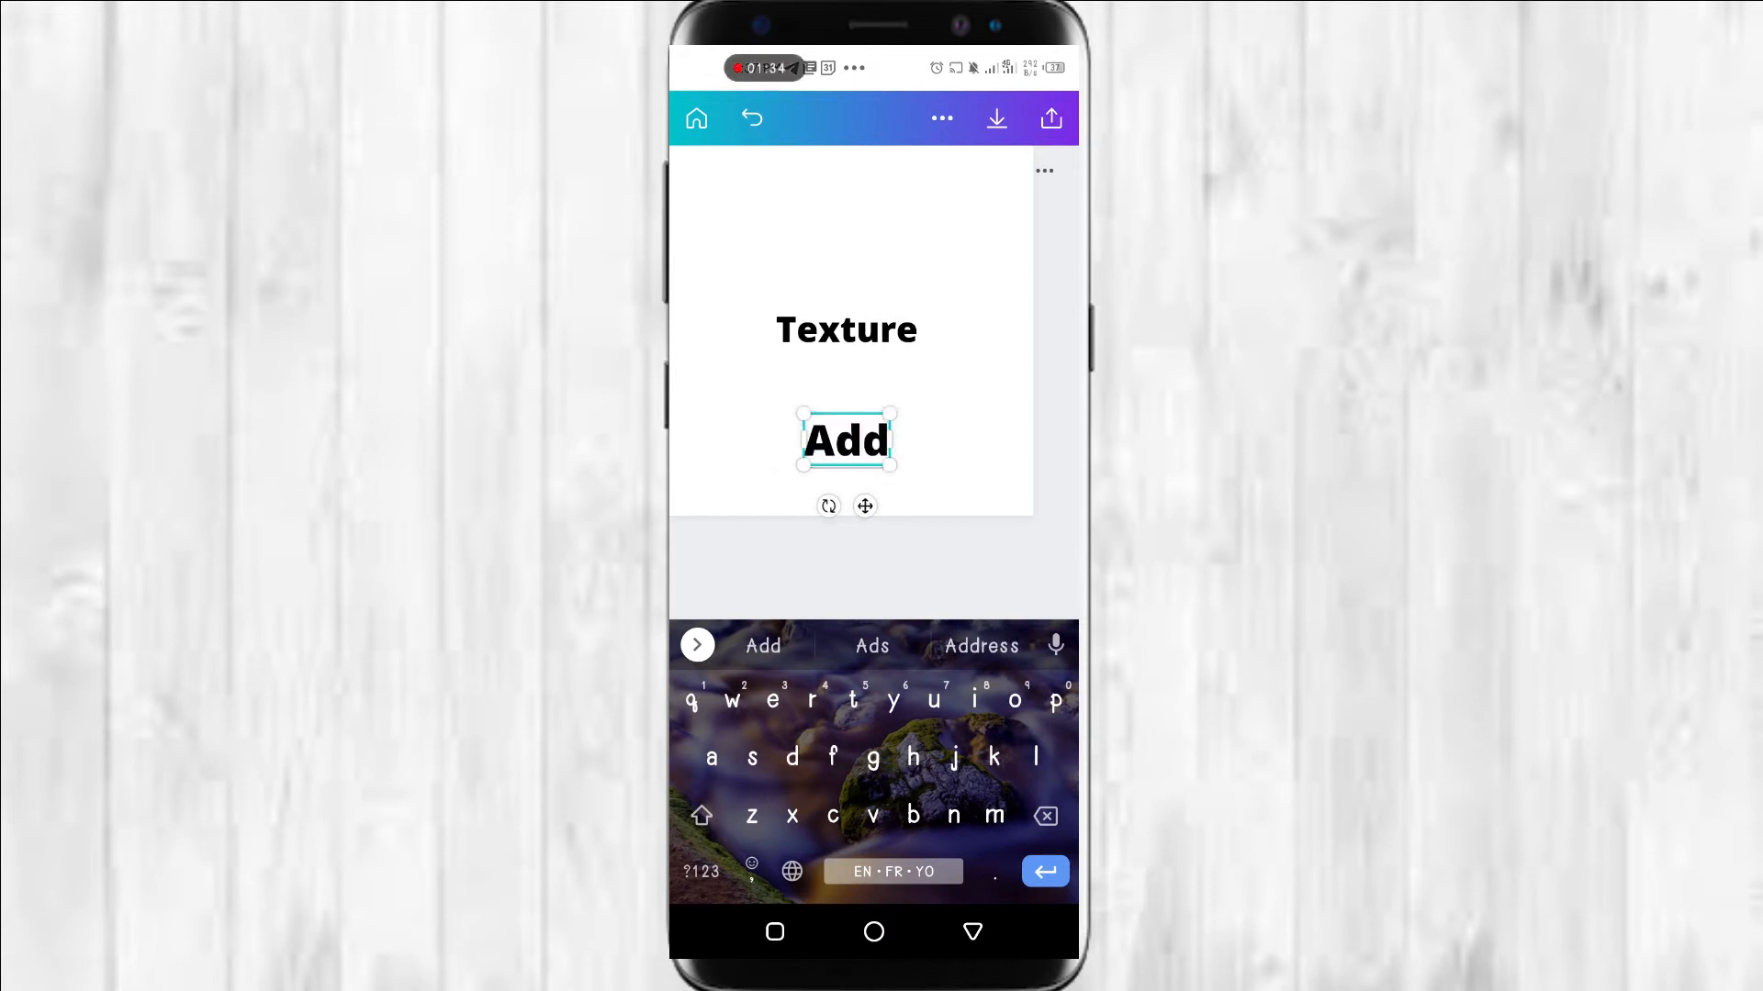
left_click_drag(896, 408, 963, 371)
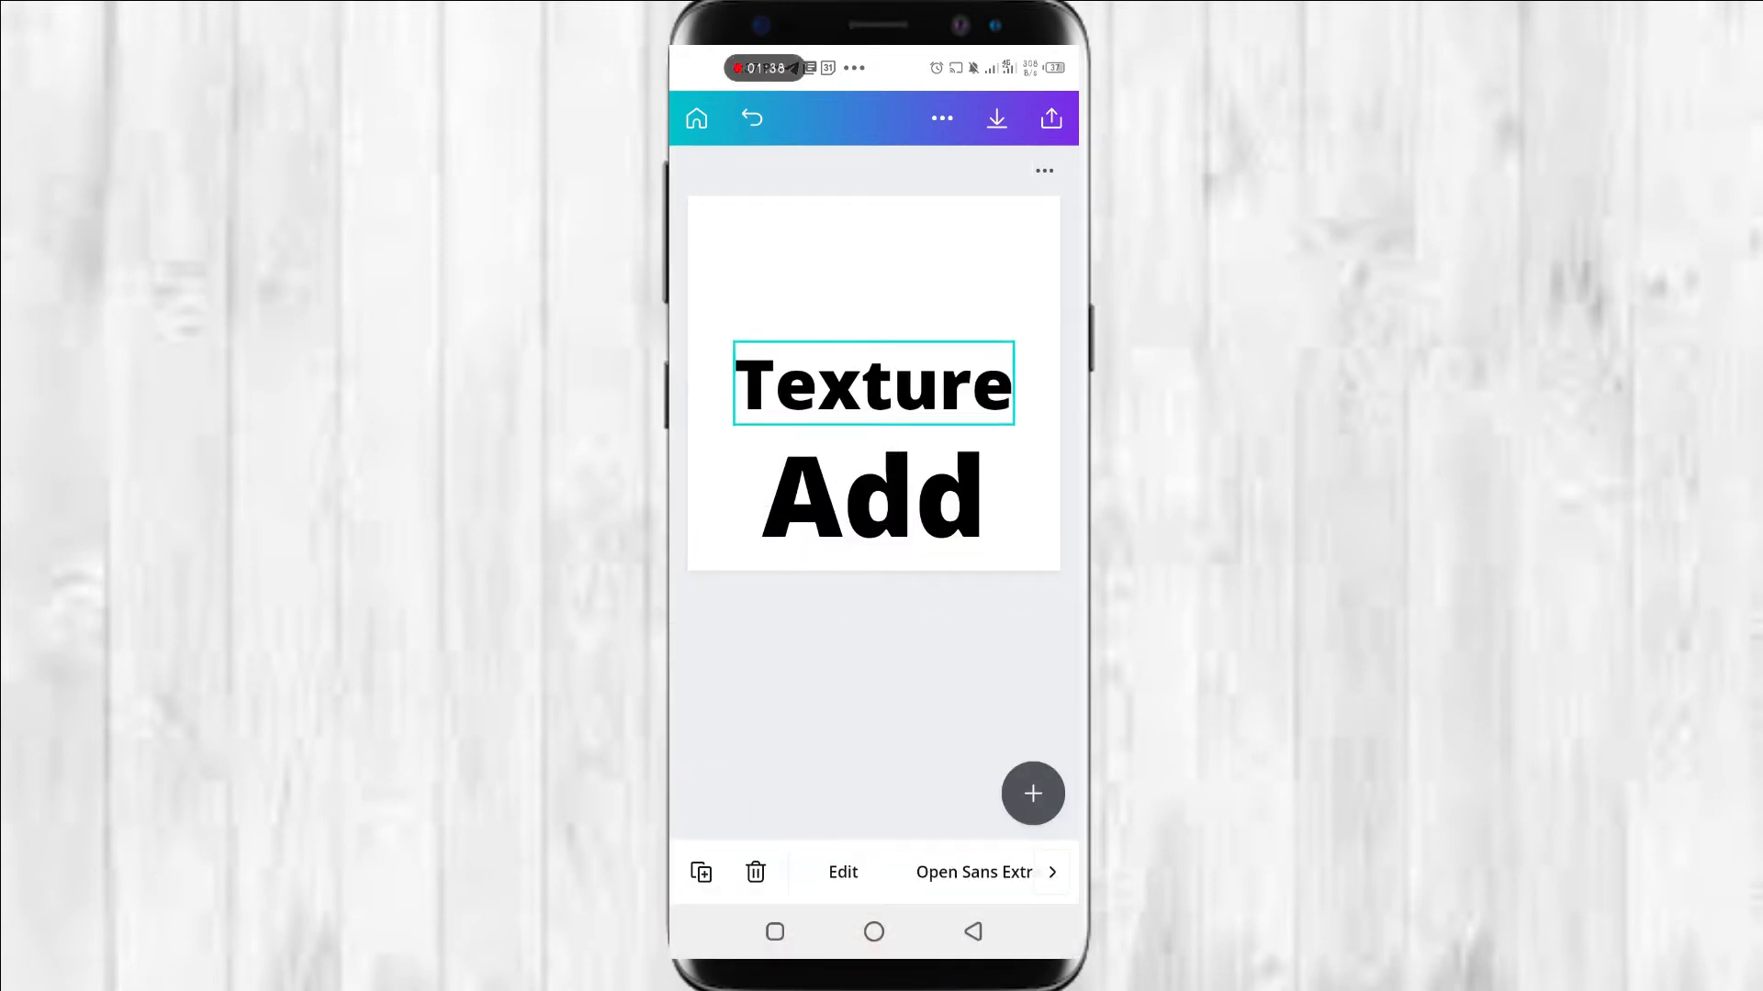
Move the large 'Add' text above 'Texture' so the words stack
double_click(867, 497)
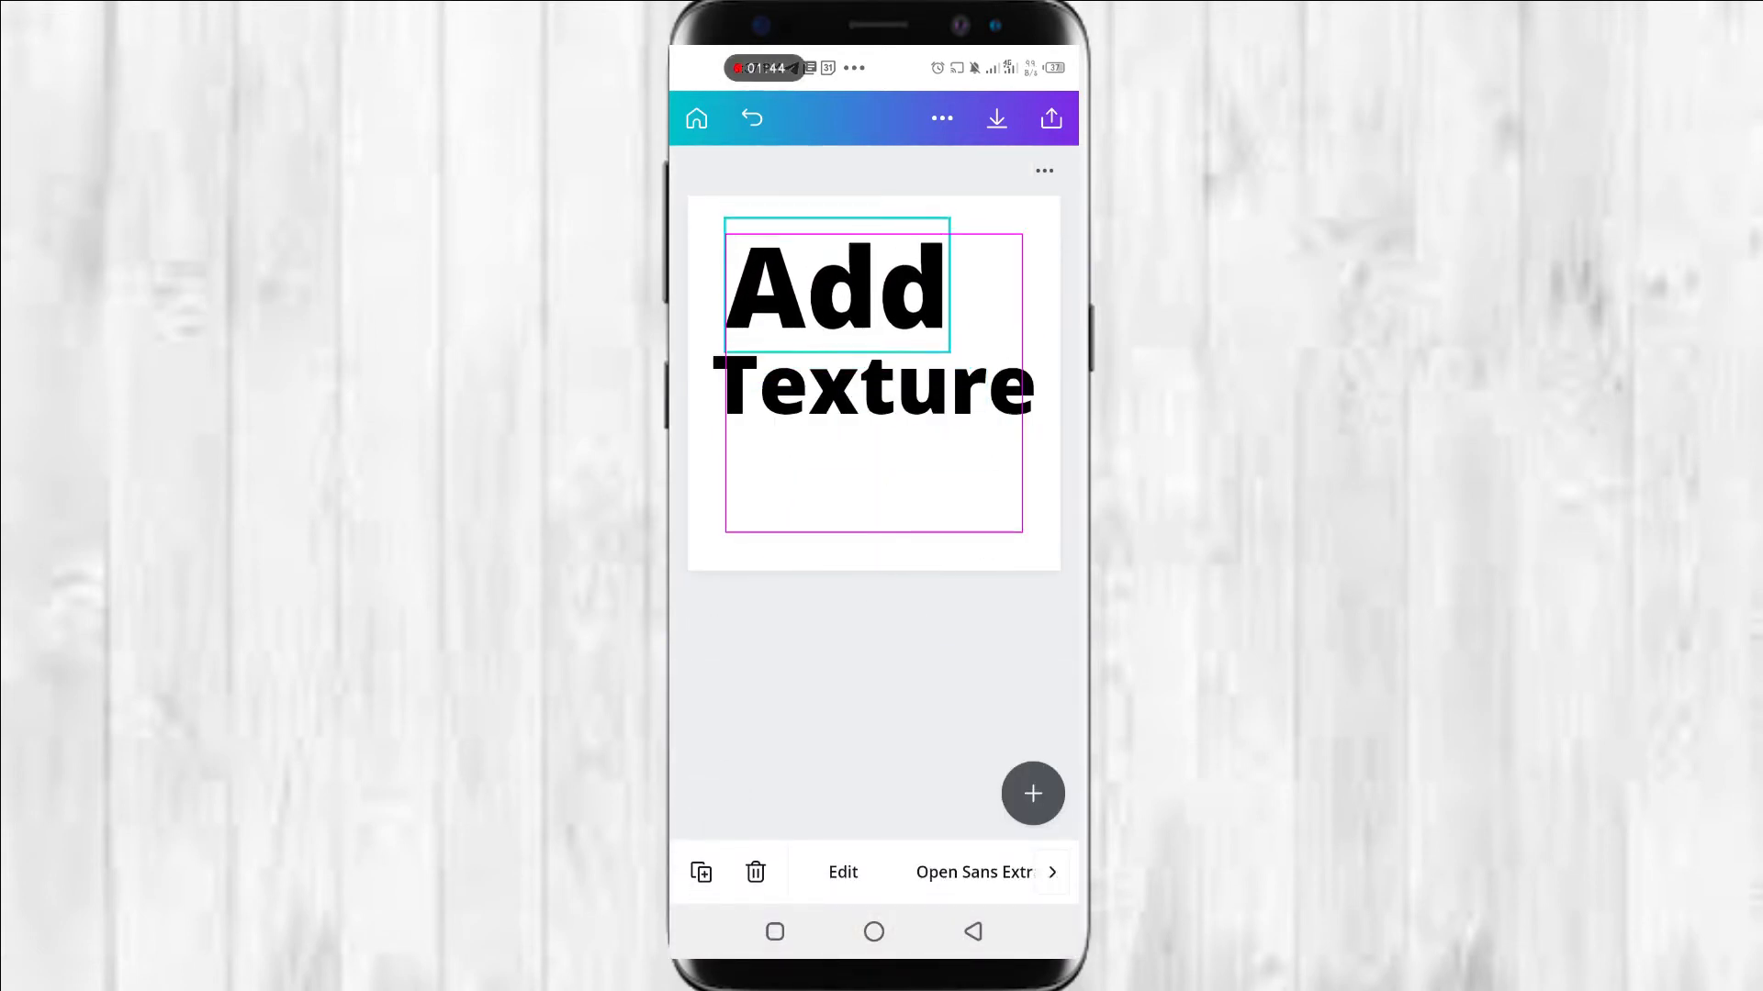
left_click(873, 386)
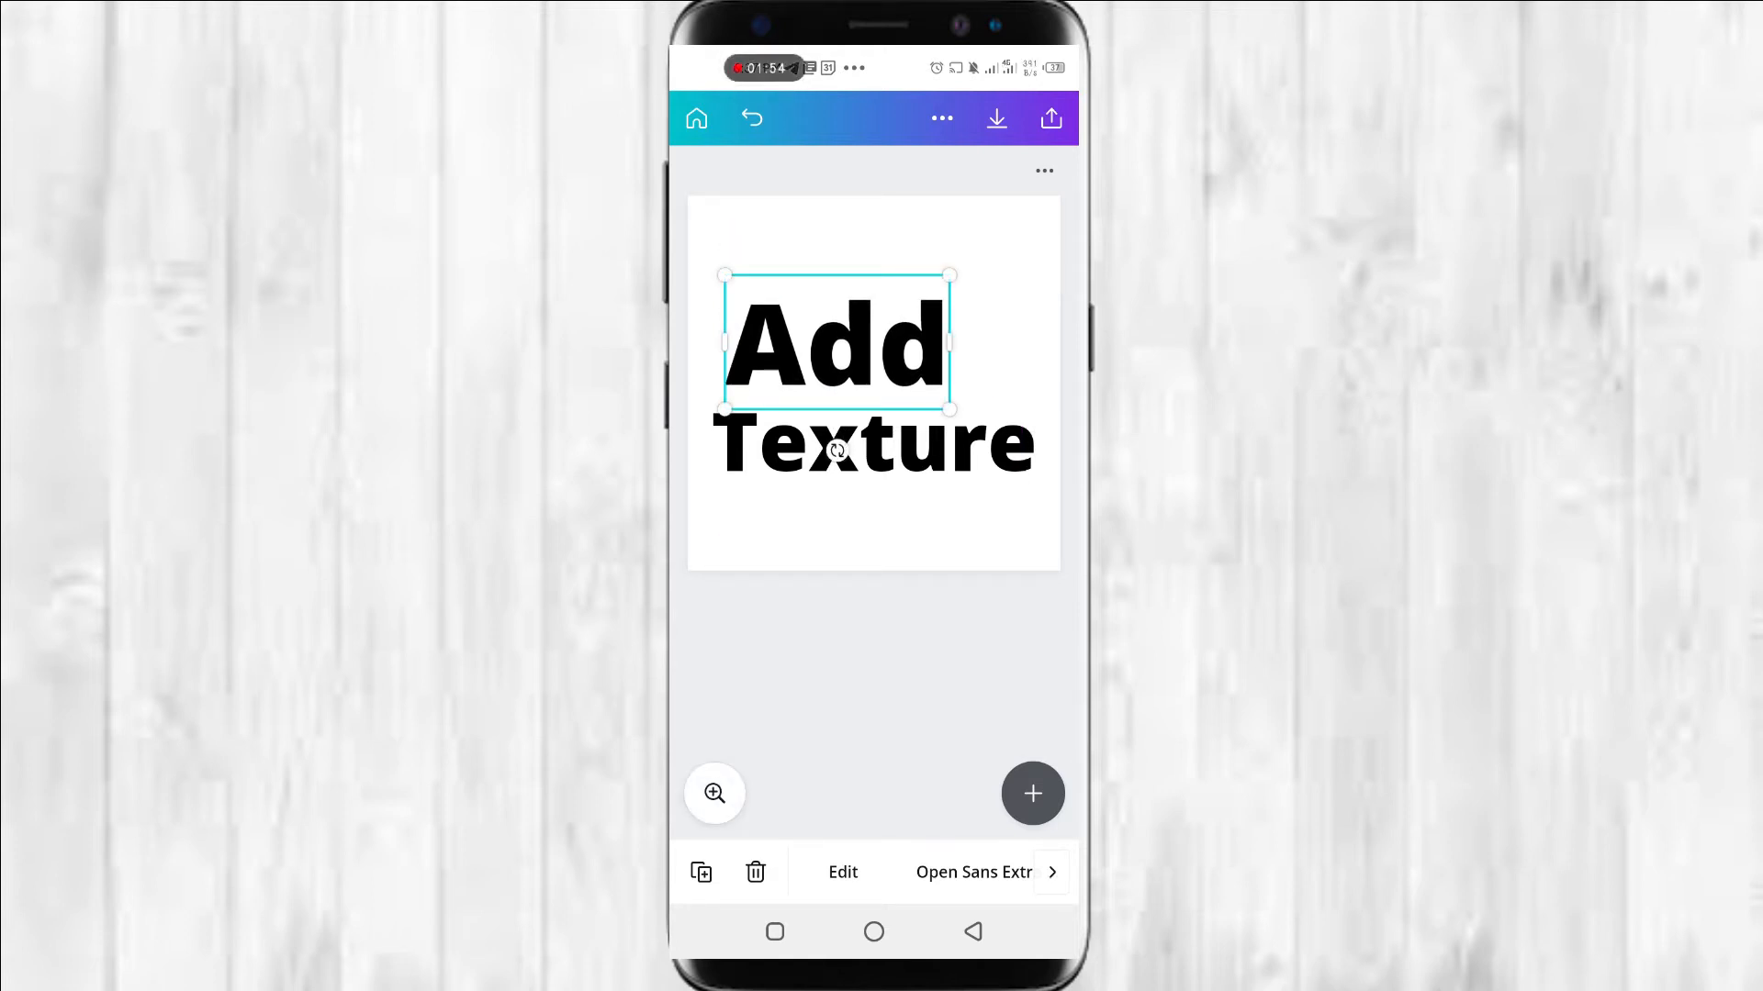
left_click(843, 872)
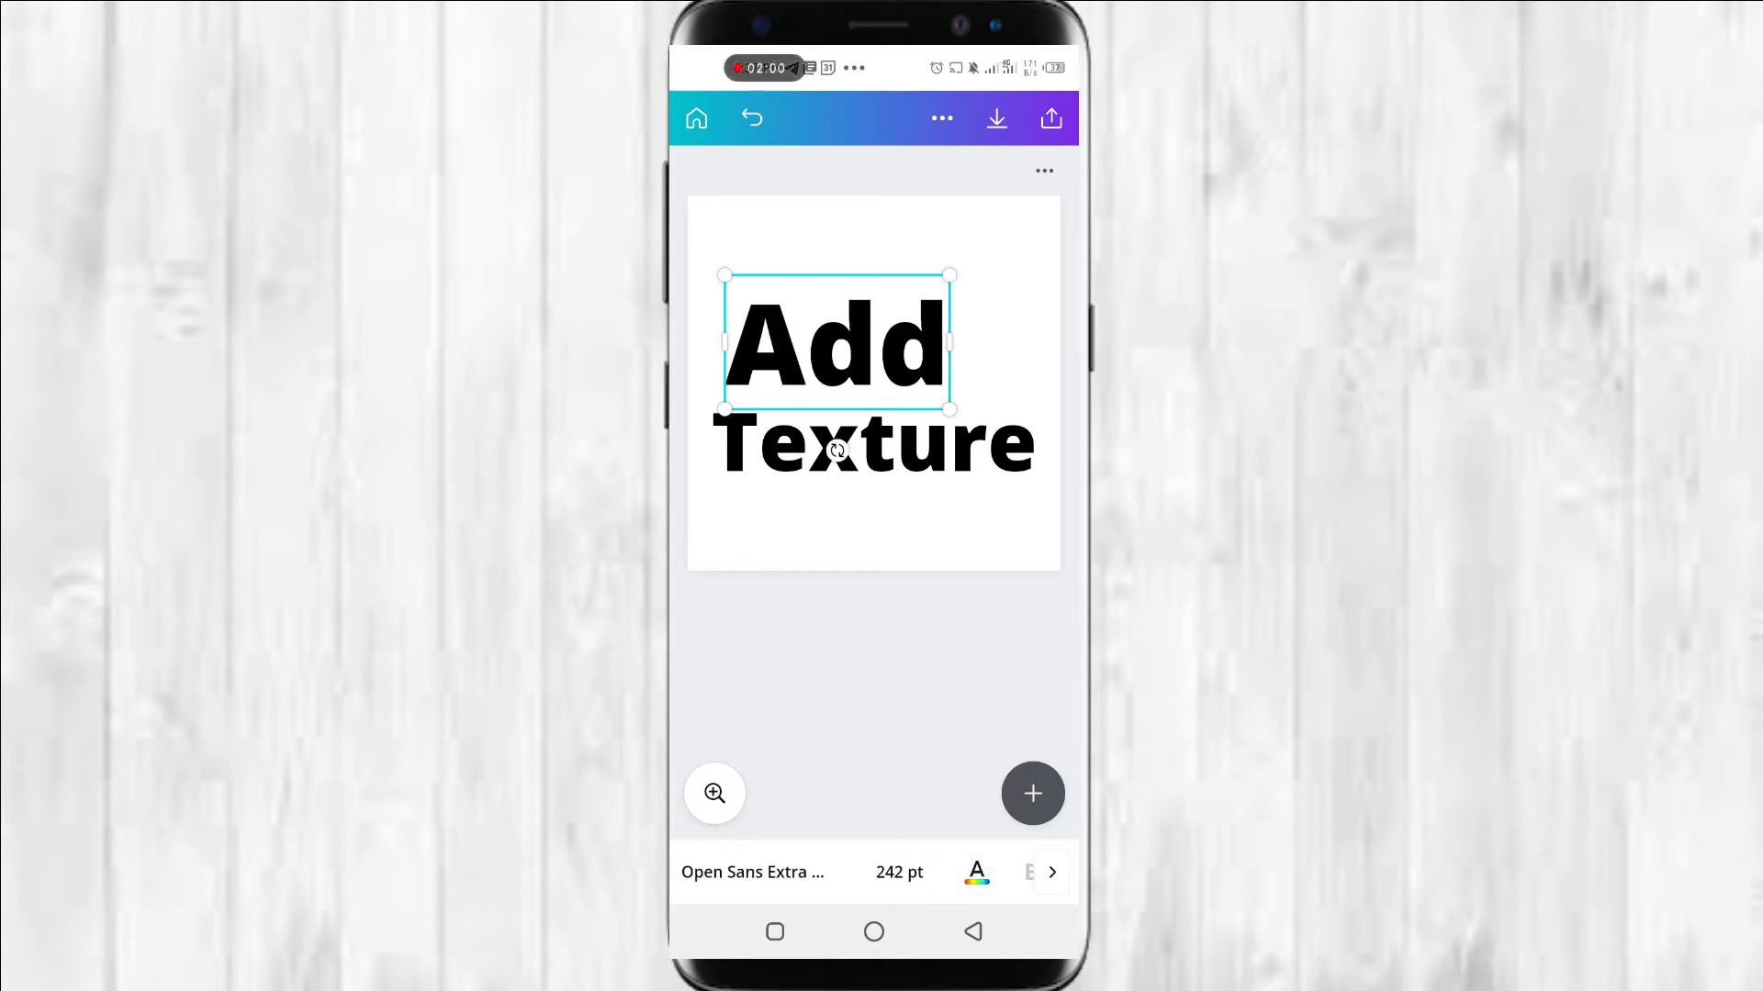
Try the Arapey font and all-capitals styling on the text
left_click(753, 872)
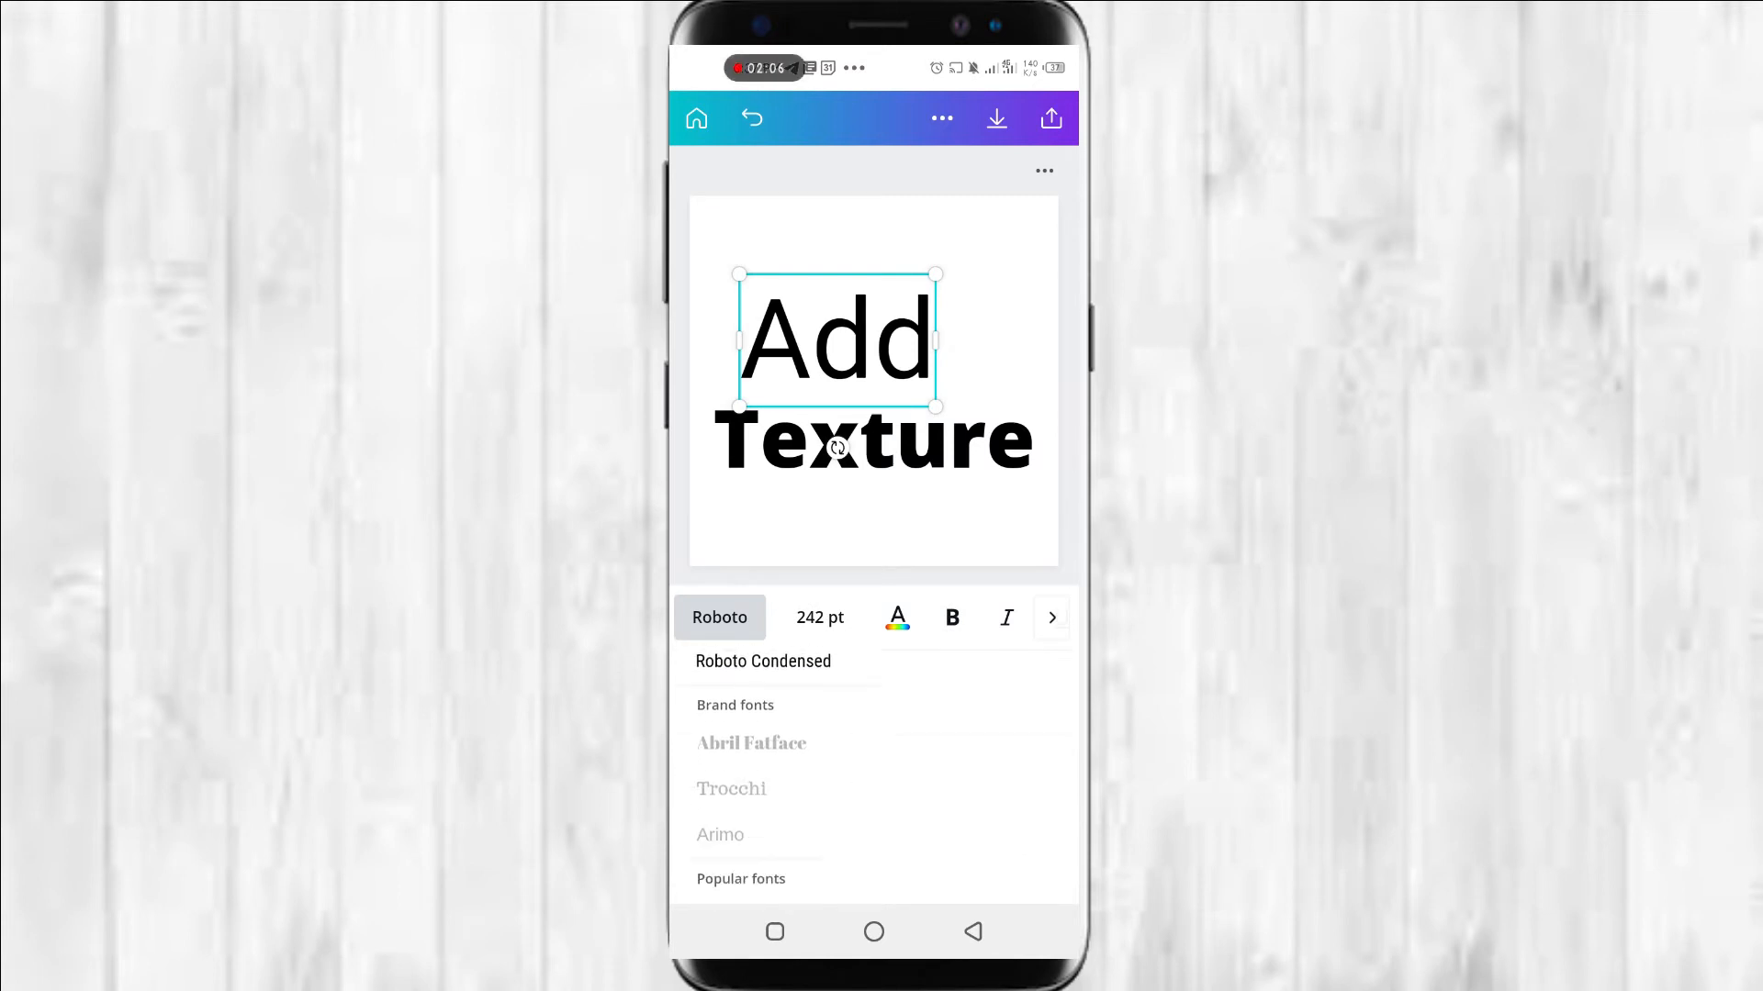
scroll("down", 3)
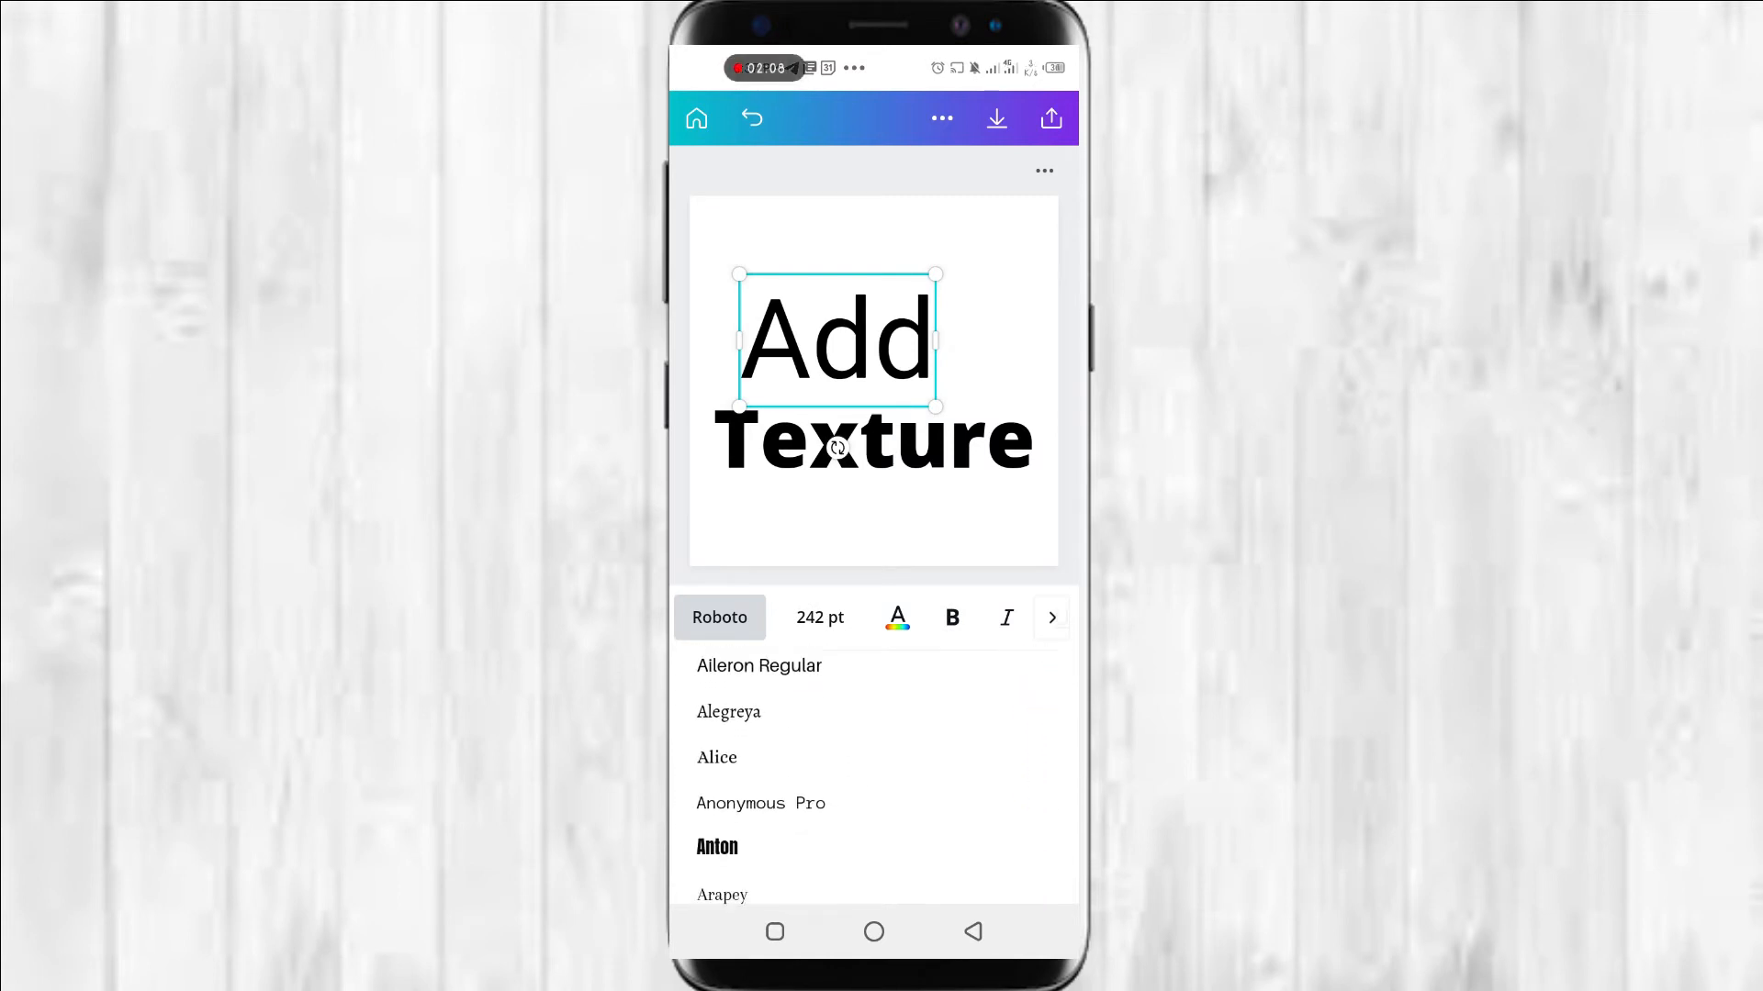
scroll("down", 3)
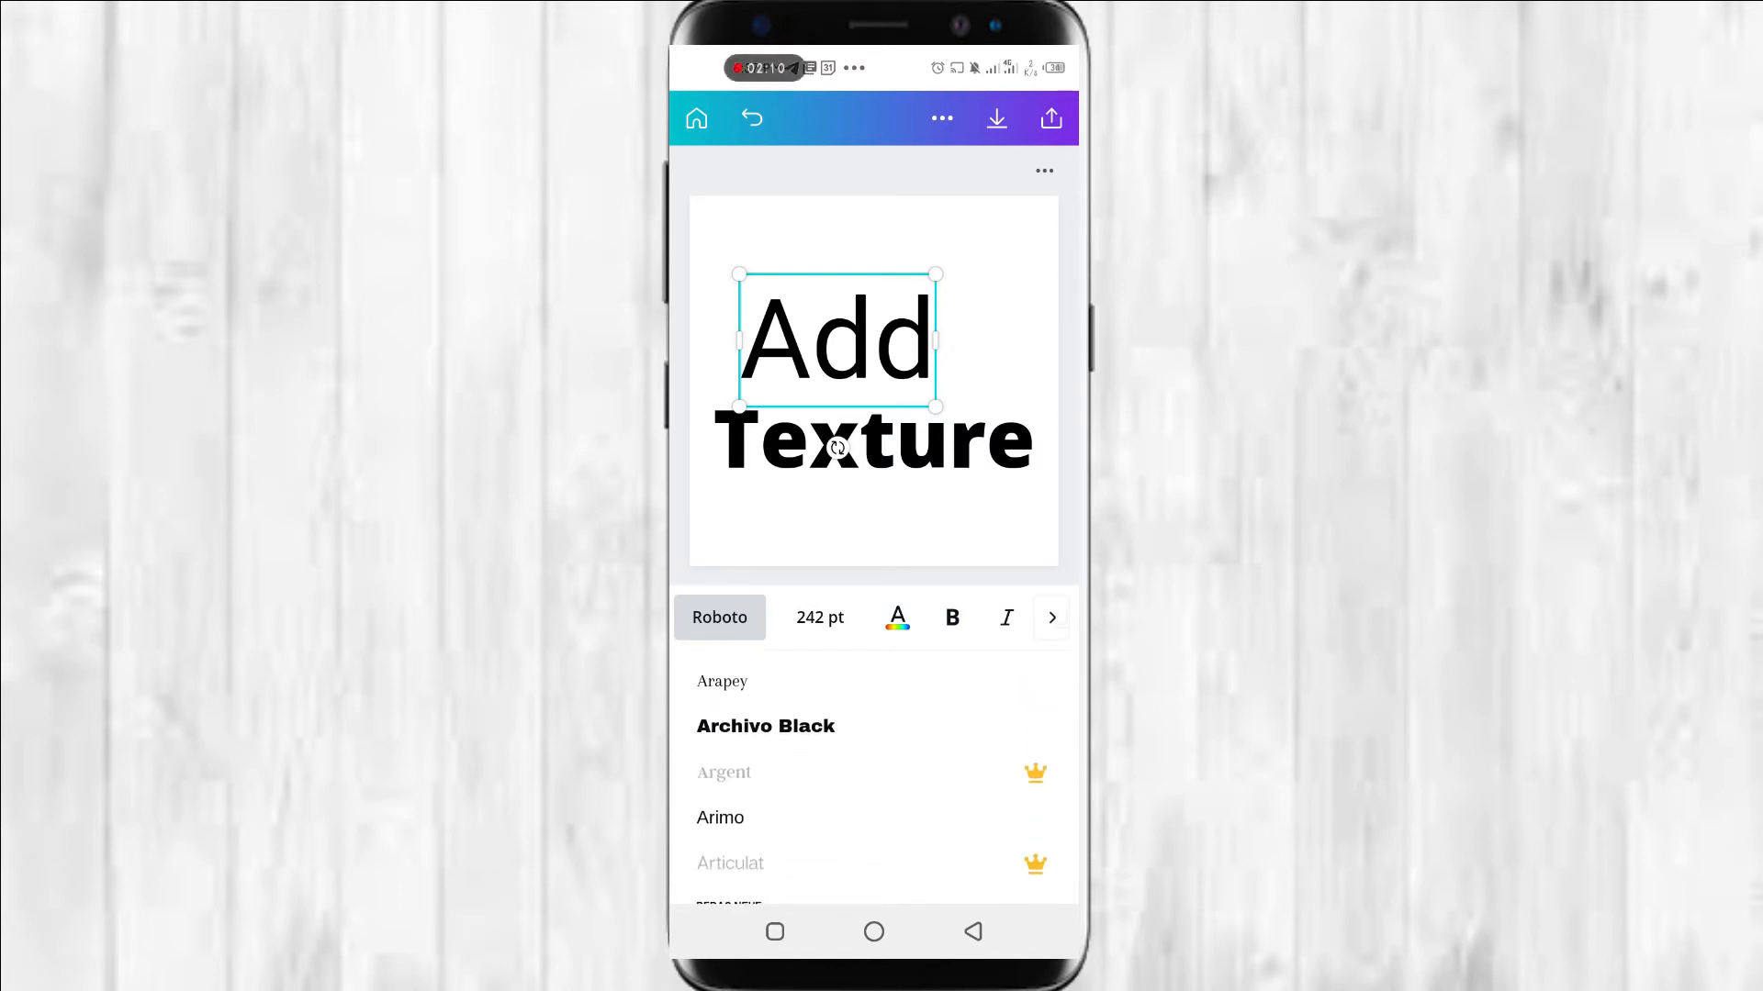
scroll("down", 3)
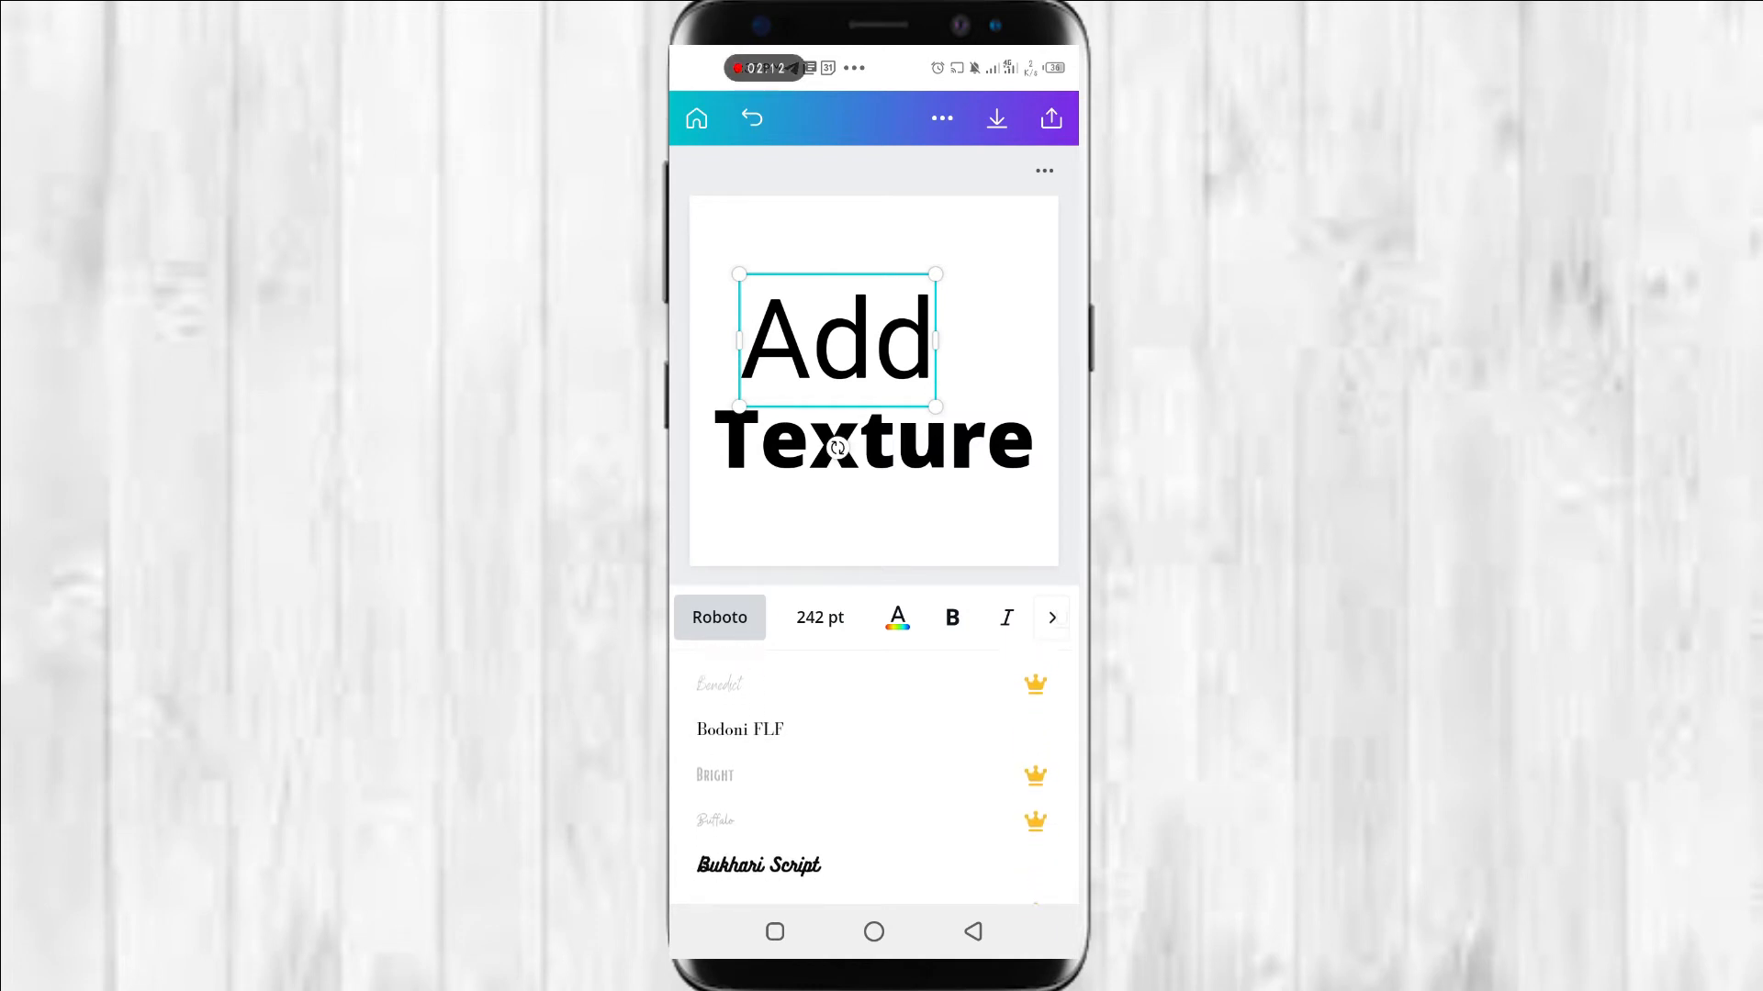
scroll("down", 3)
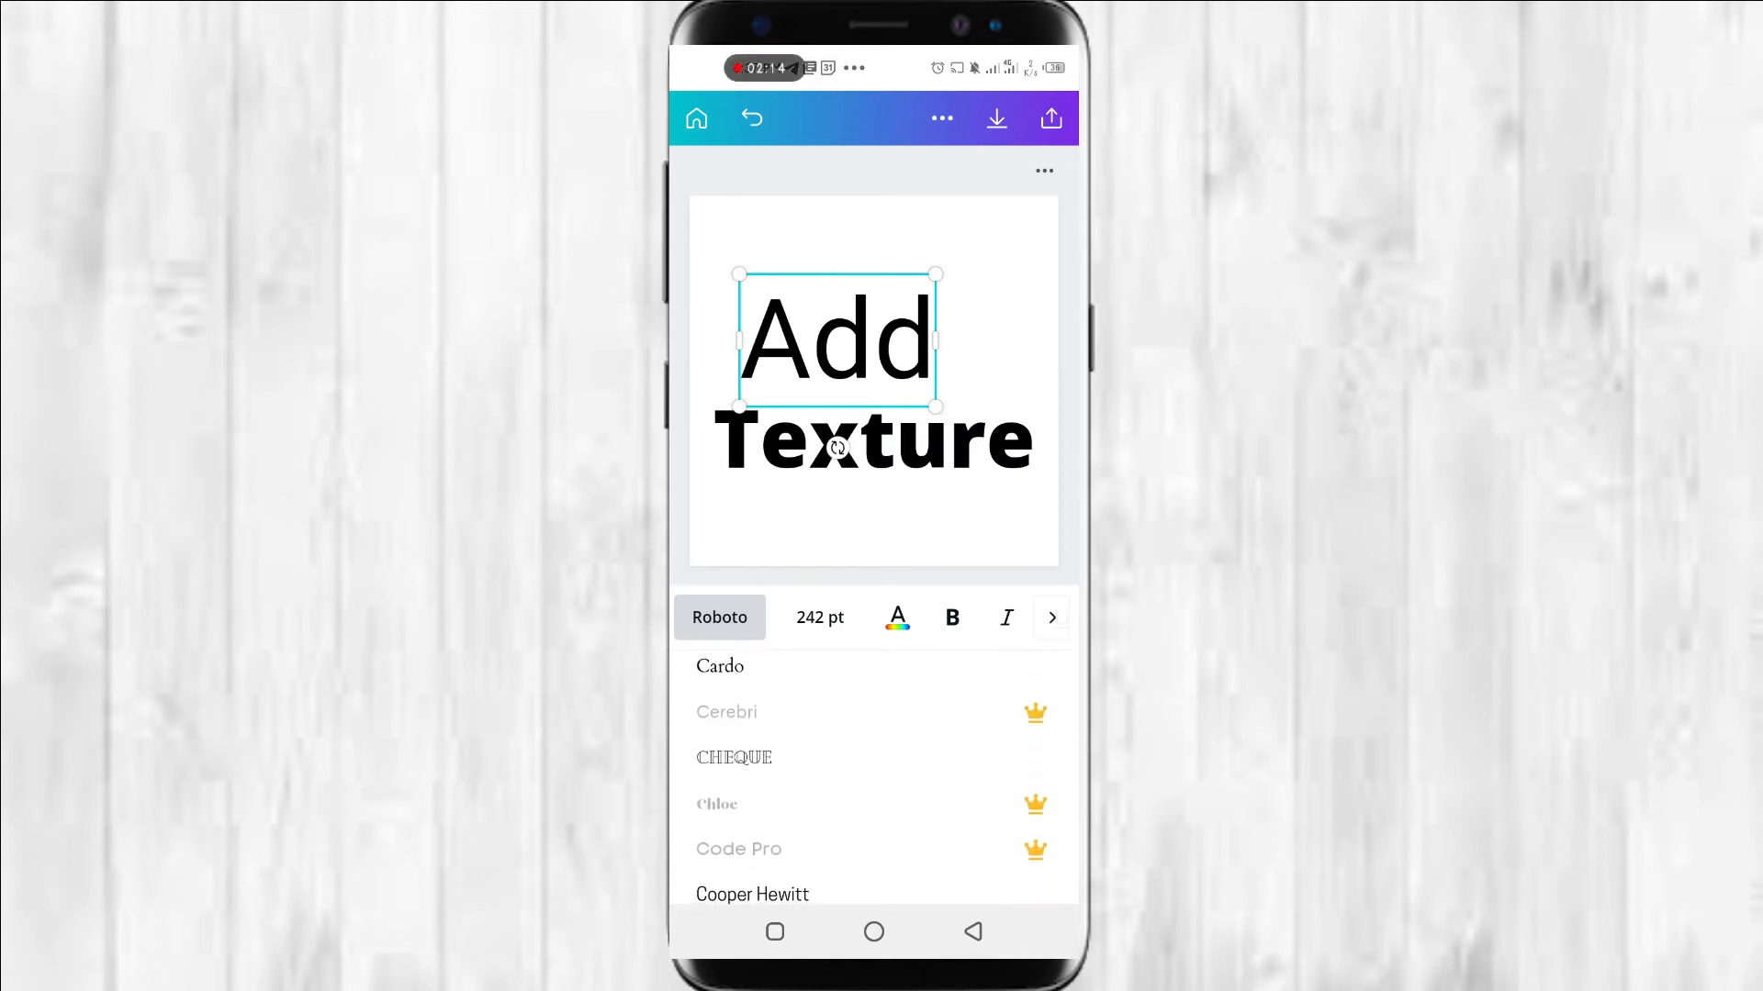
scroll("down", 3)
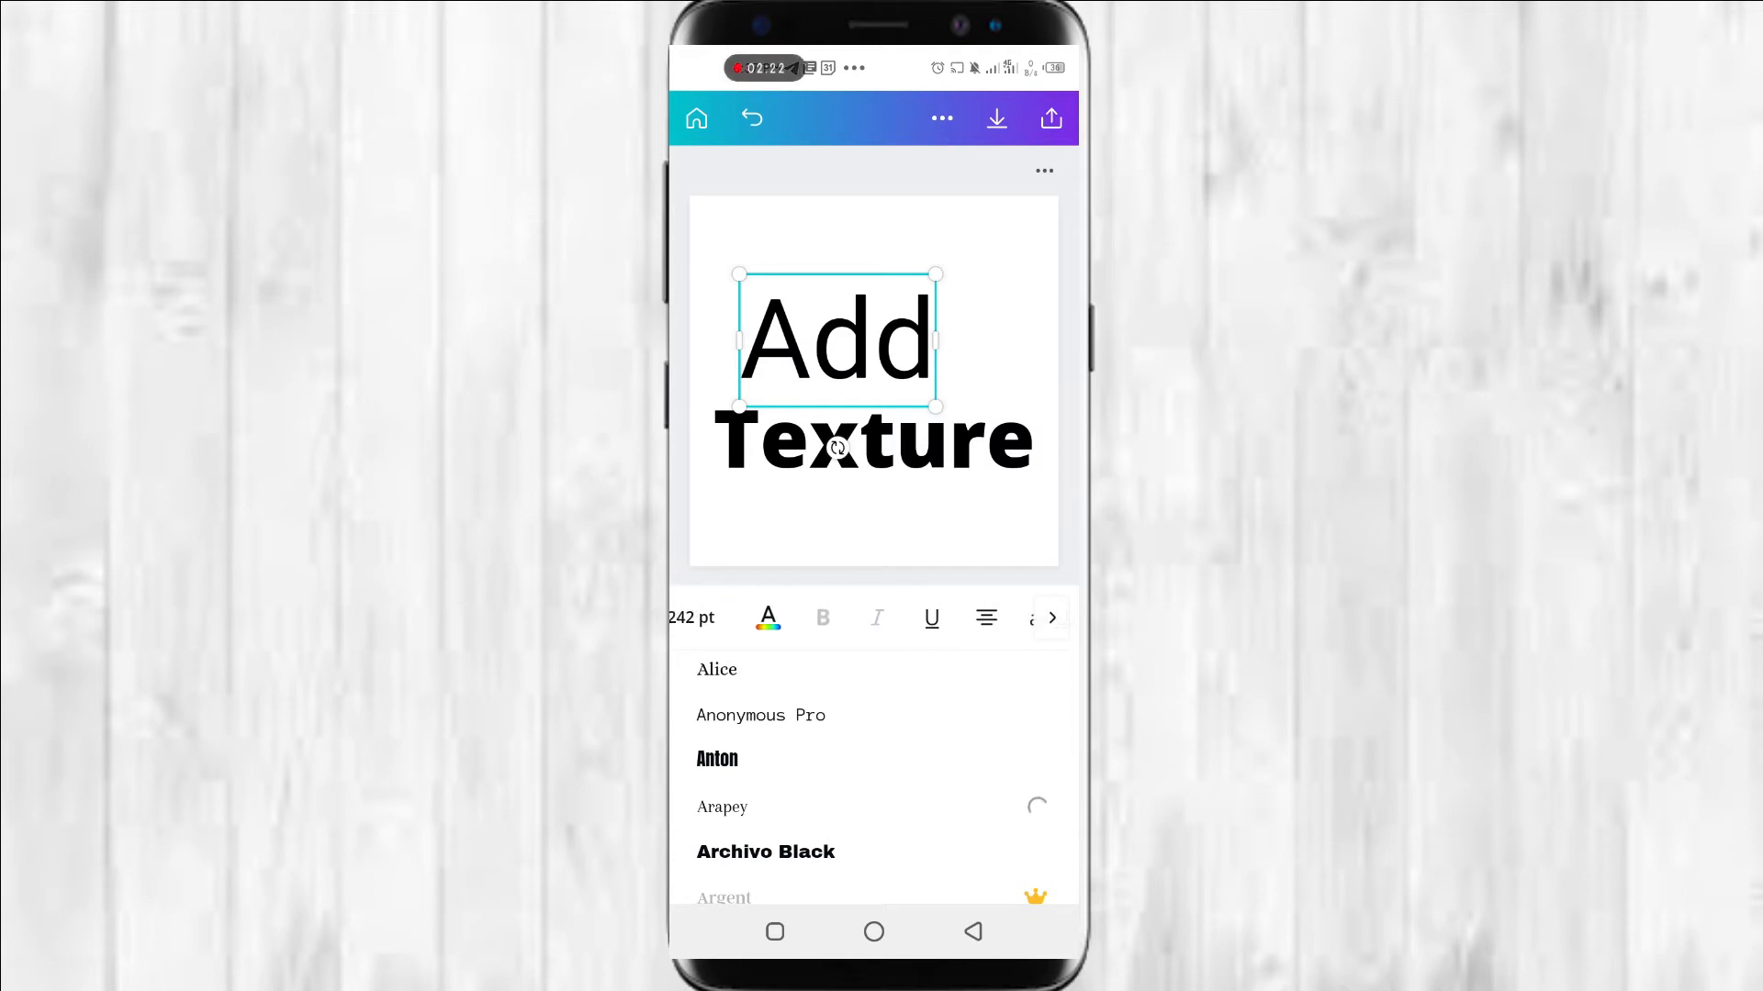
left_click(723, 807)
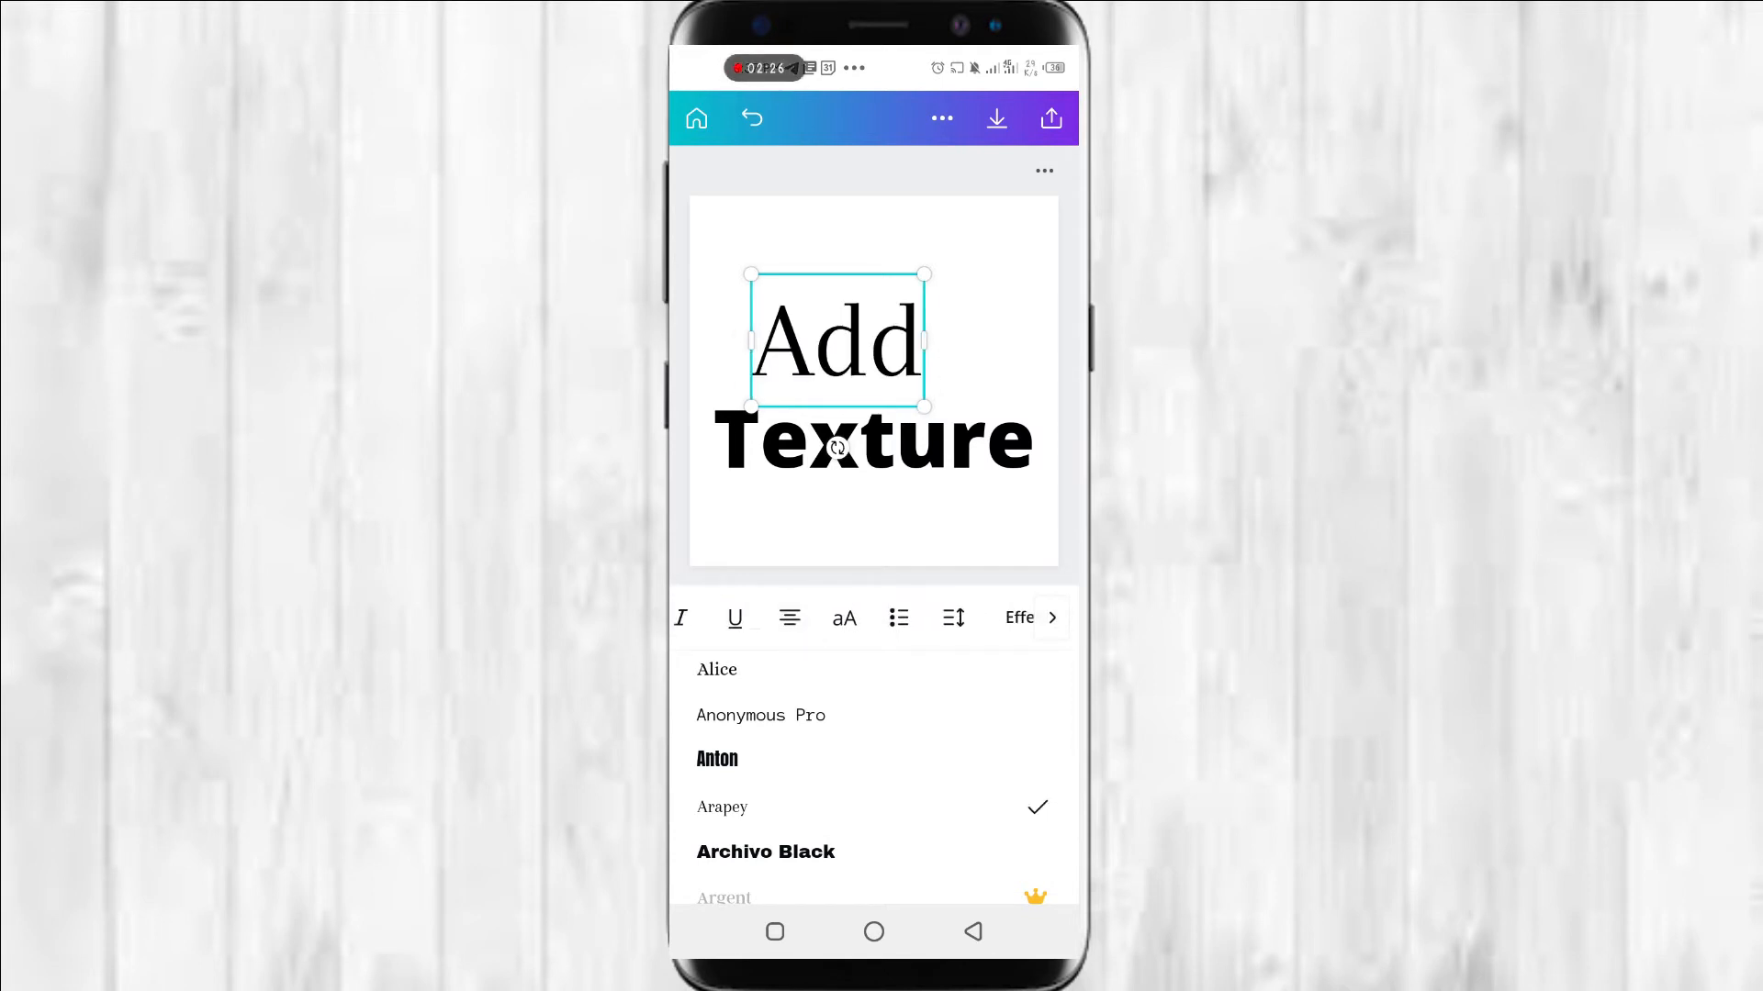
left_click(844, 617)
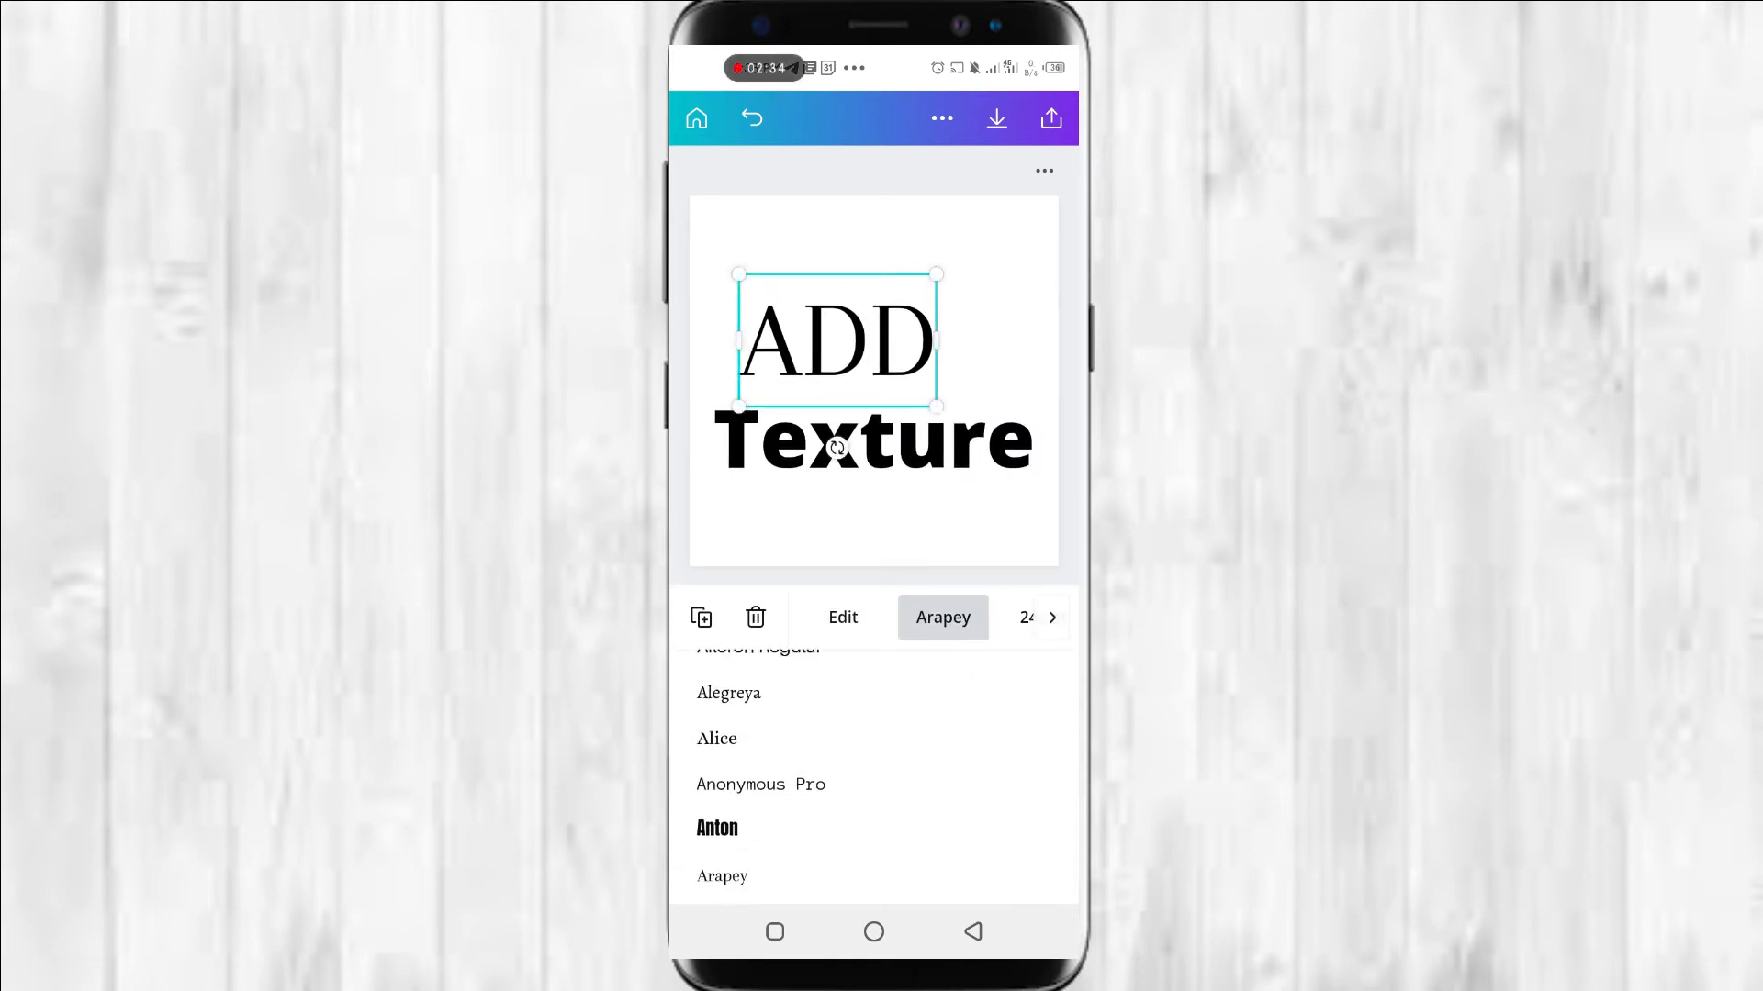
Set ADD to Open Sans Extra Bold after trying Arapey again
scroll("down", 3)
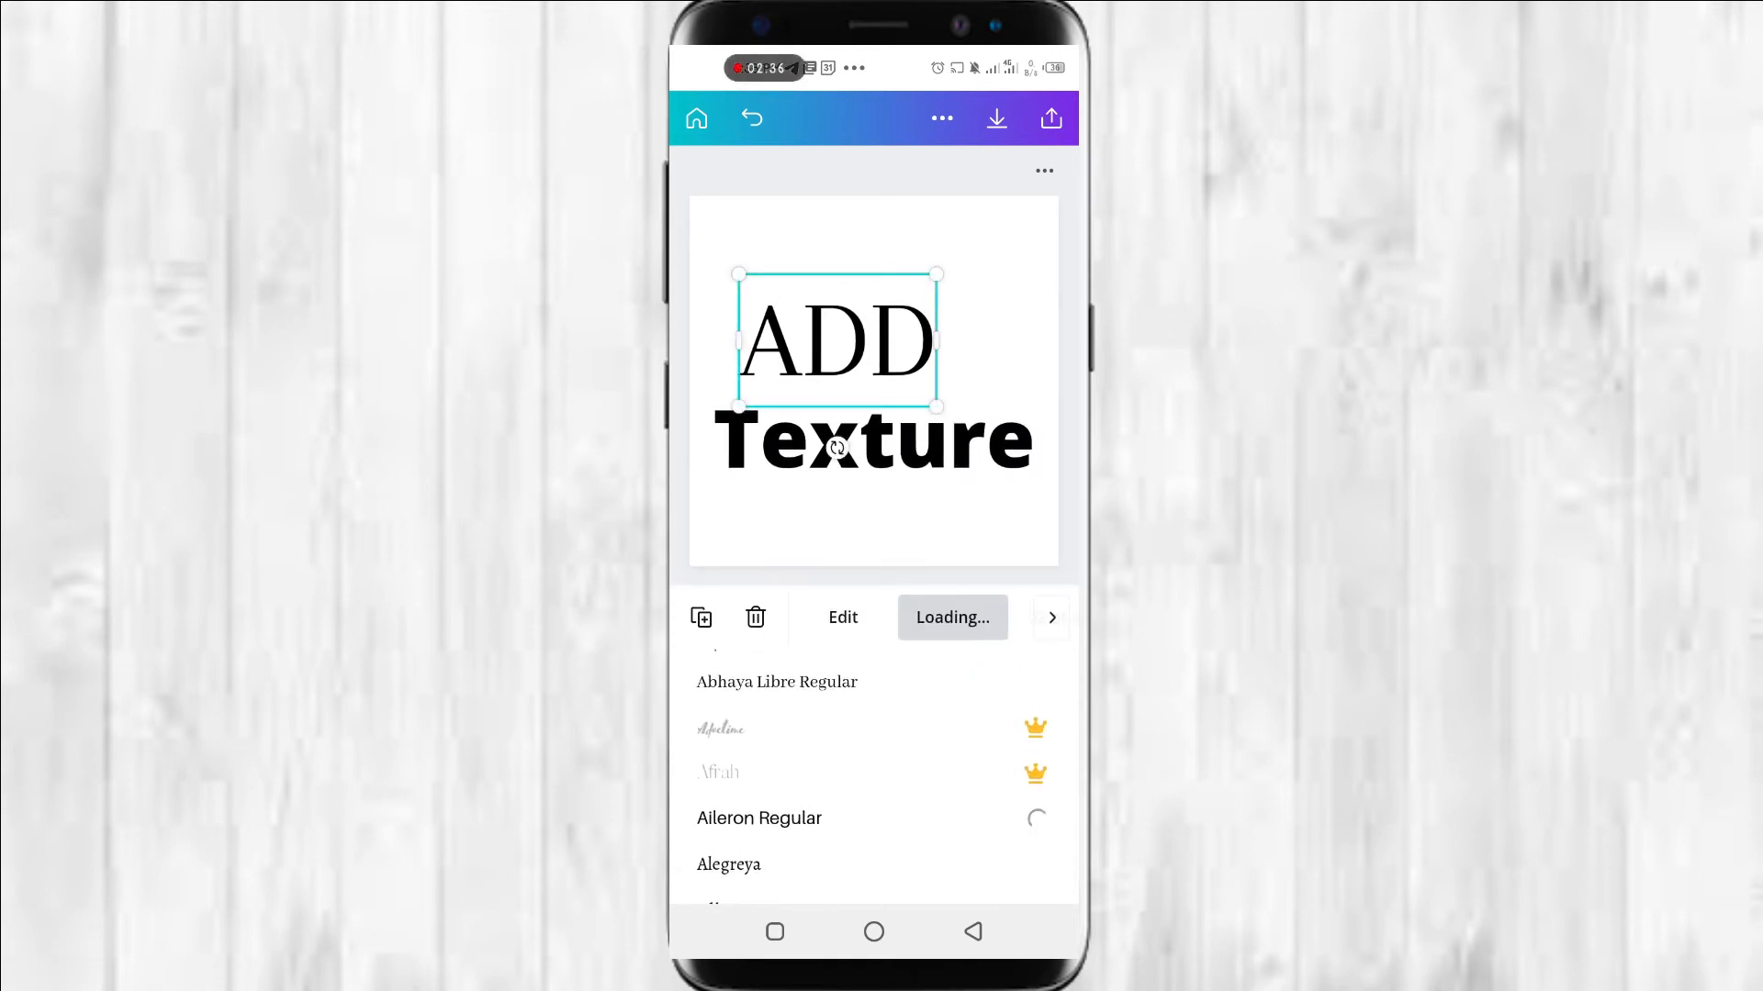
left_click(759, 818)
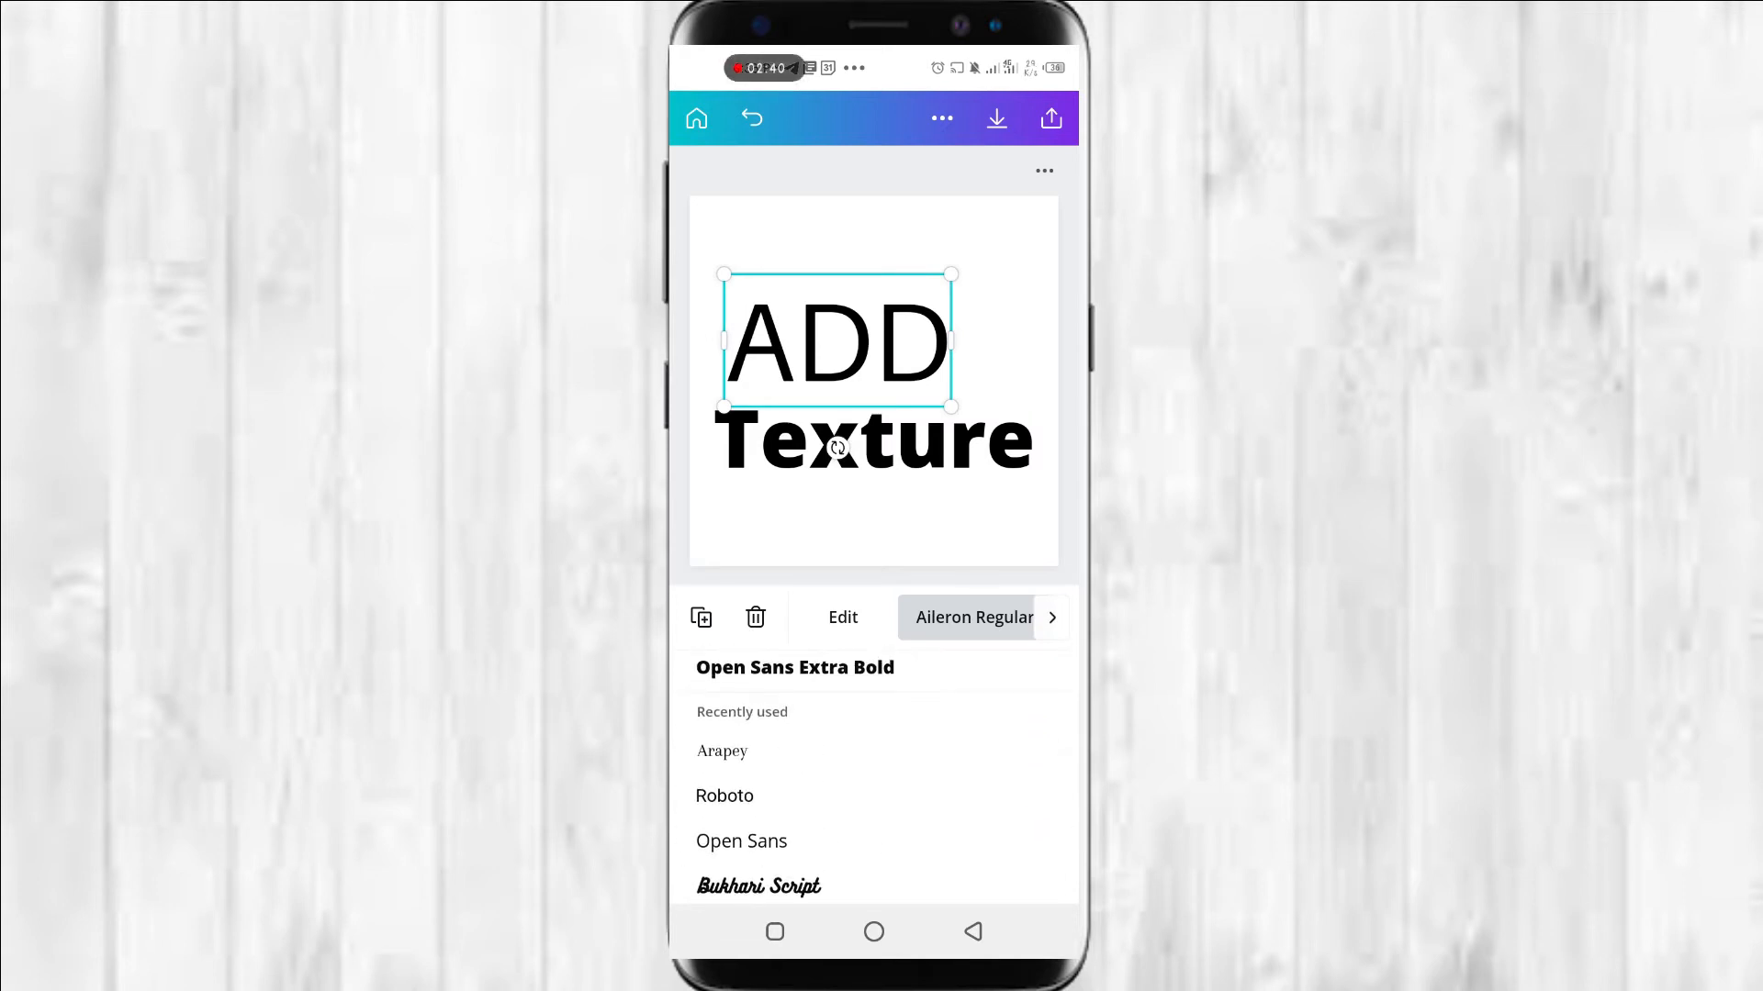
left_click(722, 751)
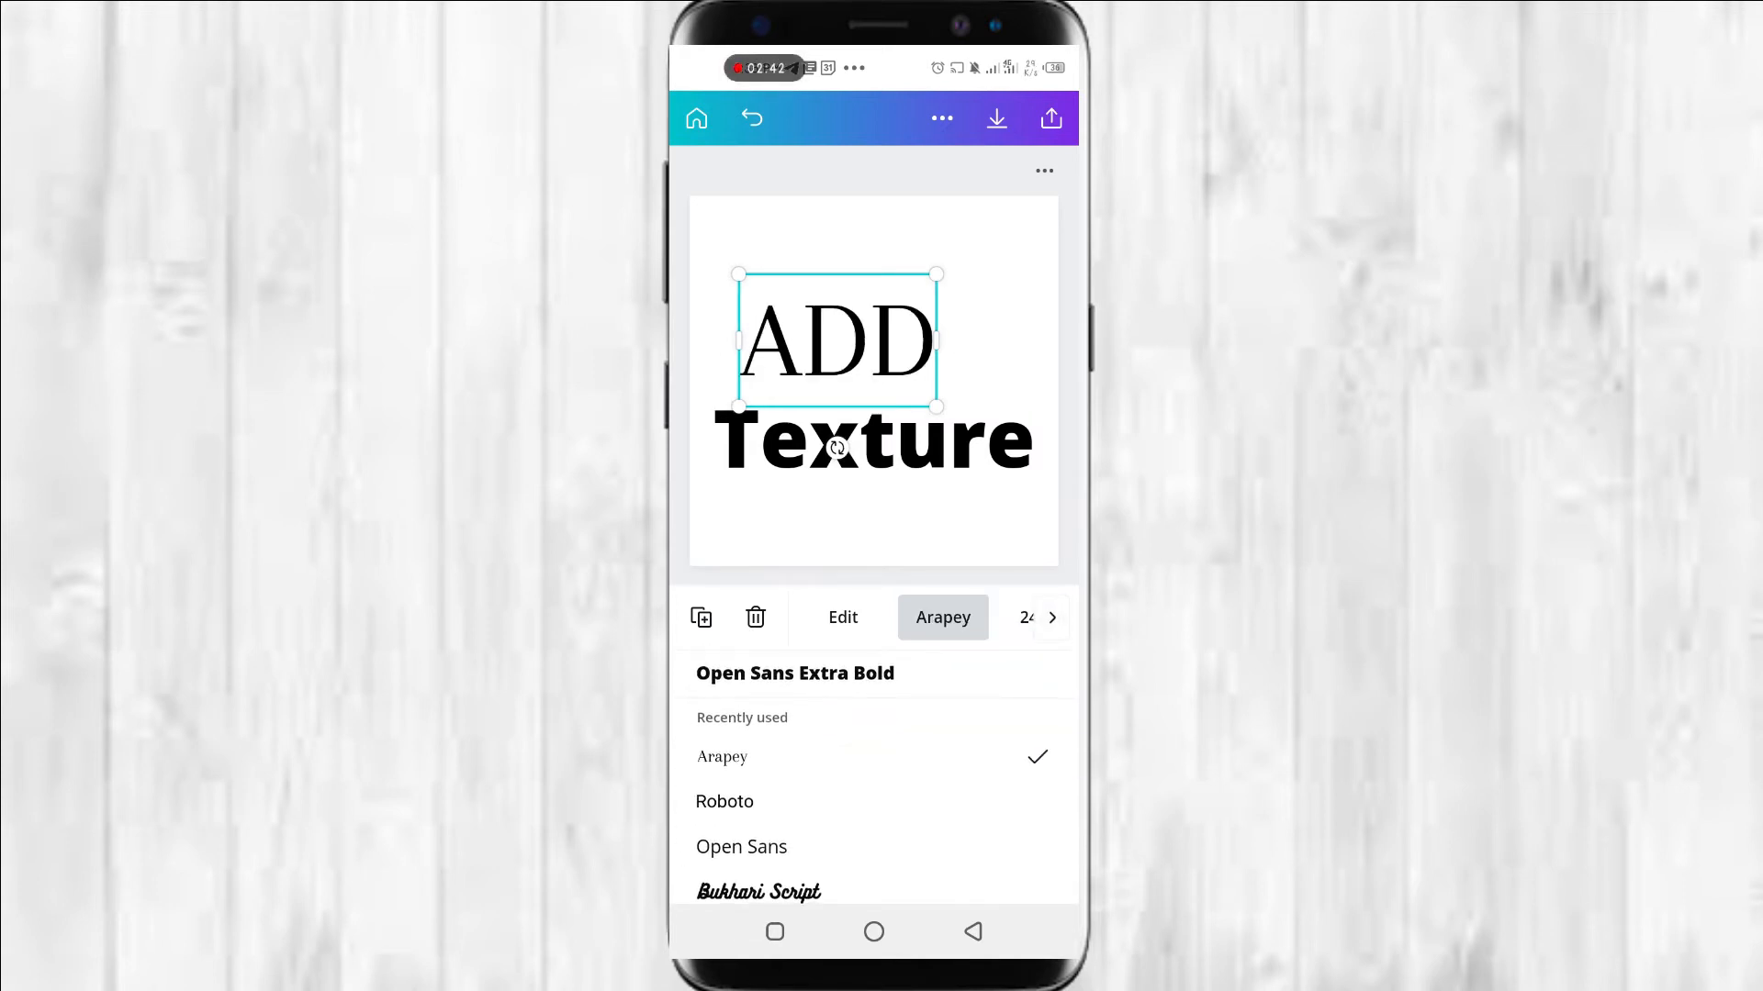
left_click(795, 673)
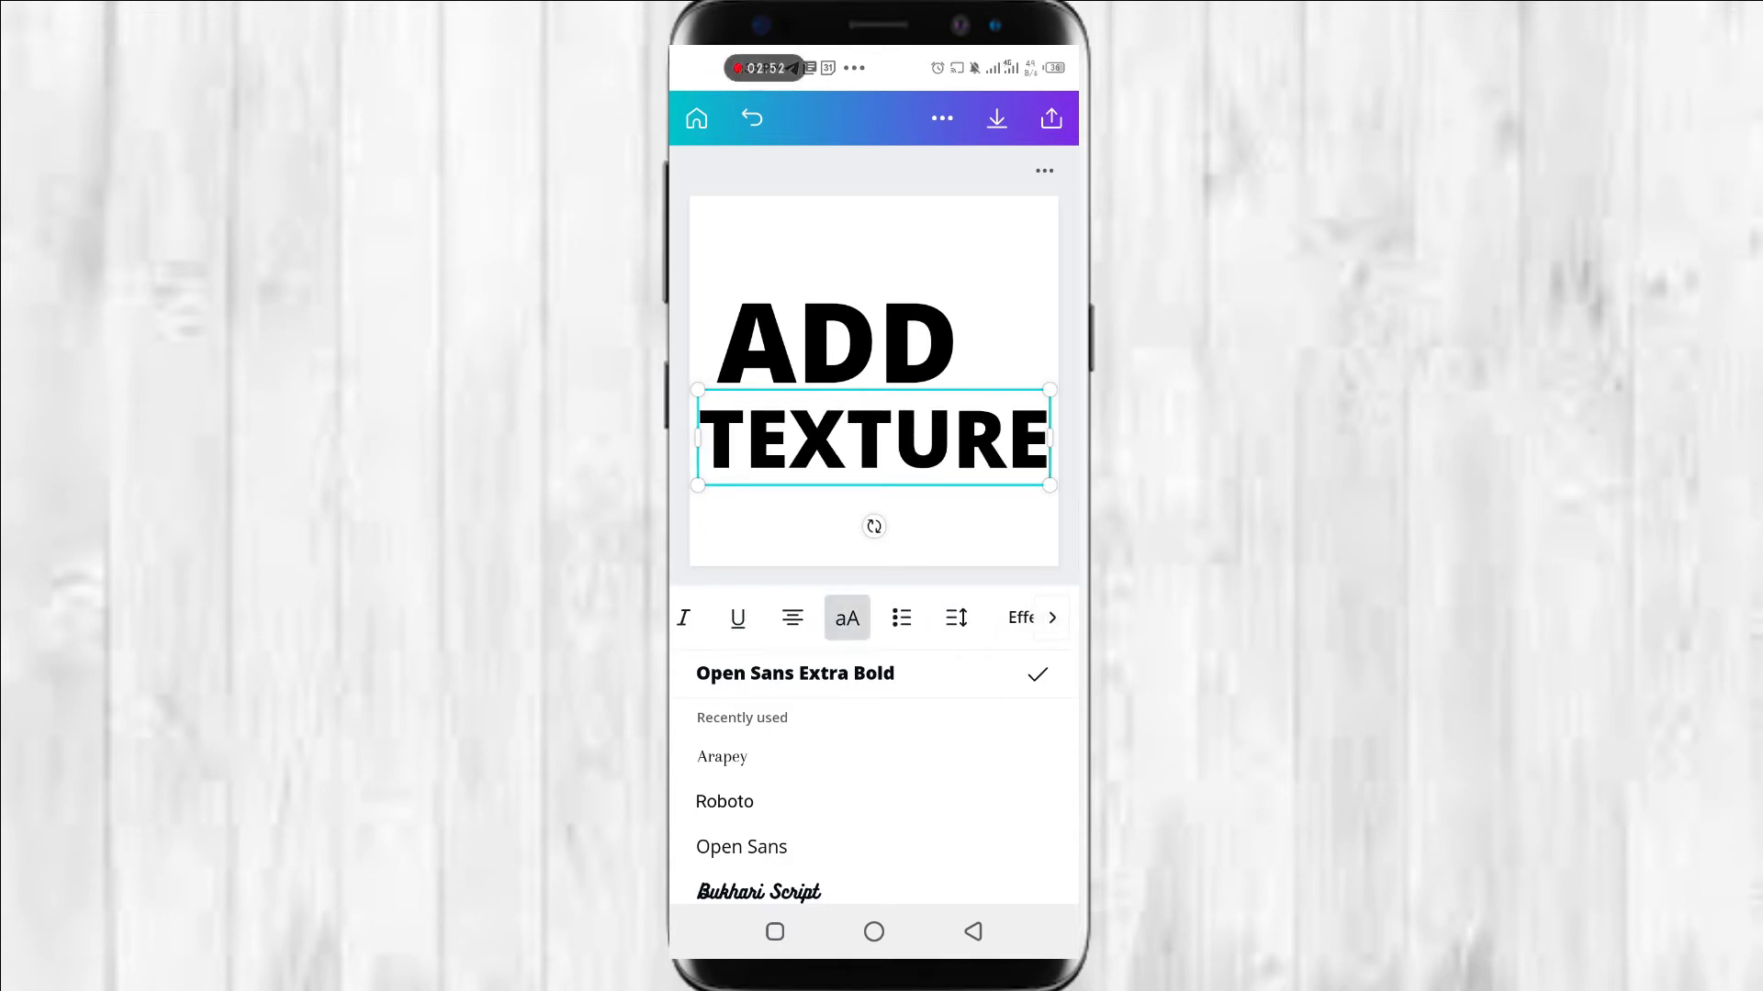
Close the font panel and select ADD to resize and align it
left_click(846, 618)
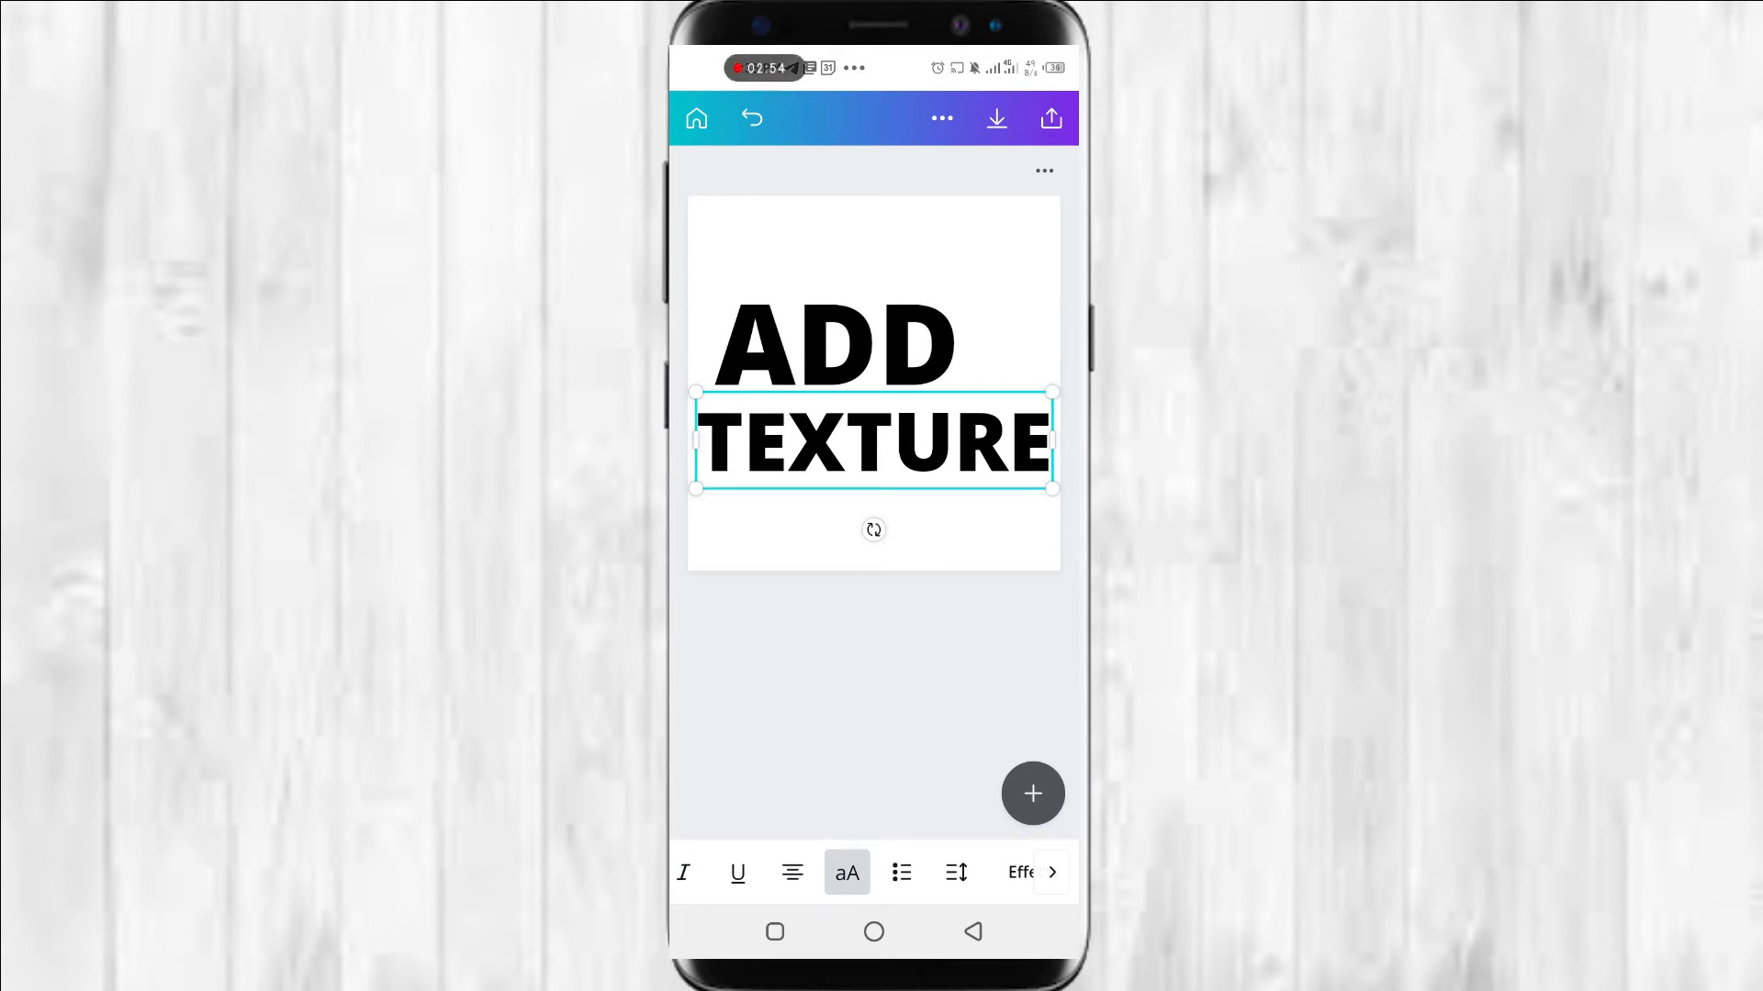
left_click(809, 346)
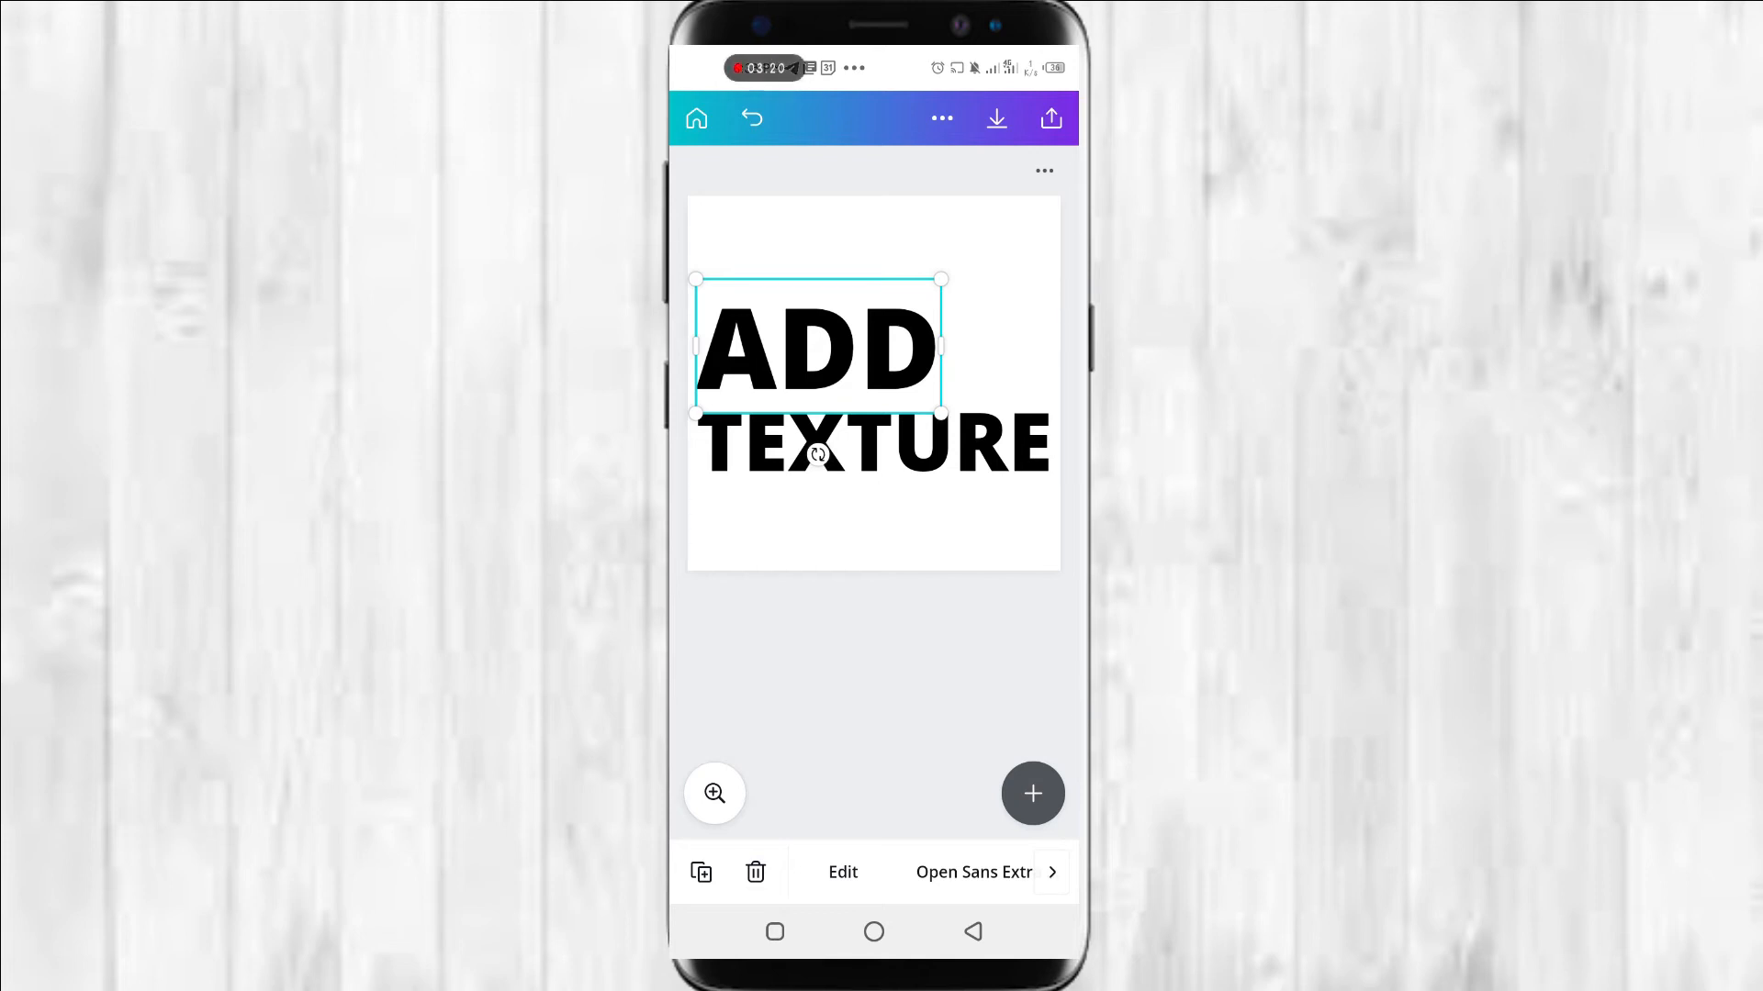
Search Elements for 'Texture' and add the orange speckle texture to the design
left_click(1032, 793)
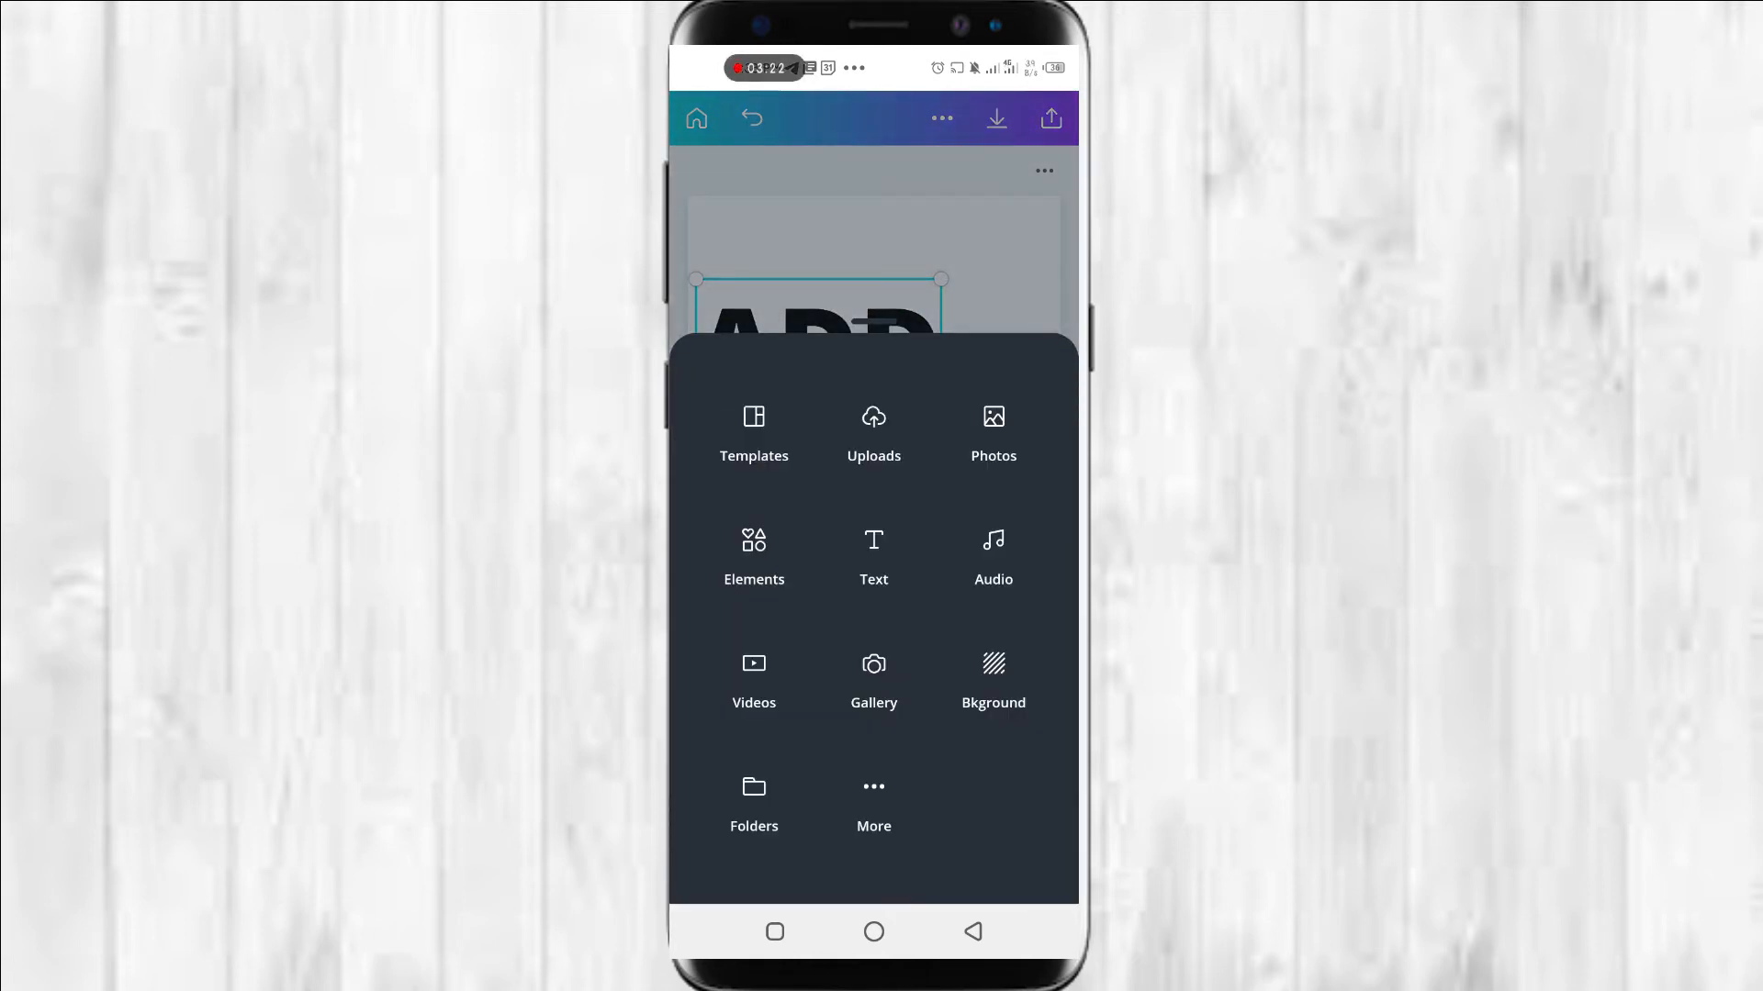
left_click(753, 551)
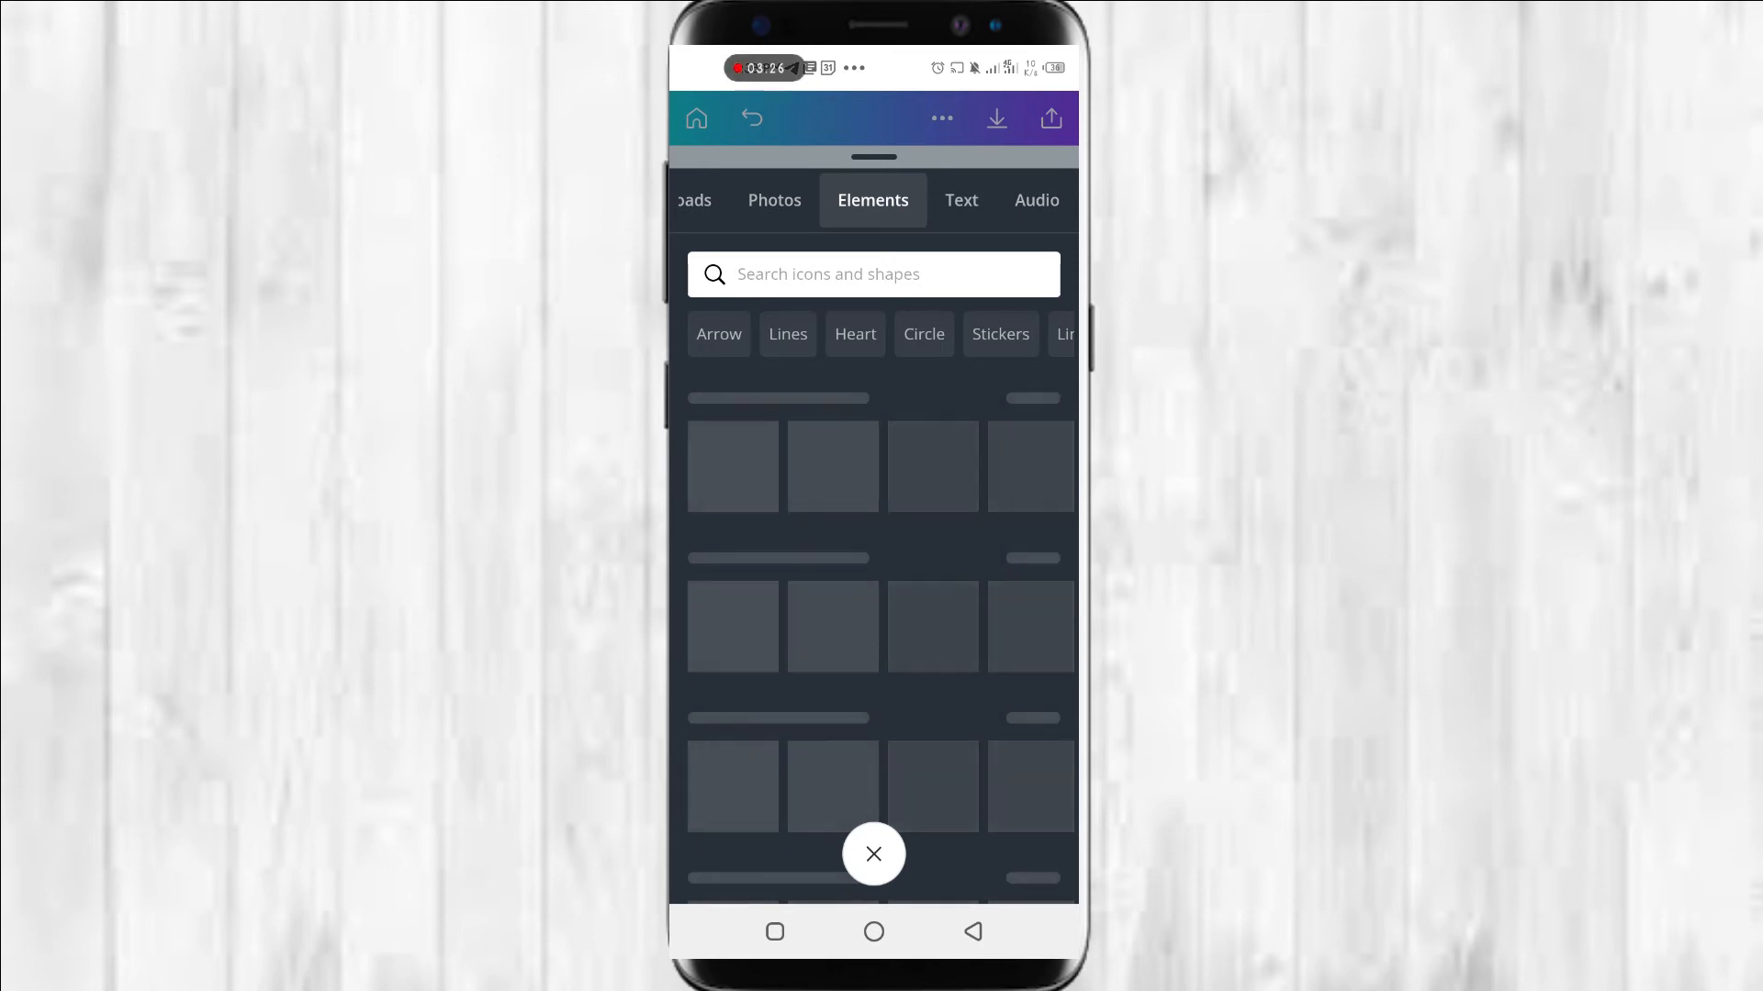
left_click(872, 273)
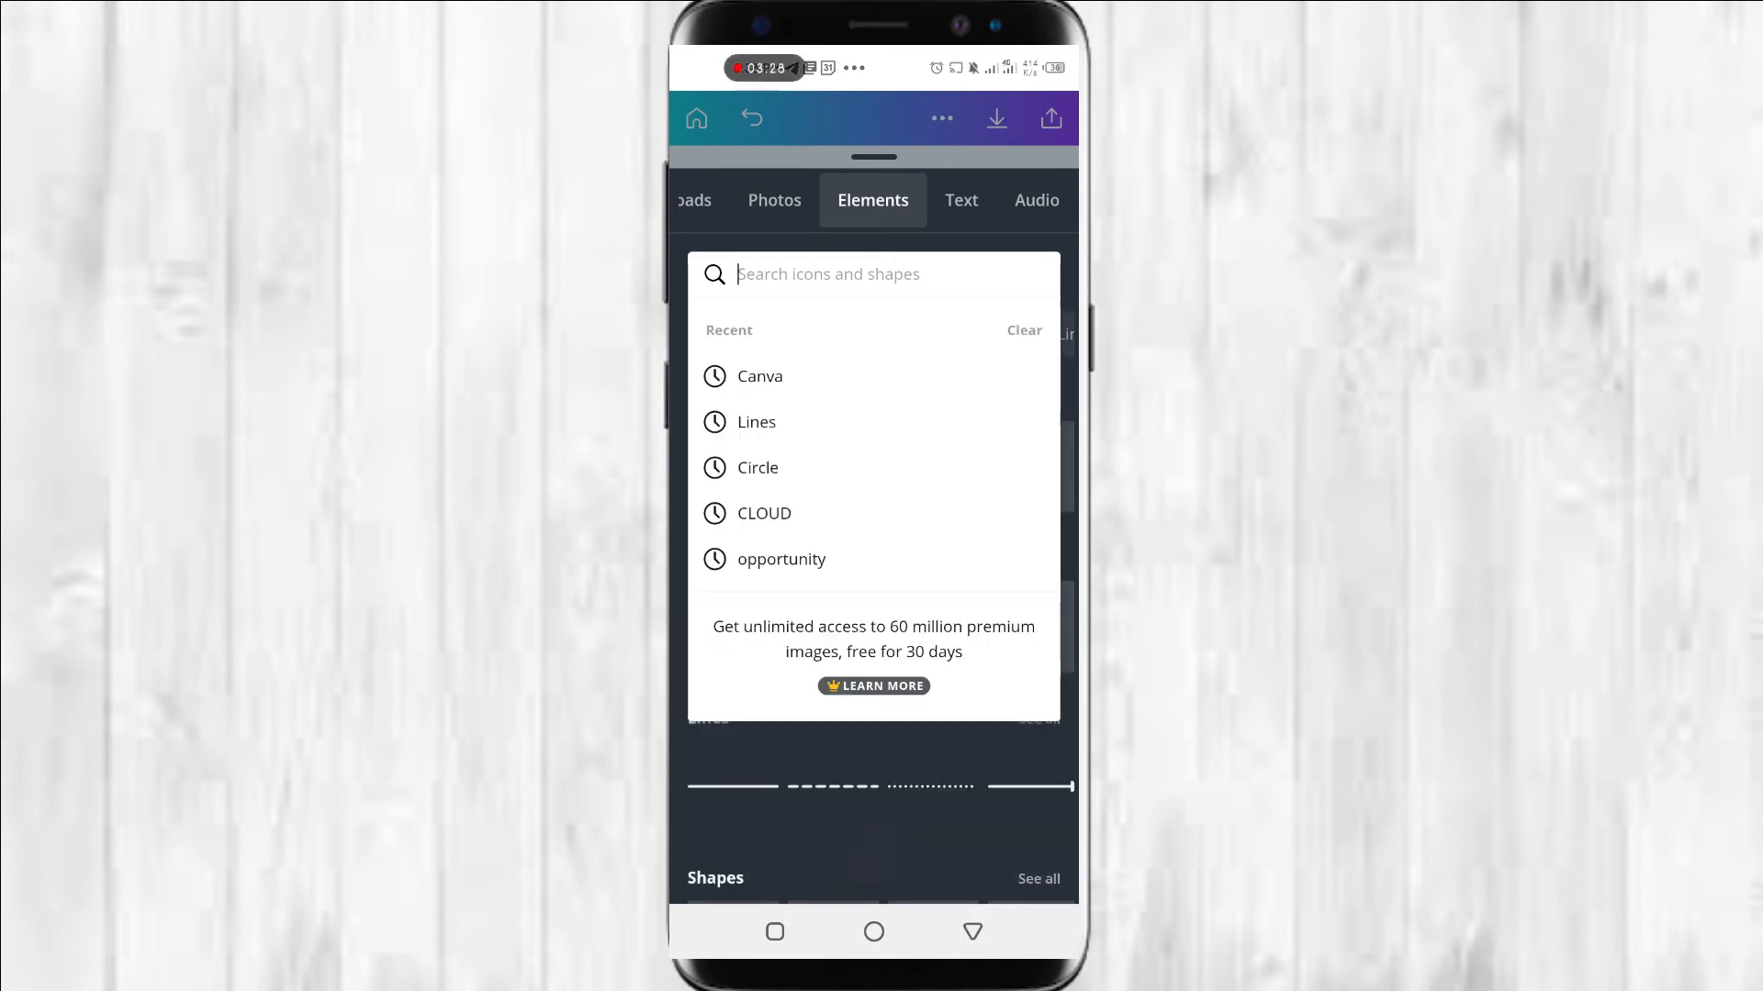
left_click(872, 274)
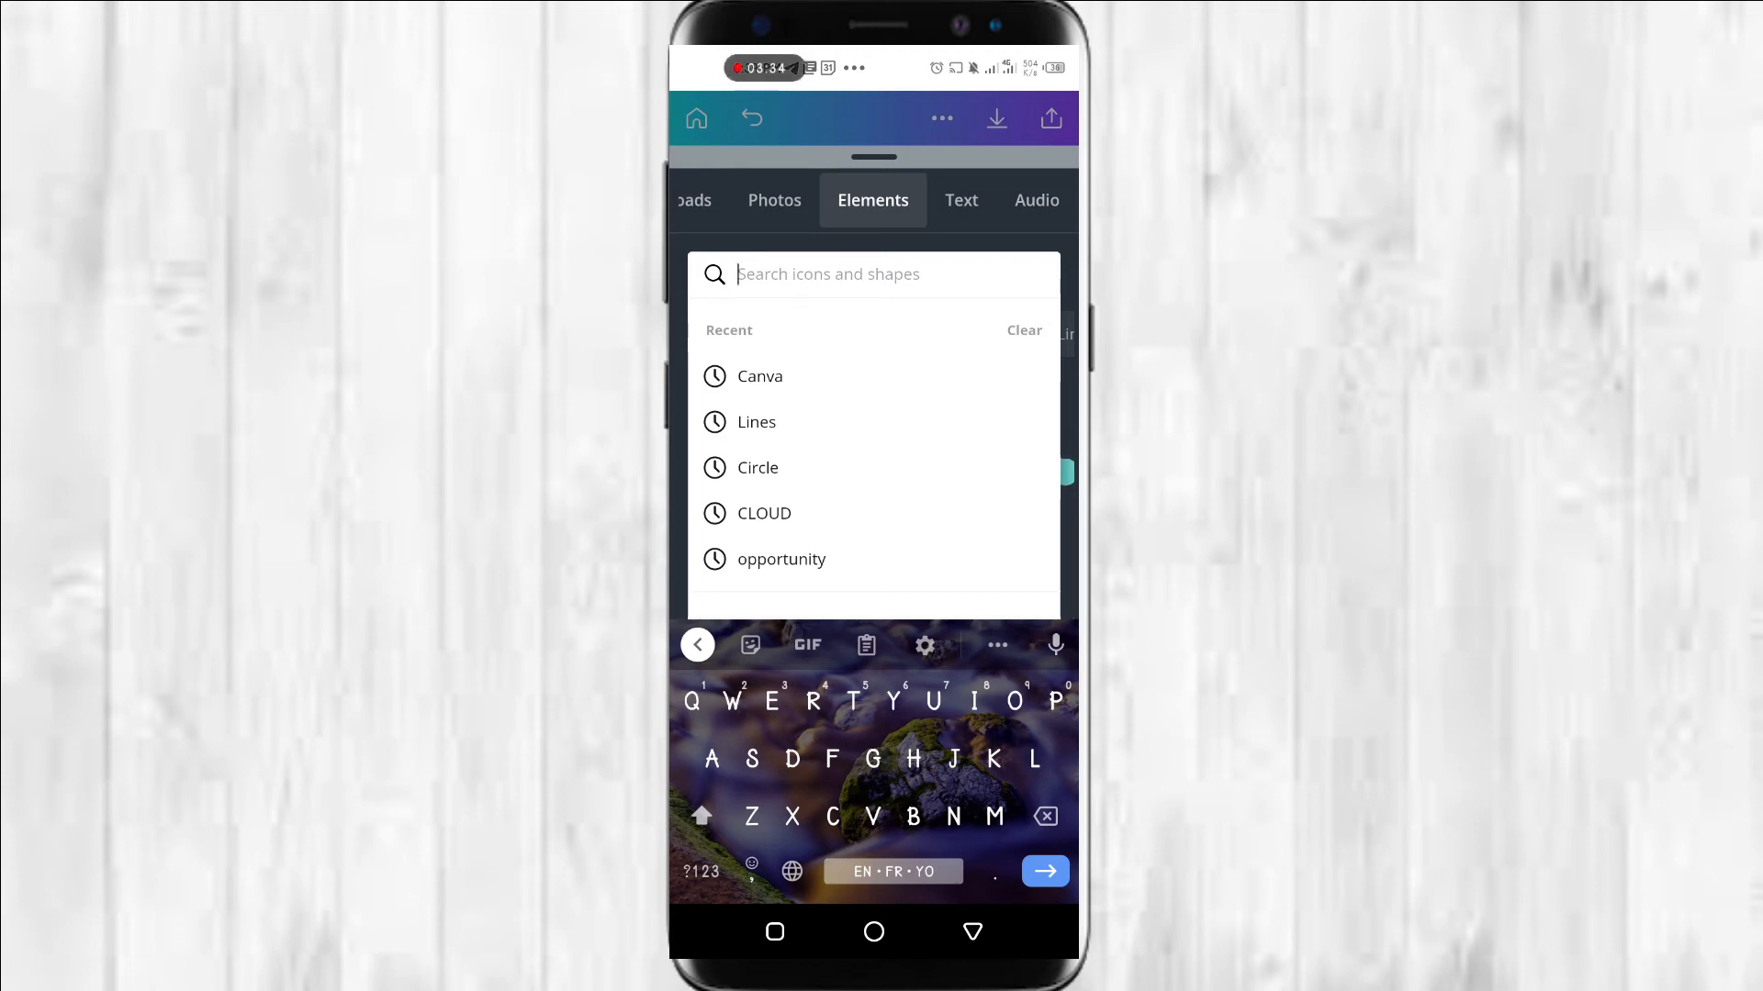
type("Texture")
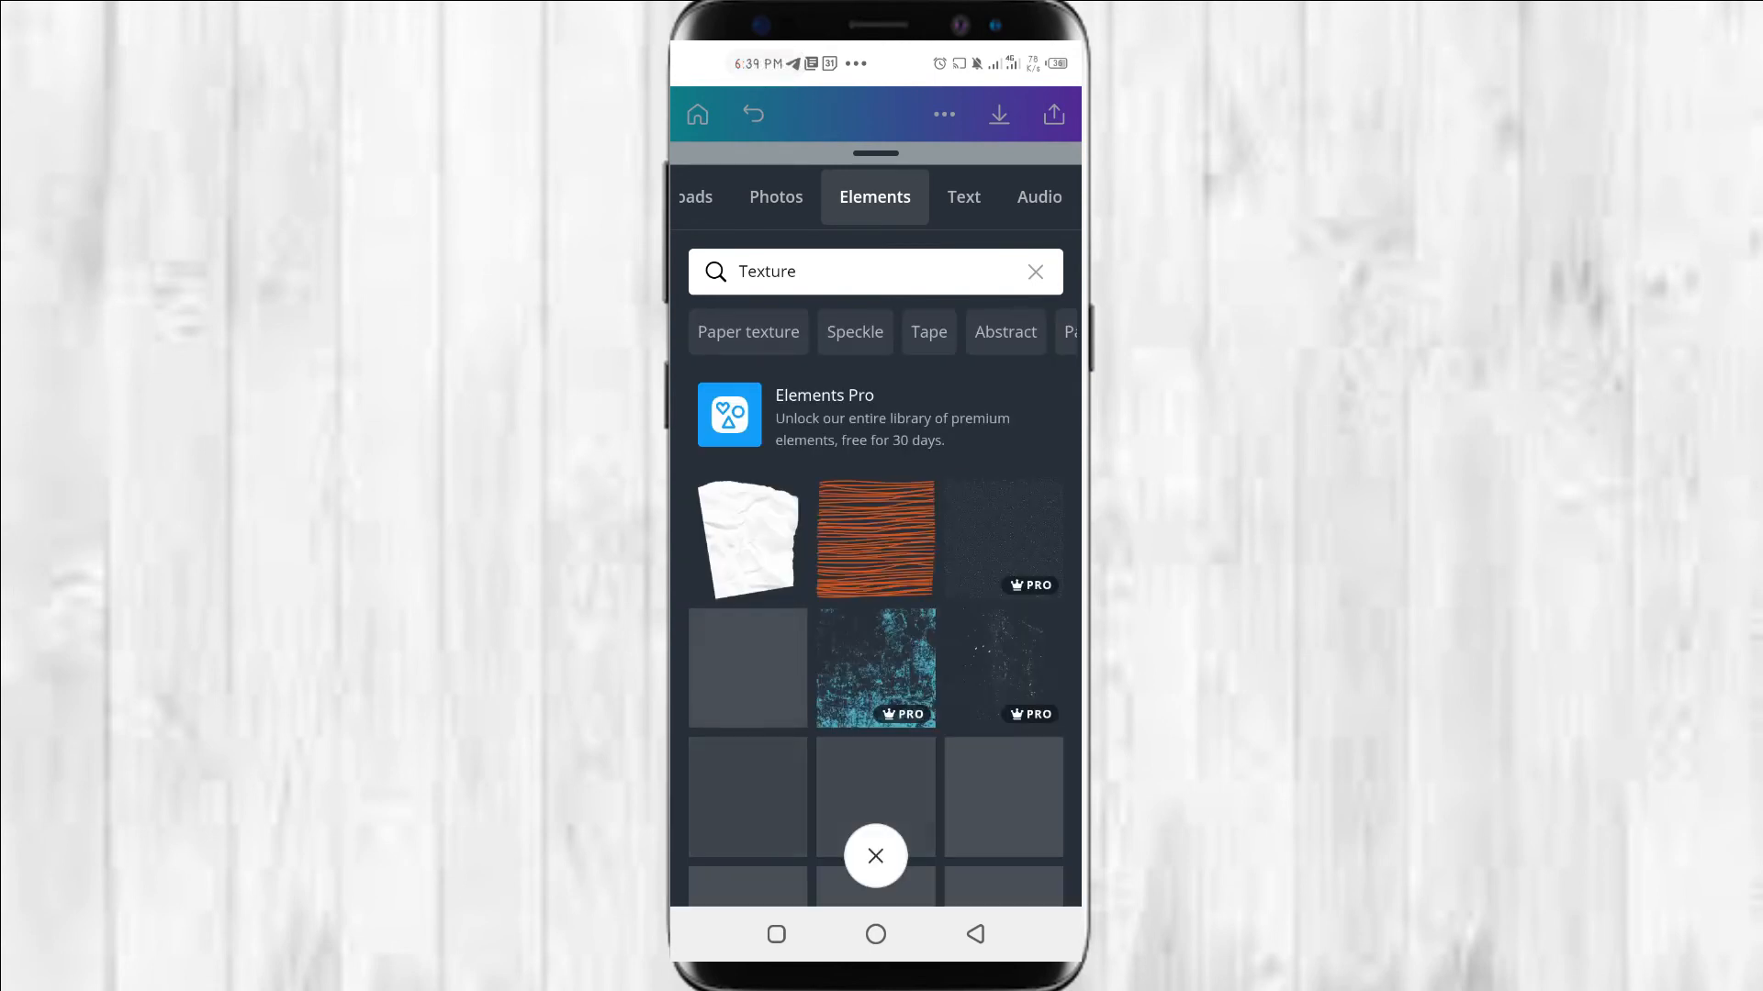
scroll("down", 3)
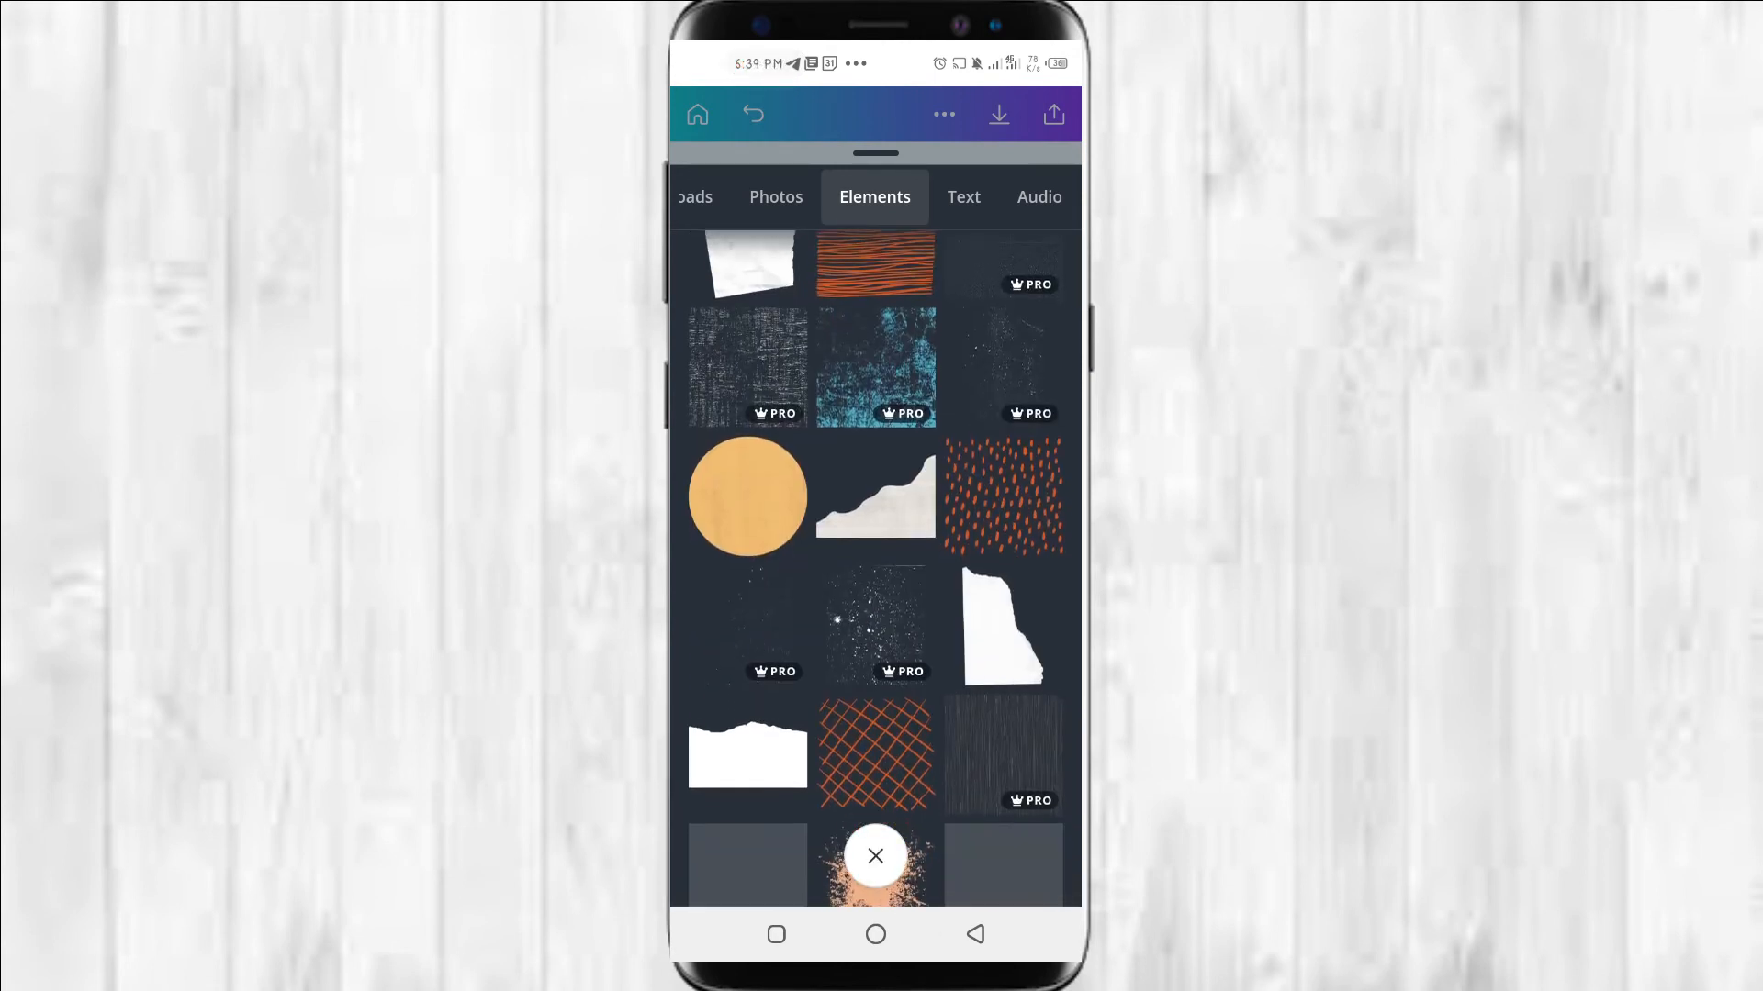
scroll("down", 3)
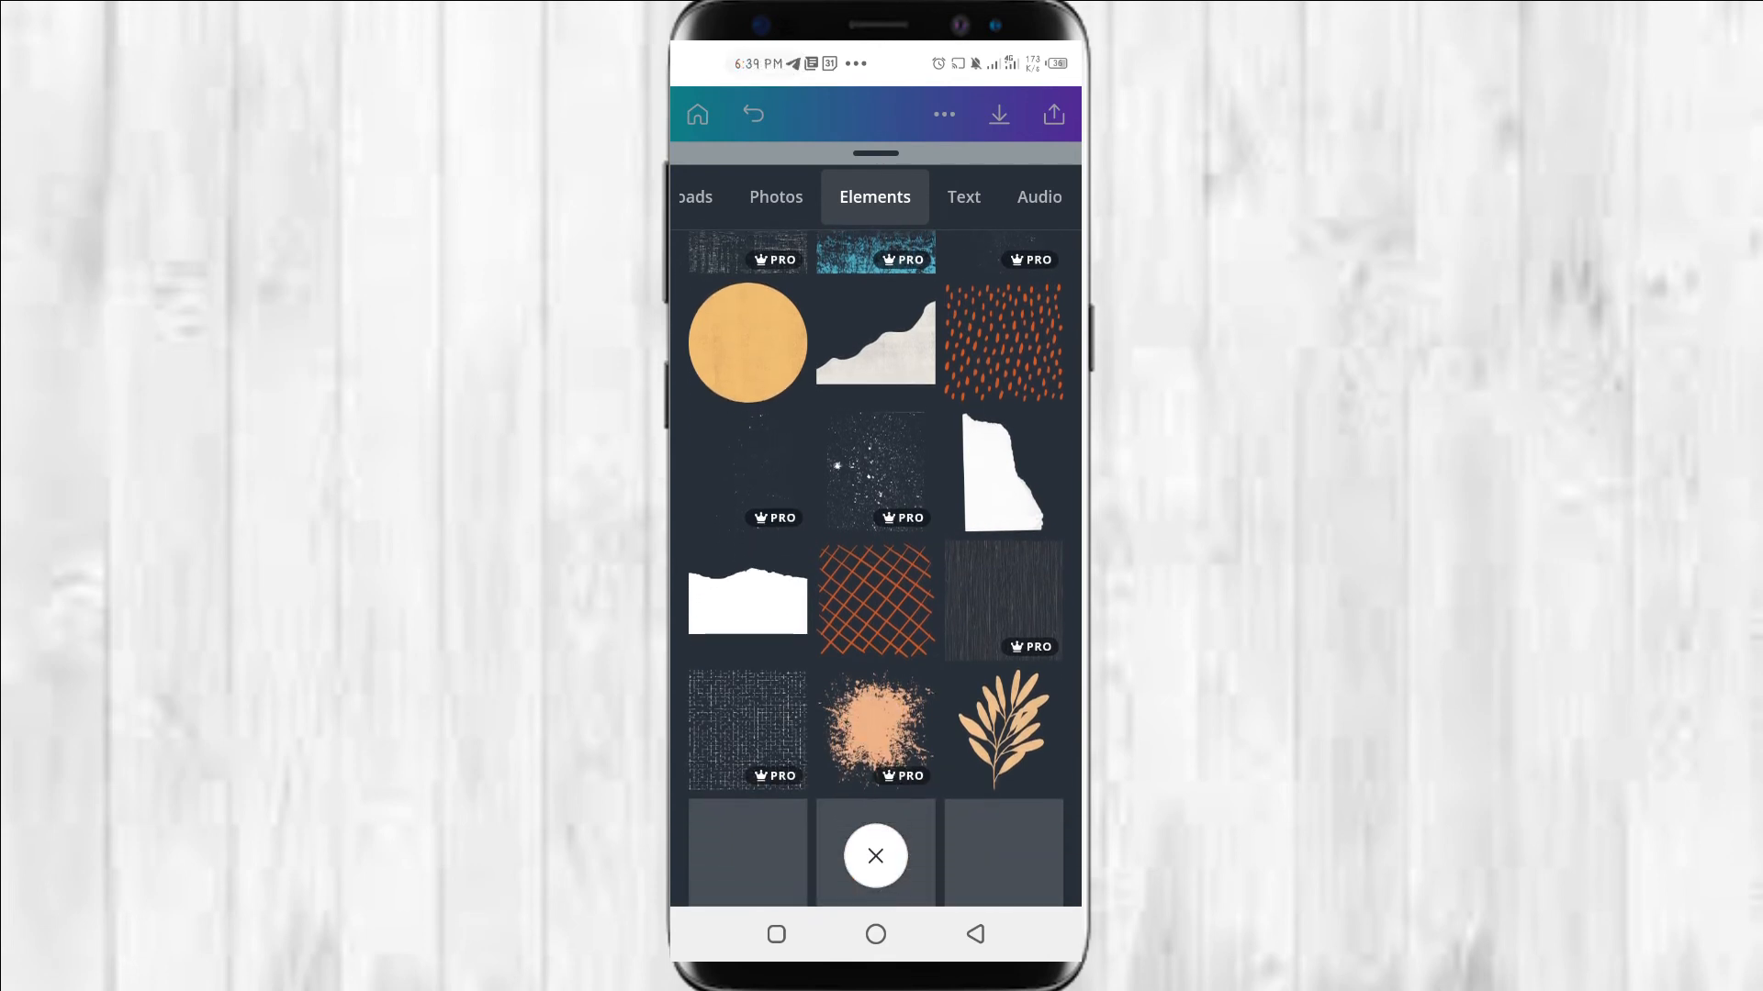
scroll("down", 3)
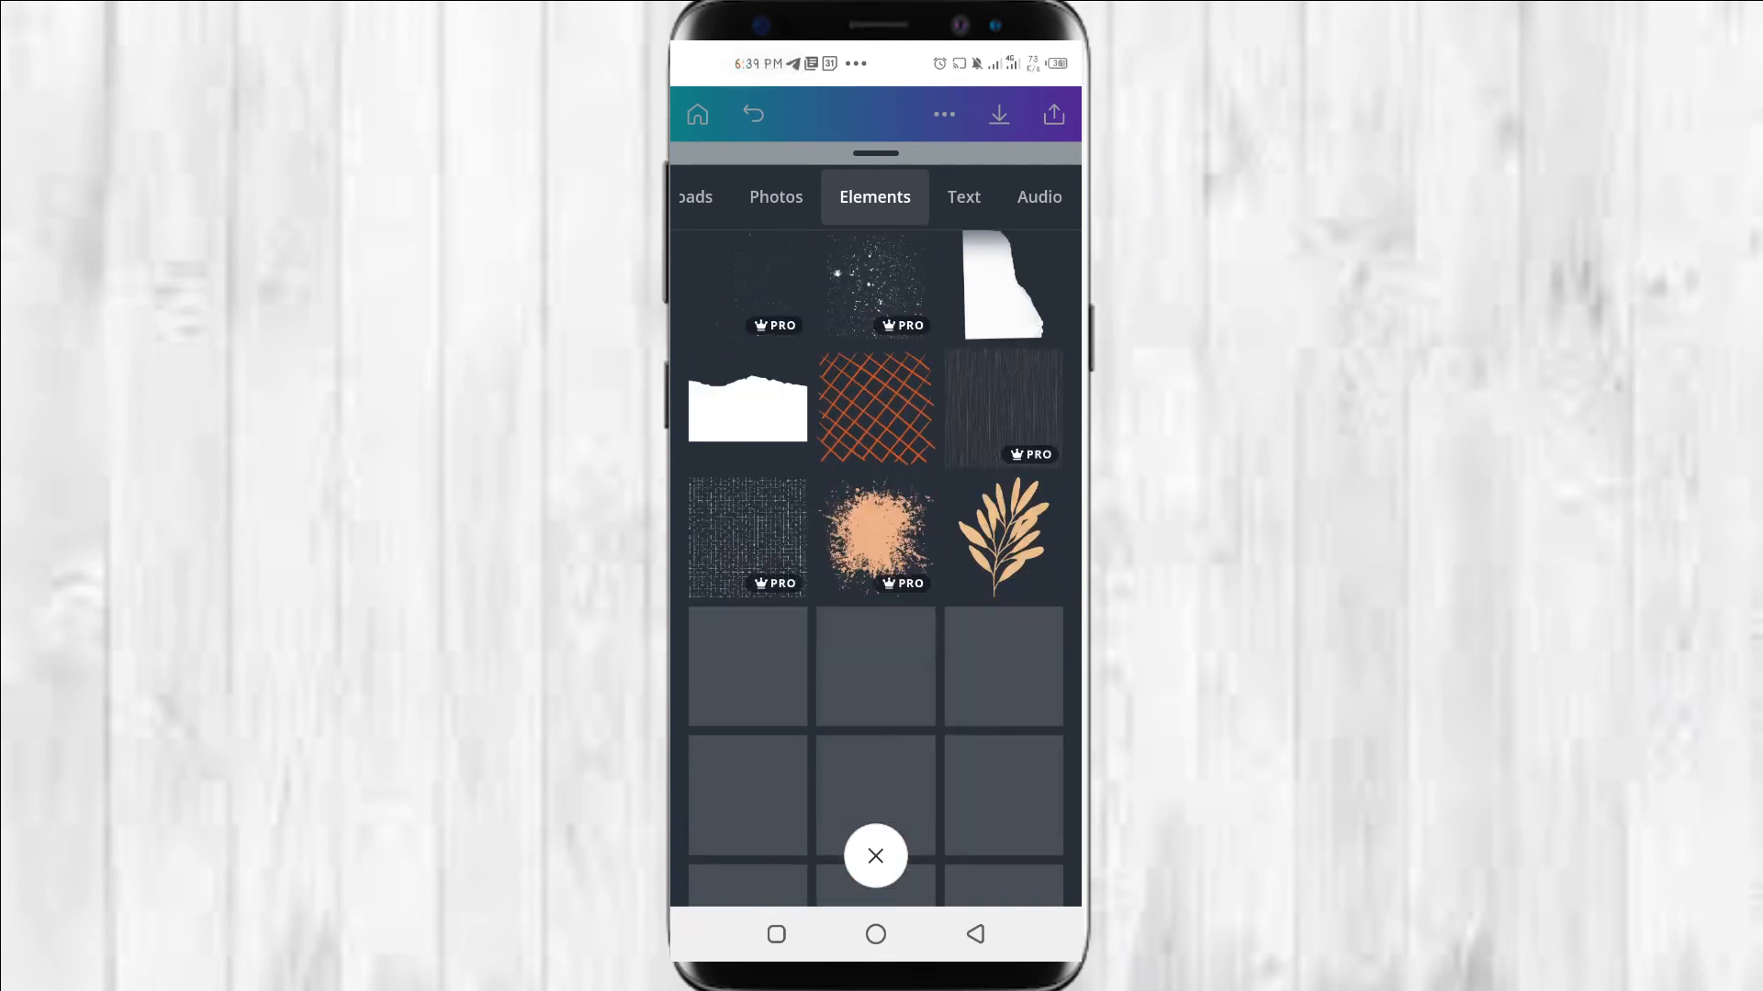
scroll("down", 3)
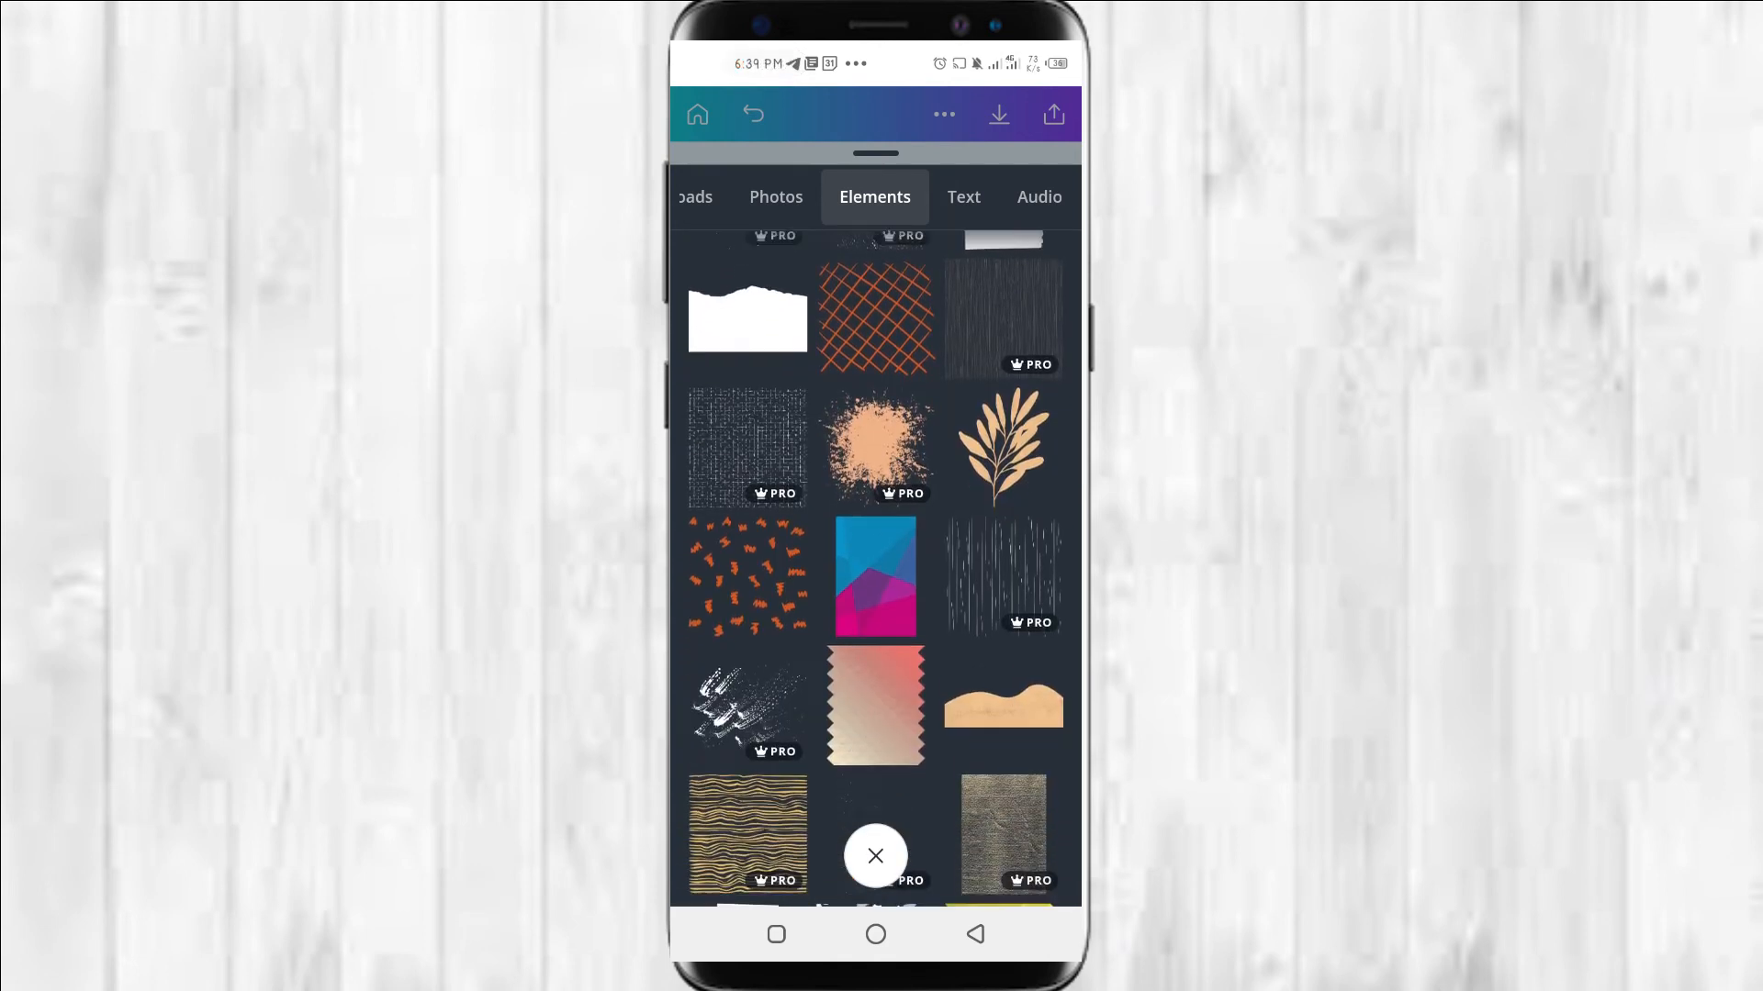
scroll("down", 3)
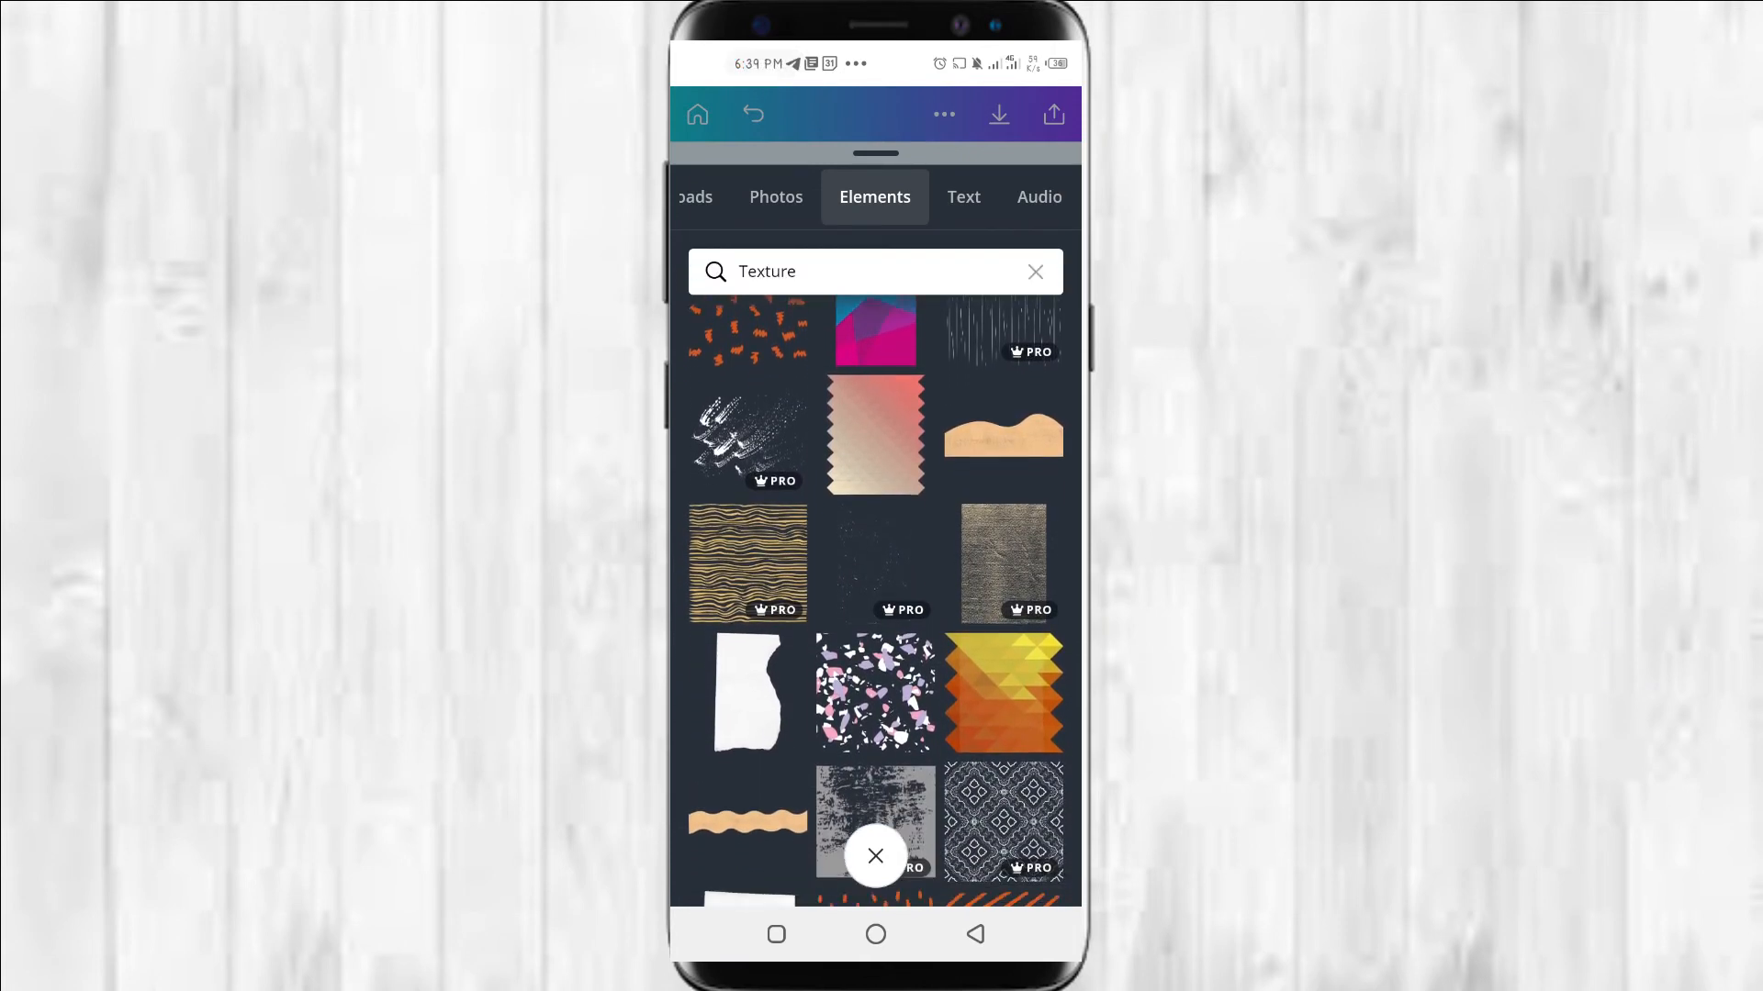
scroll("down", 3)
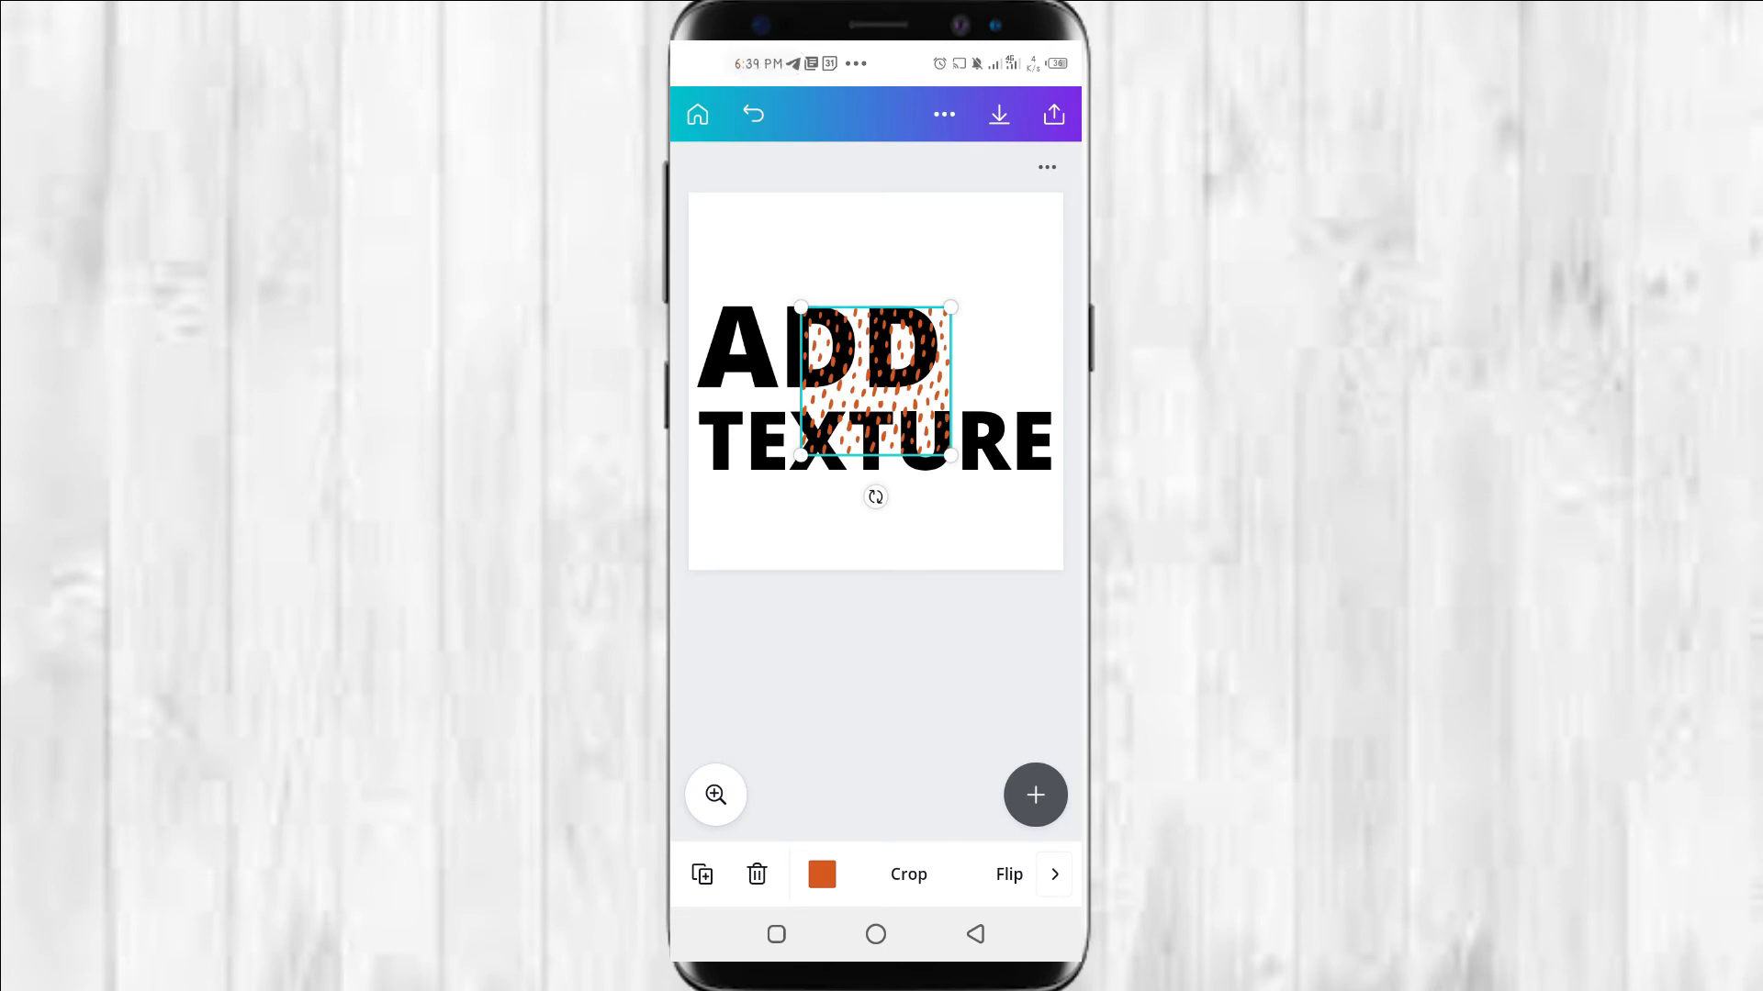
Enlarge the speckle texture and center it over ADD and TEXTURE
left_click_drag(952, 455, 1040, 541)
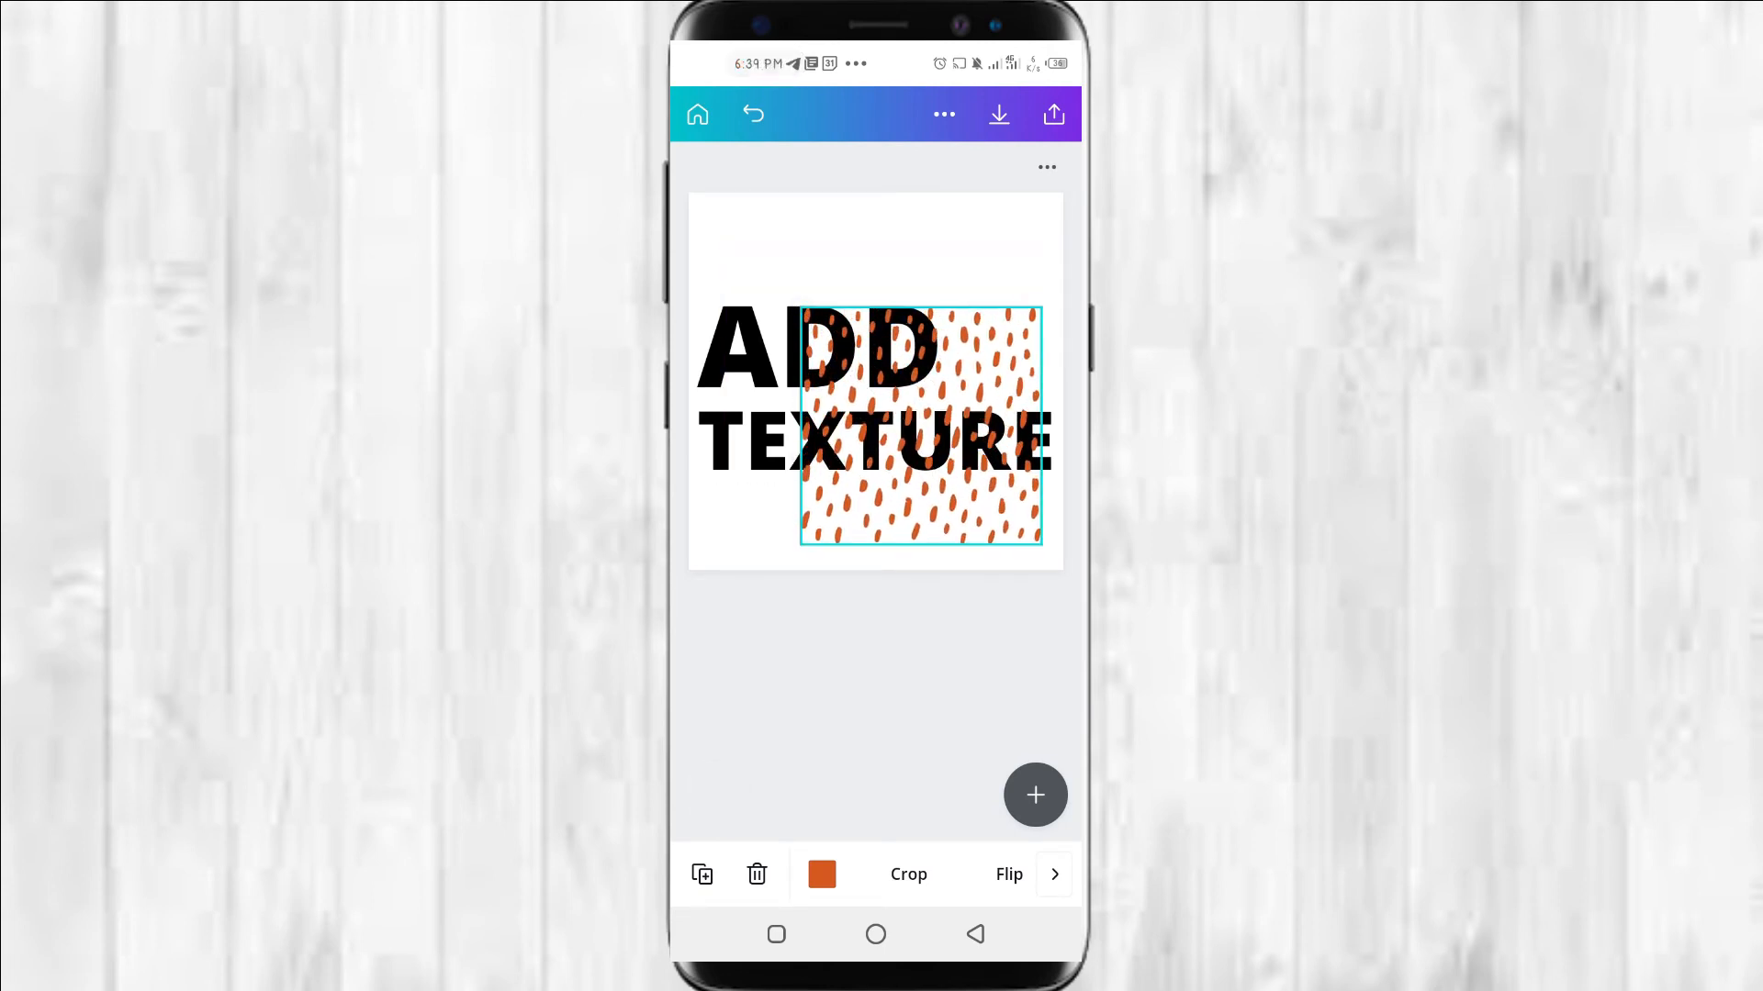
left_click_drag(920, 425, 856, 382)
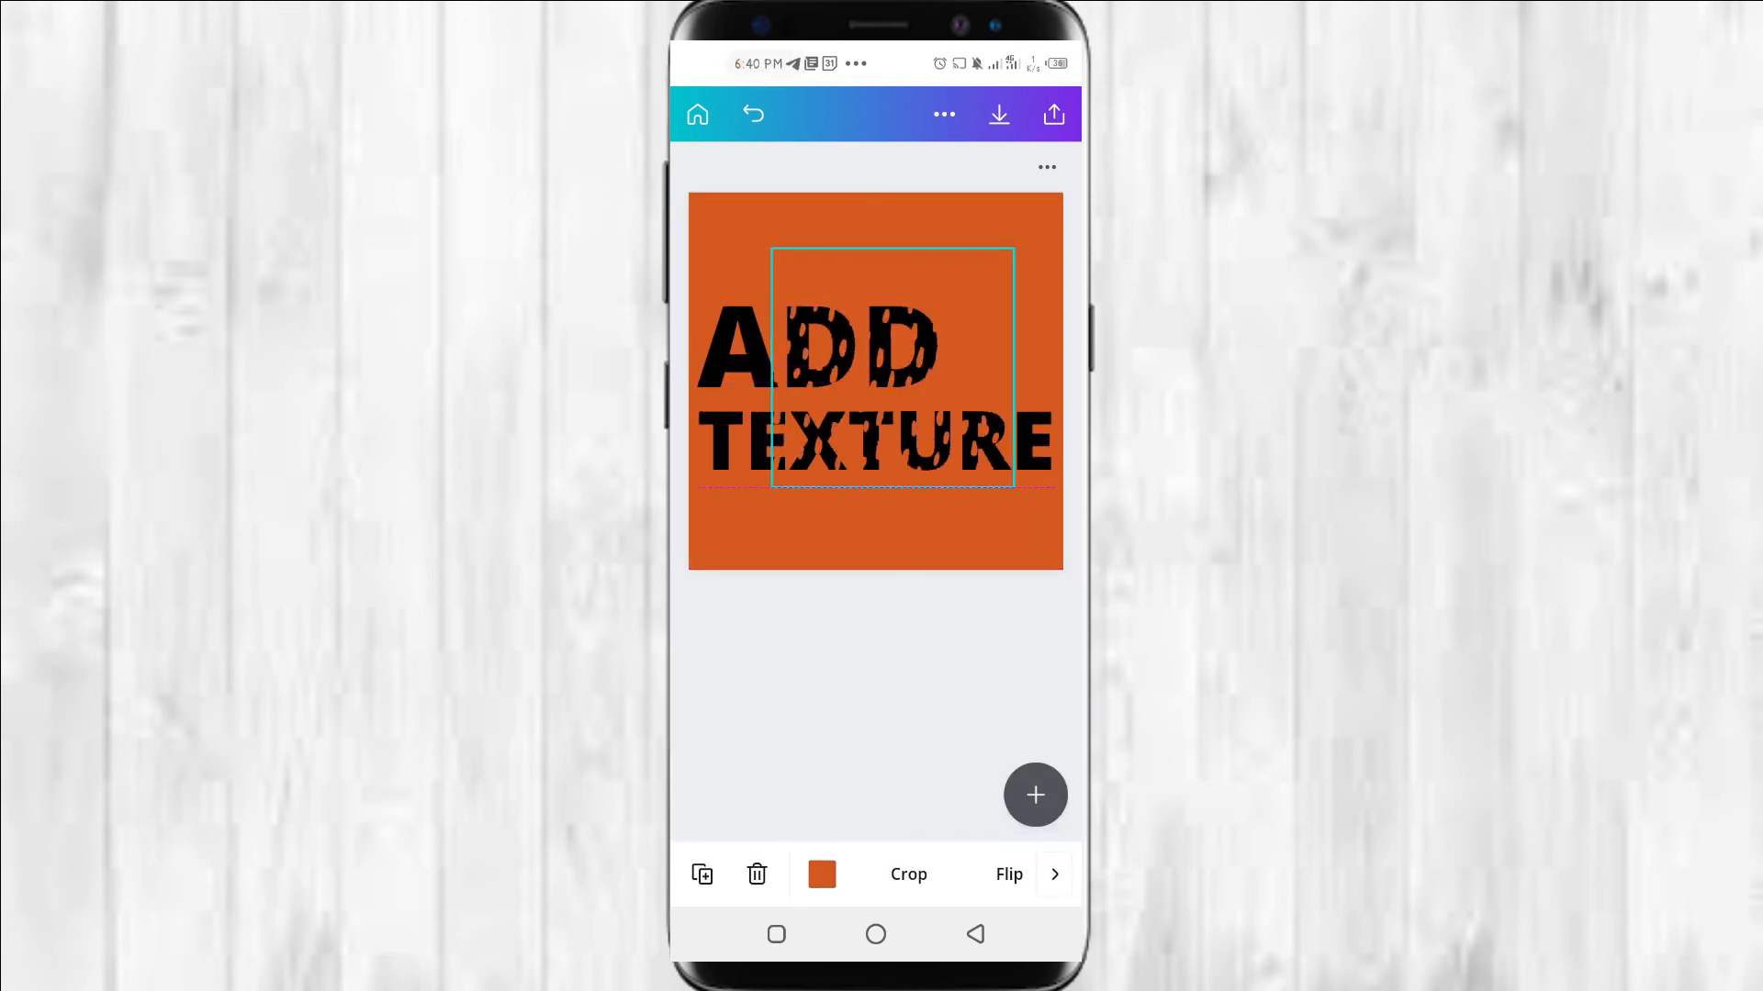
Color the TEXTURE text white, then select ADD
left_click(891, 369)
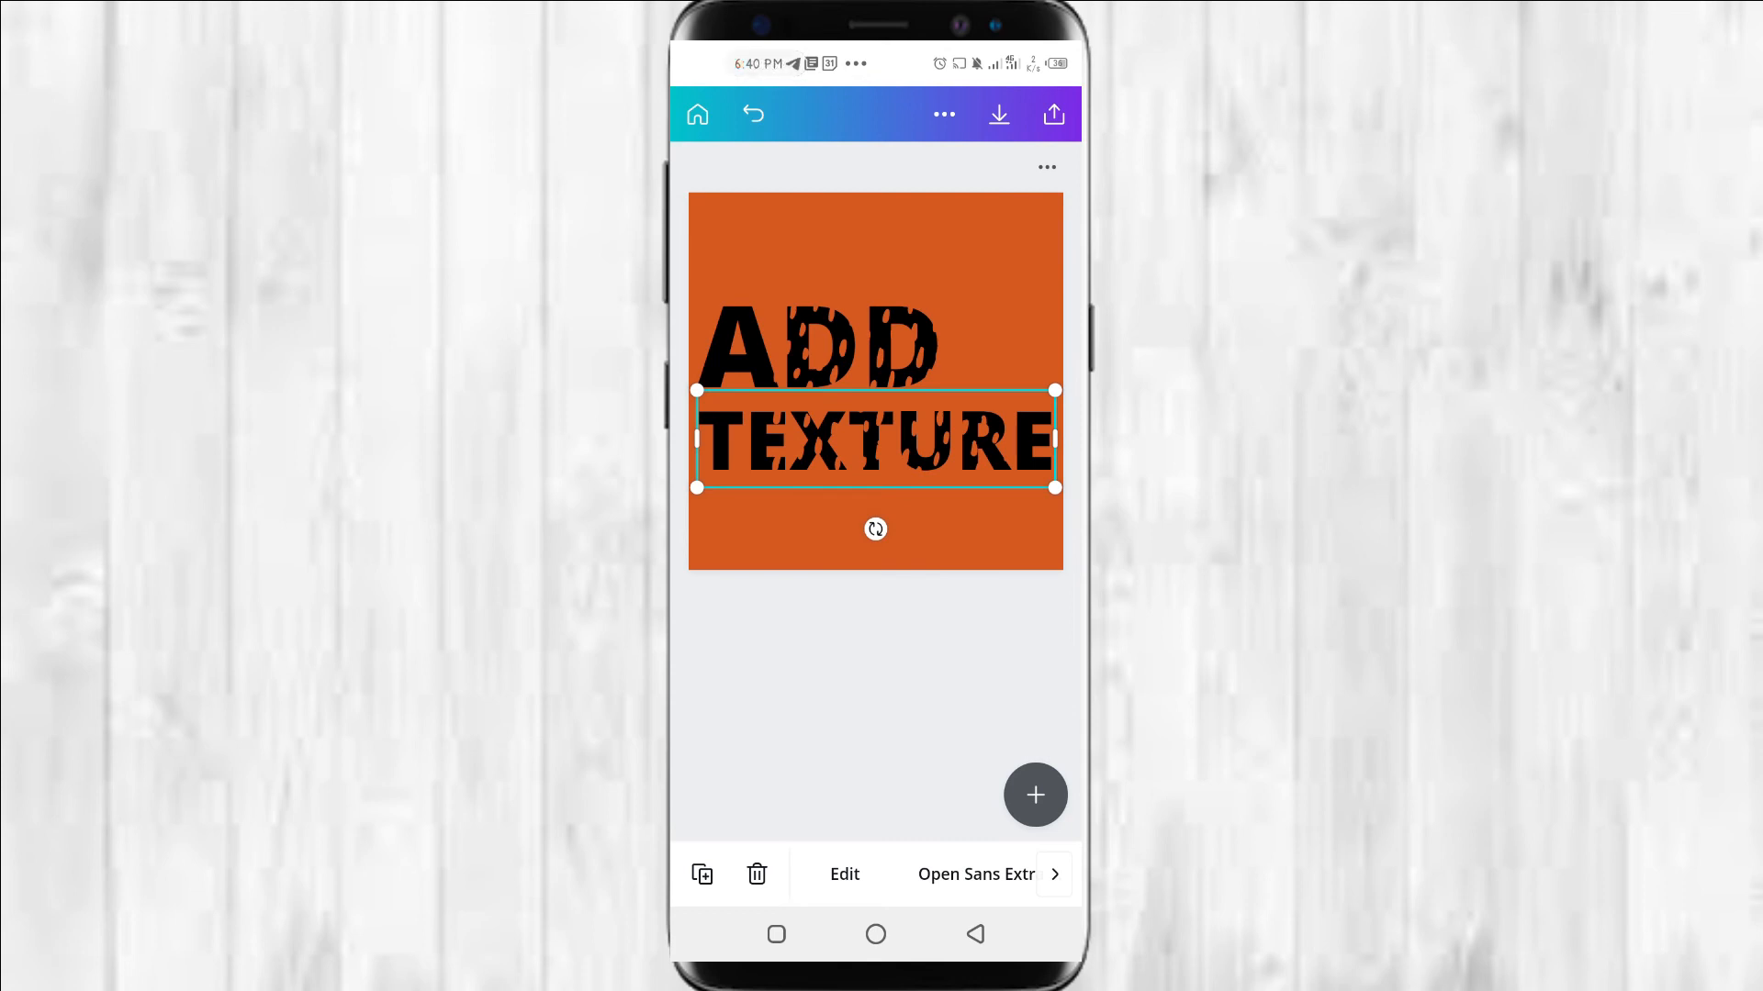
left_click(844, 874)
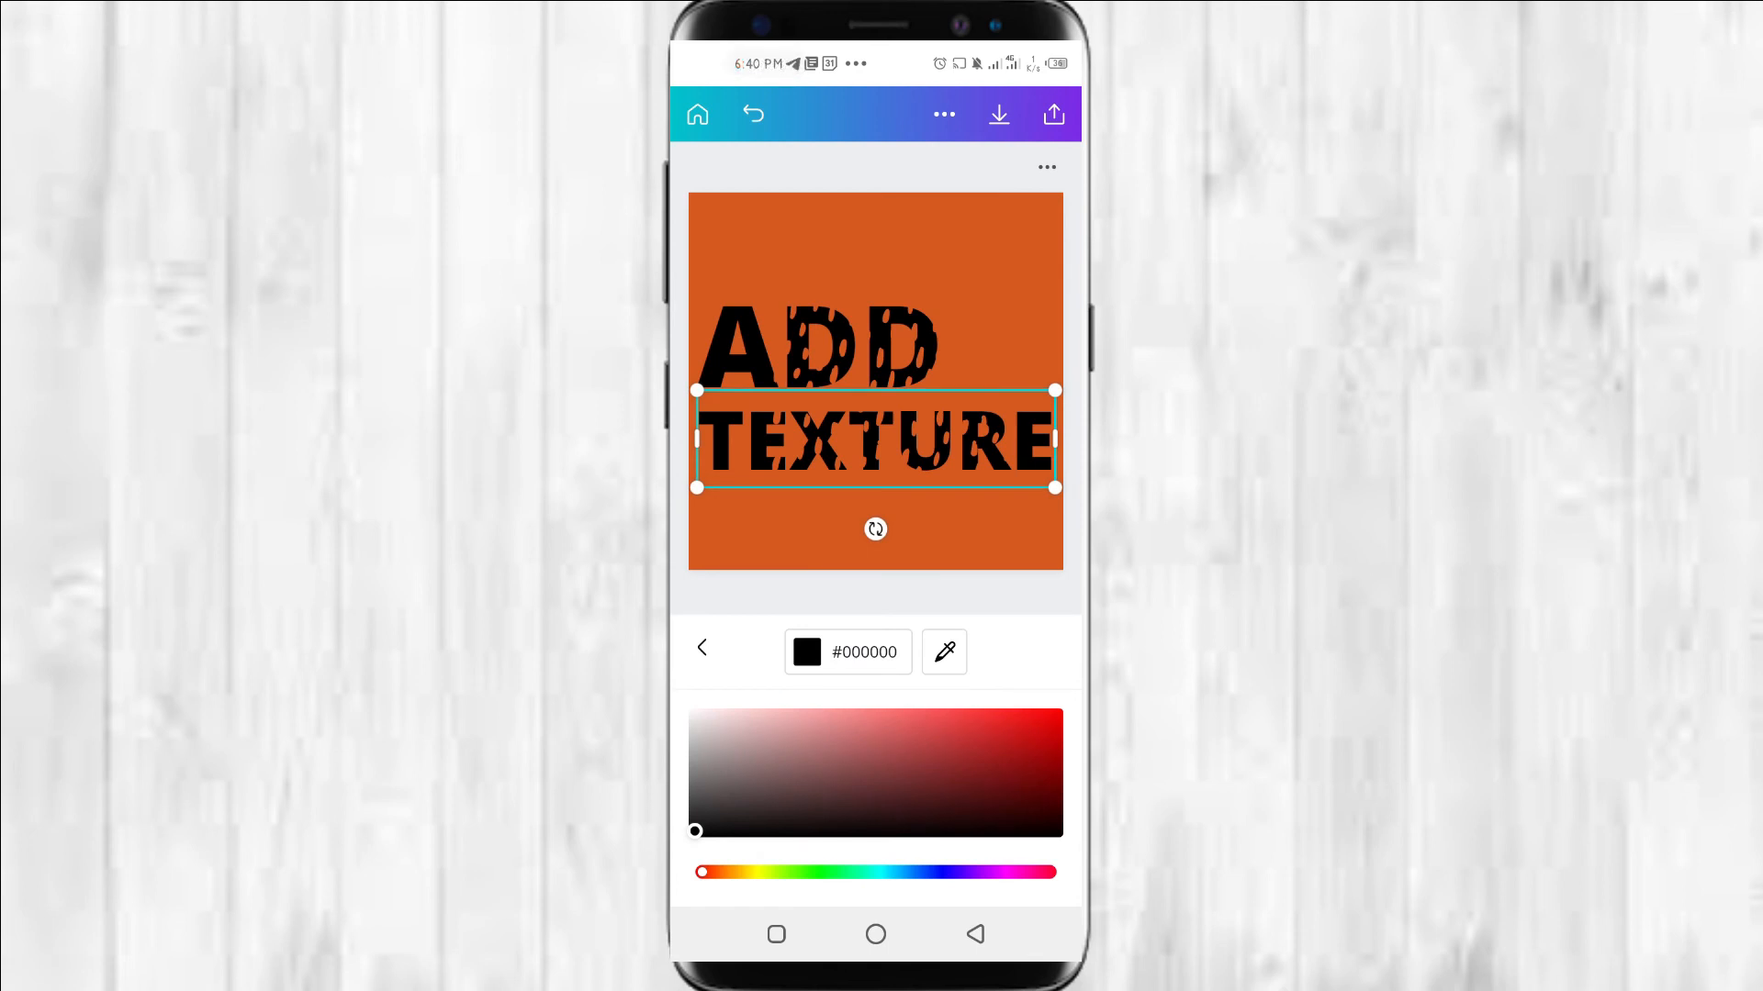
left_click(694, 715)
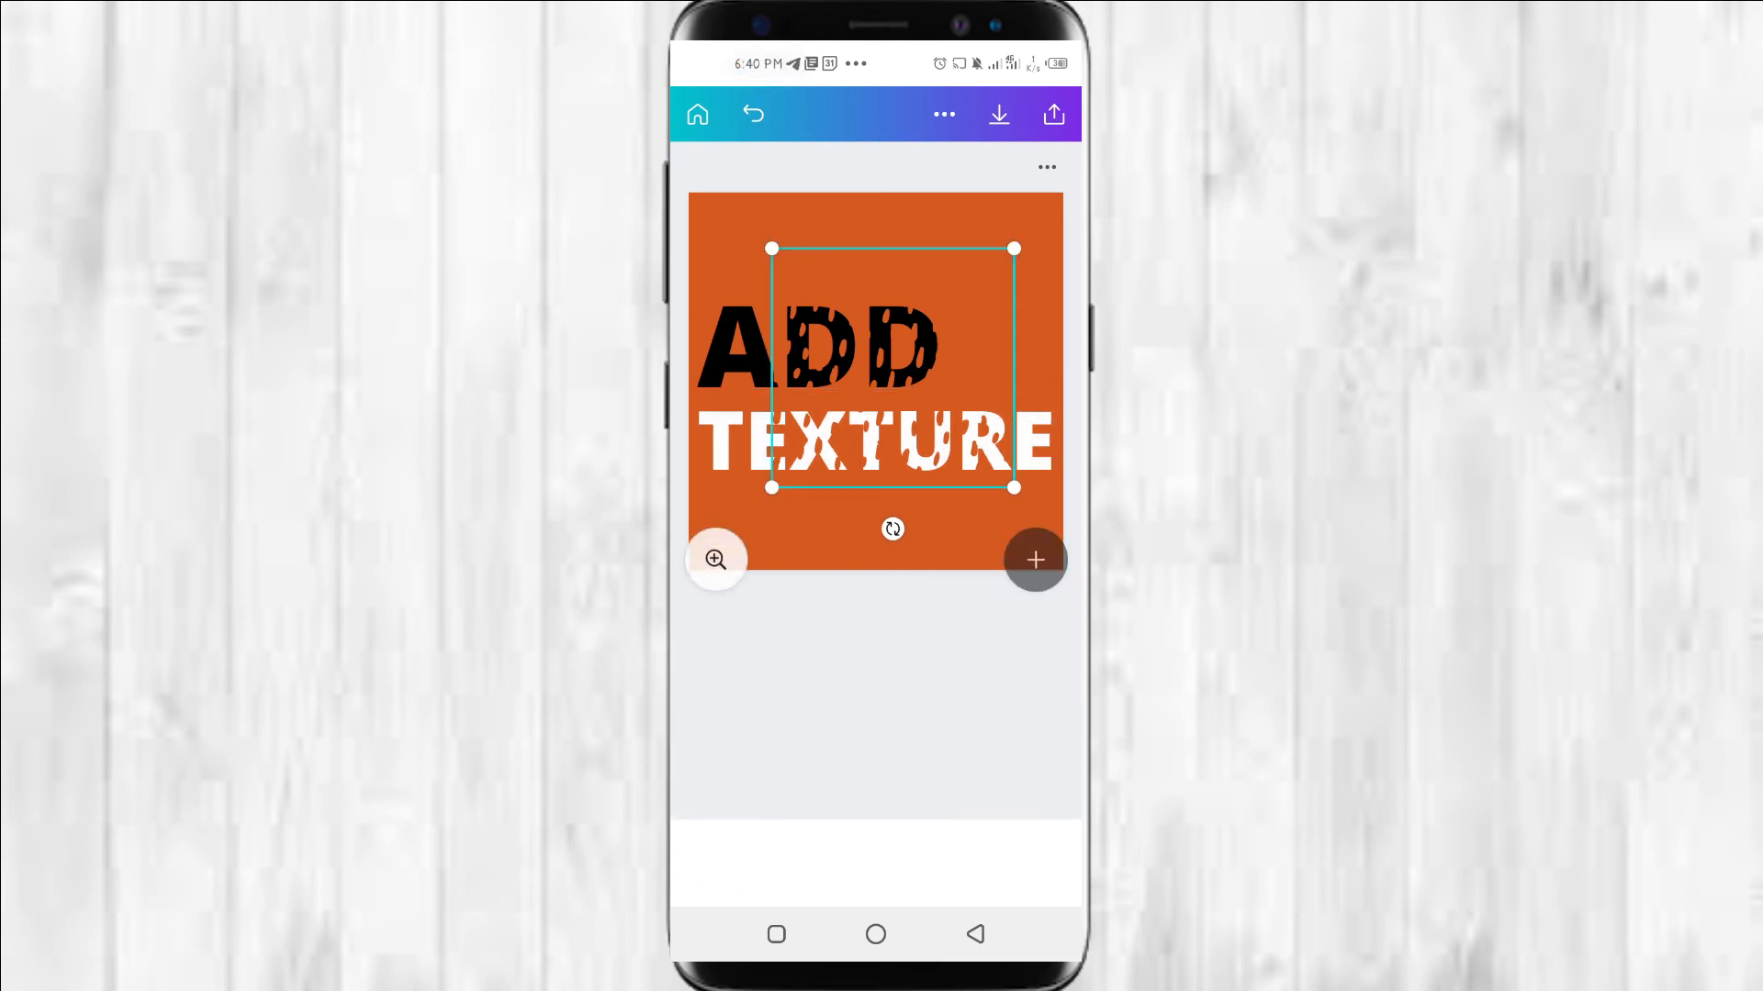
left_click(837, 351)
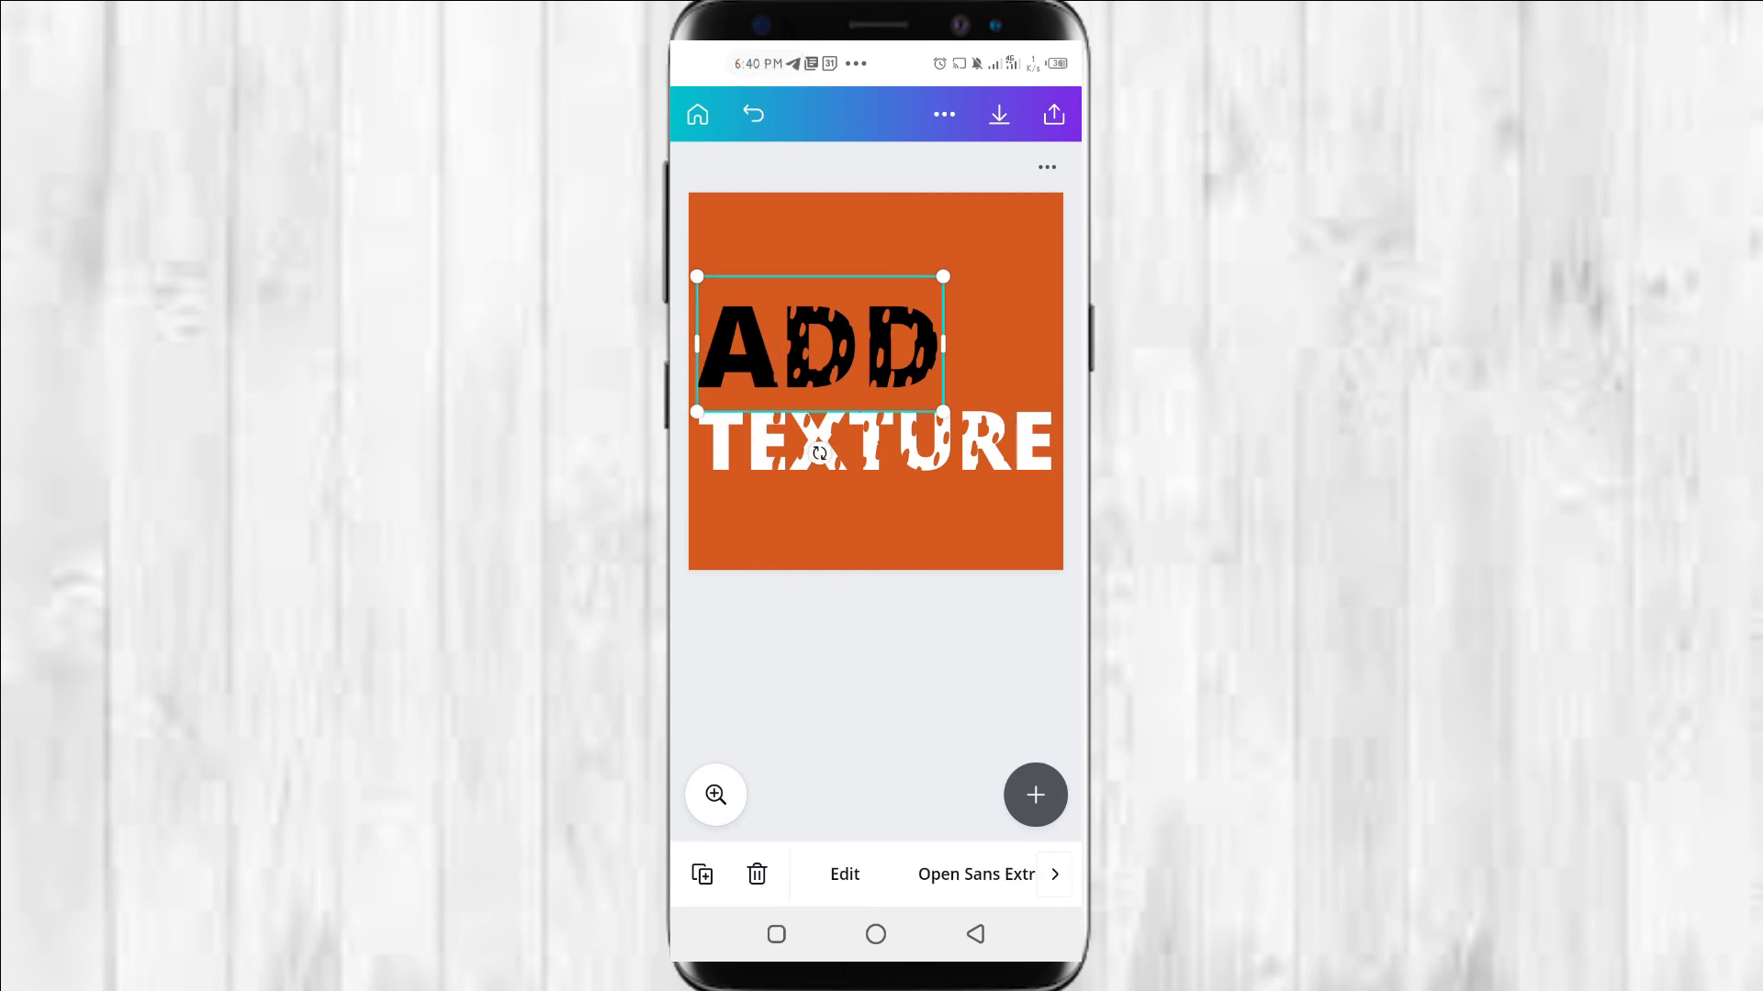